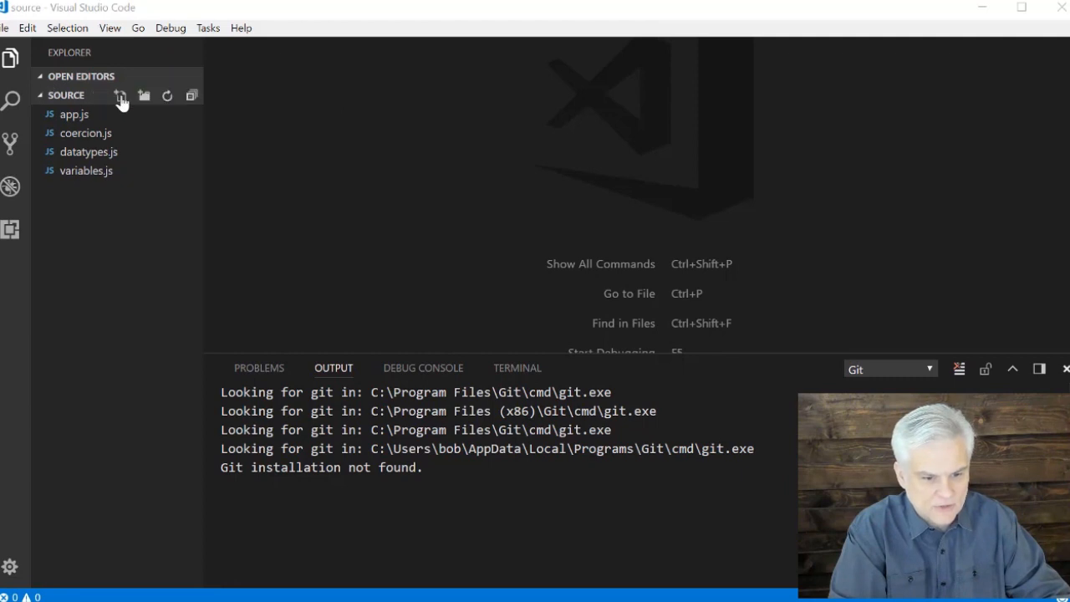
# Step: Create expressions.js in the source folder and begin declaring variable a
pyautogui.click(120, 96)
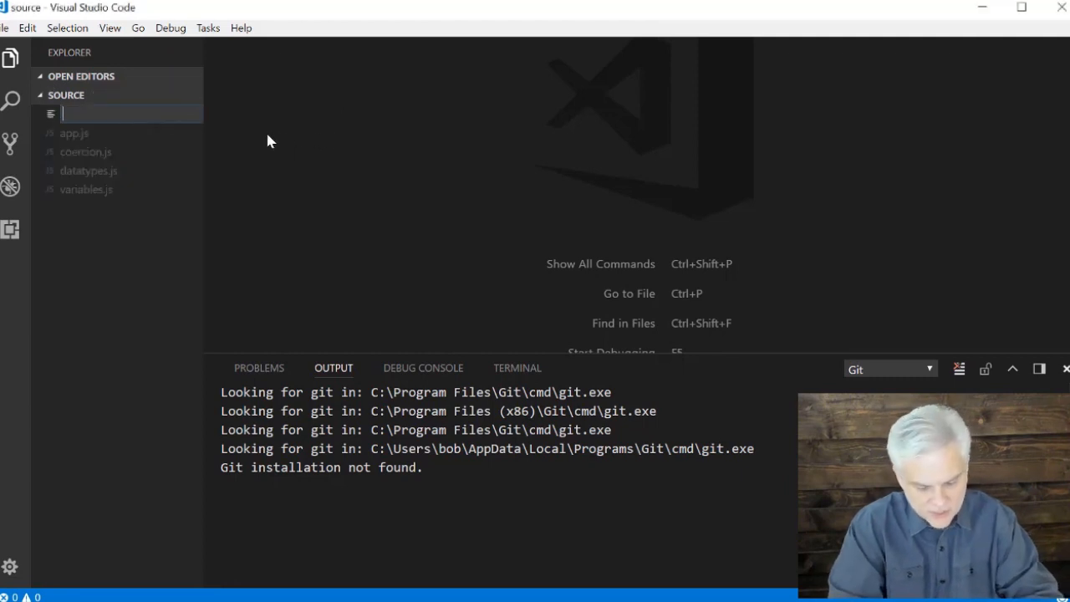
pyautogui.write('expressions.js')
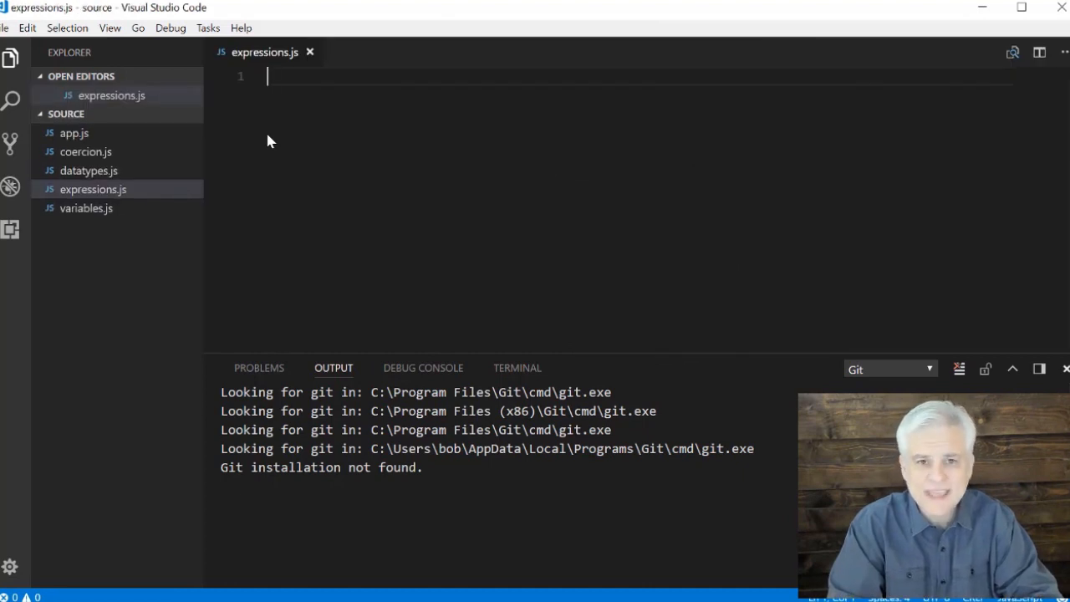
pyautogui.write('a;')
pyautogui.write('let')
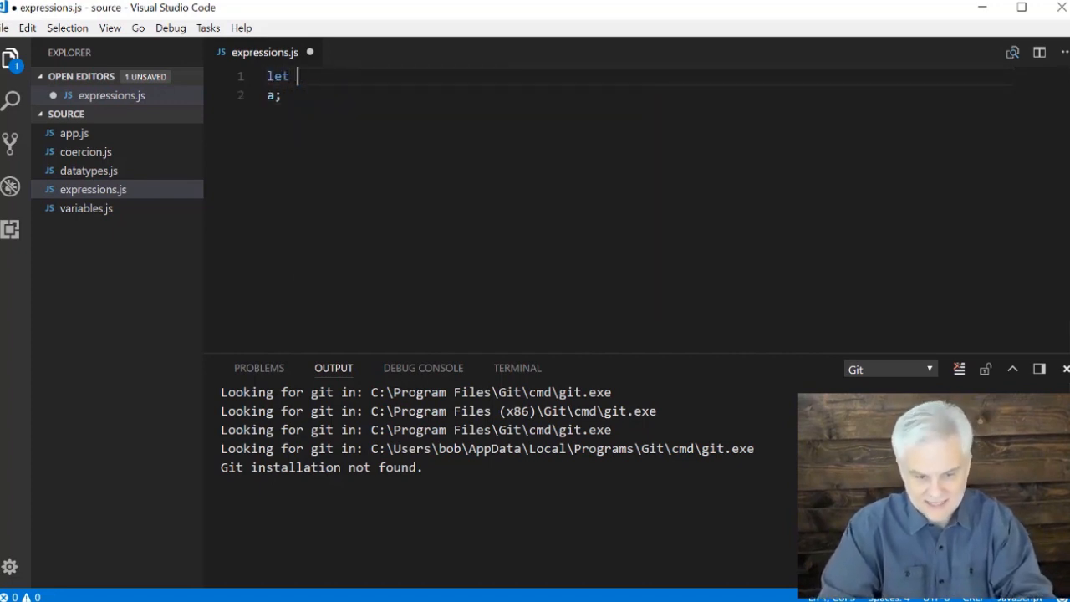
# Step: Fix line 1 to 'let a;' and add a '// Types of expressions' heading
pyautogui.write('a')
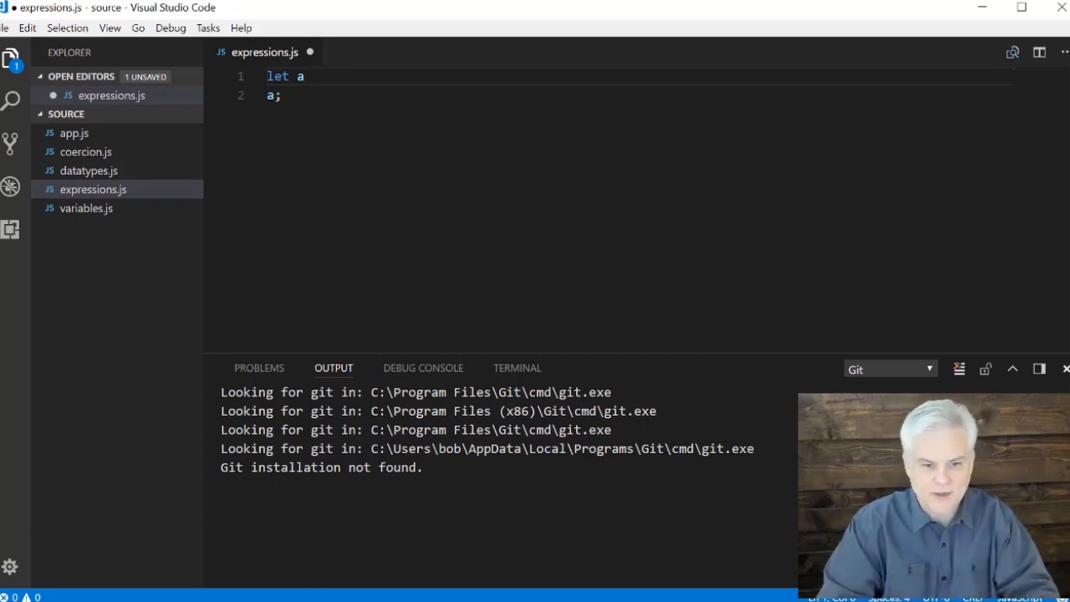
pyautogui.doubleClick(278, 76)
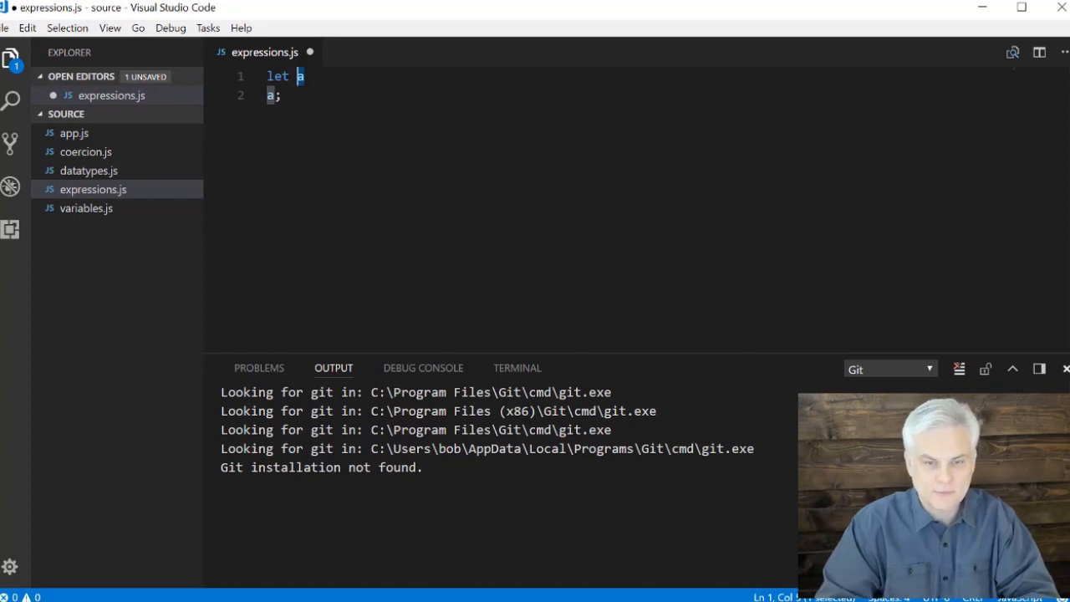
pyautogui.write(';')
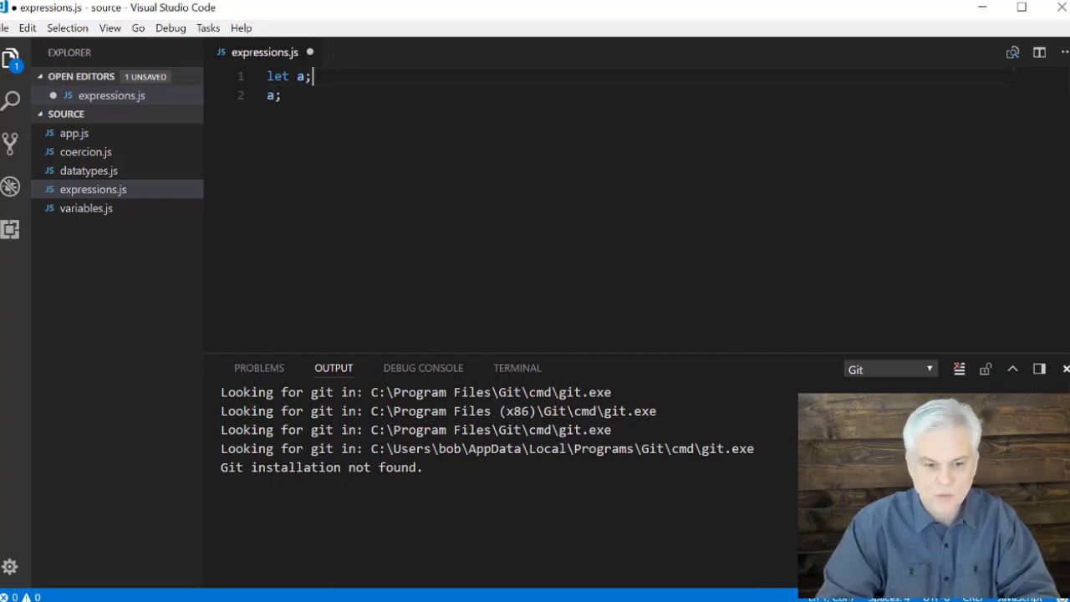
pyautogui.write('//')
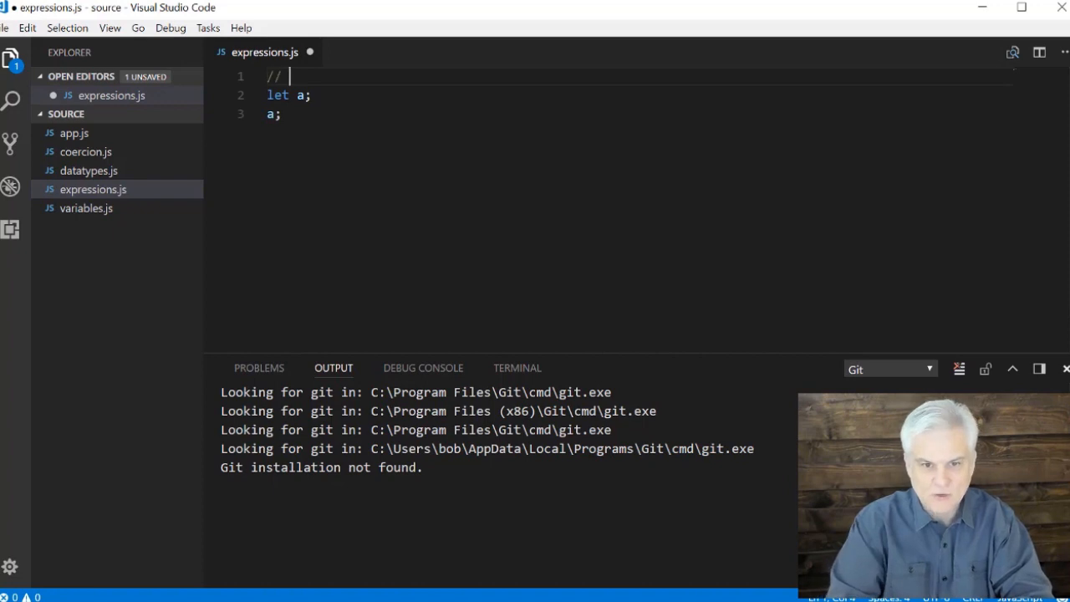
pyautogui.write('Decla')
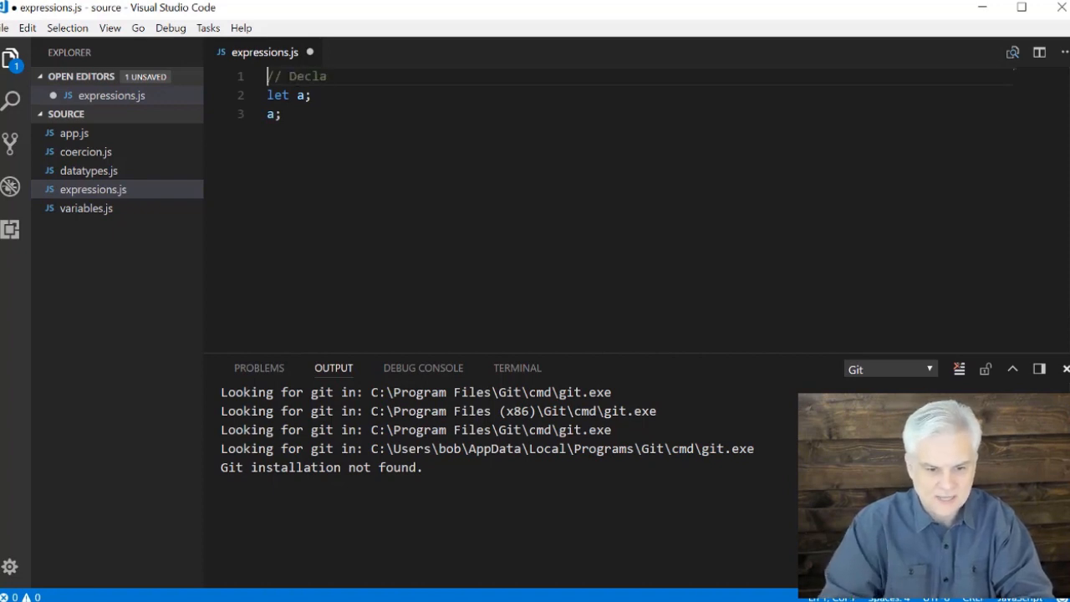
pyautogui.write('//')
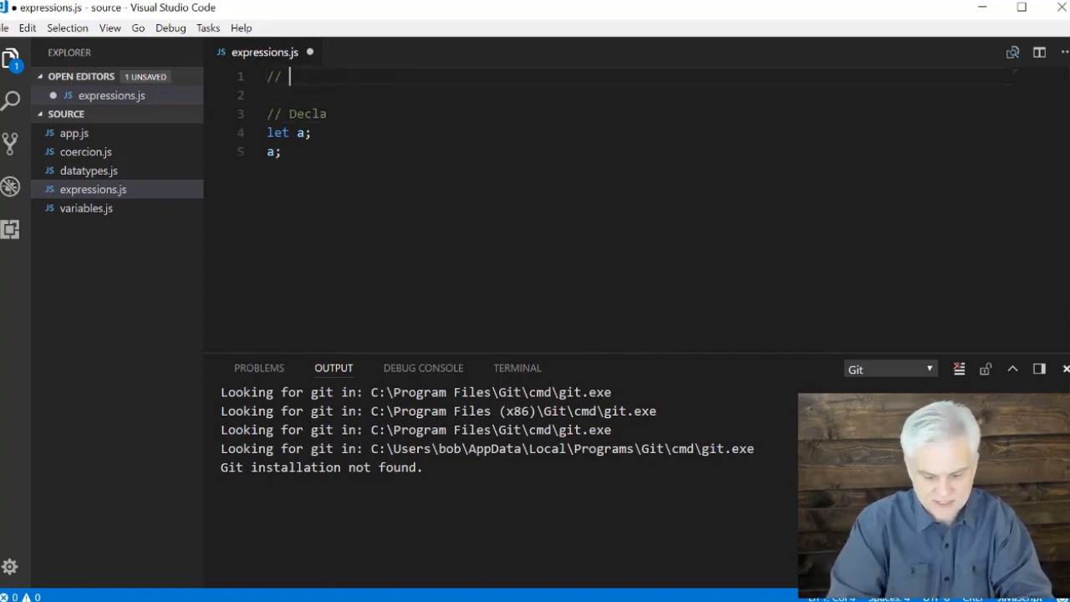
pyautogui.write('Types of ex')
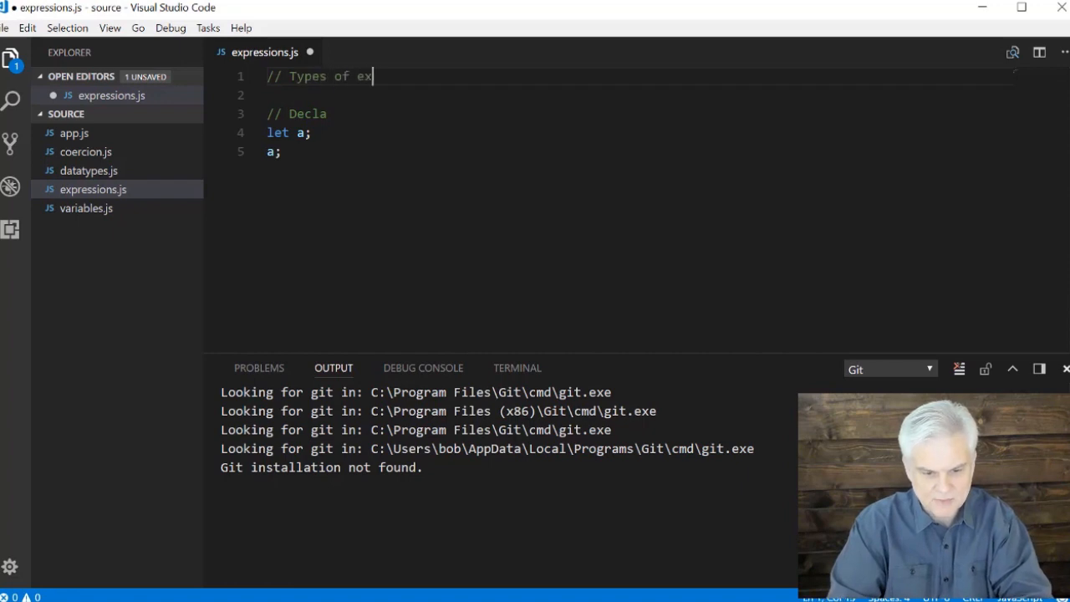
pyautogui.write('pressions')
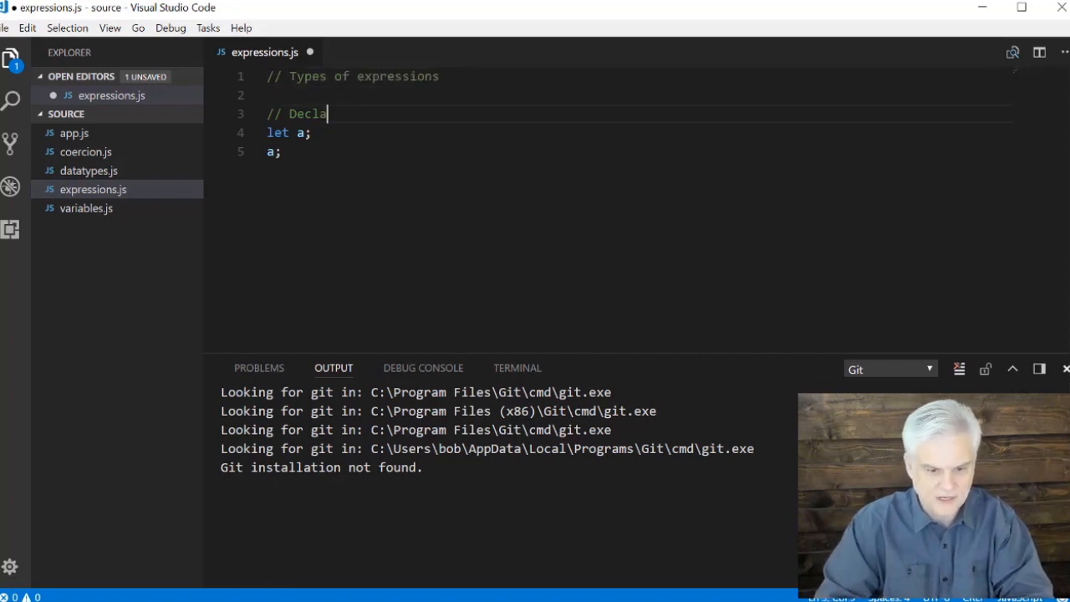
# Step: Add a '1. Variable Declaration' section and a 'This is bad:' comment above a;
pyautogui.write('1. Va')
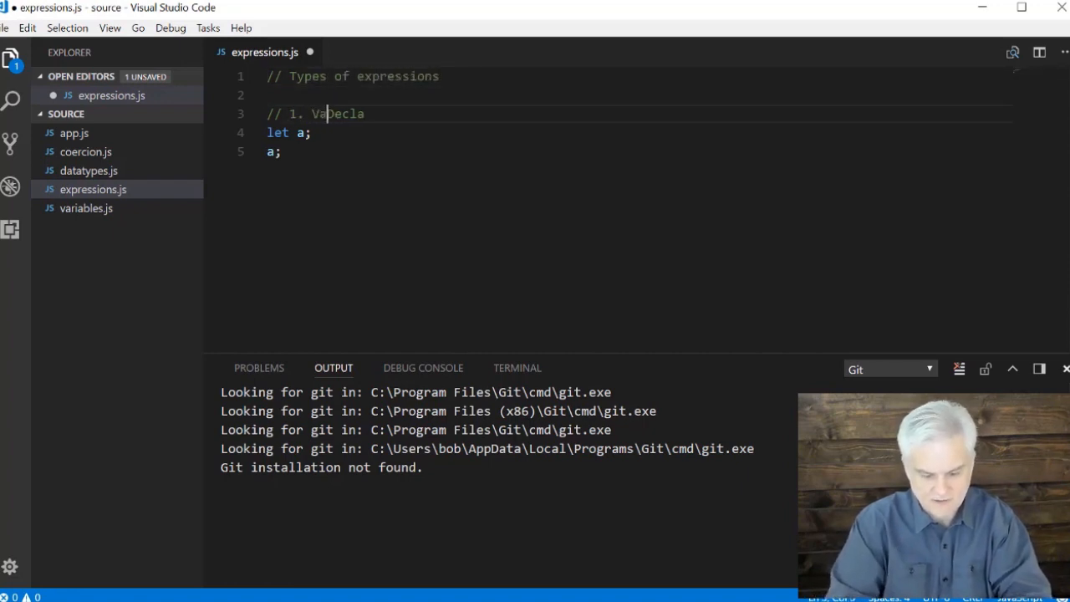
pyautogui.write('riable')
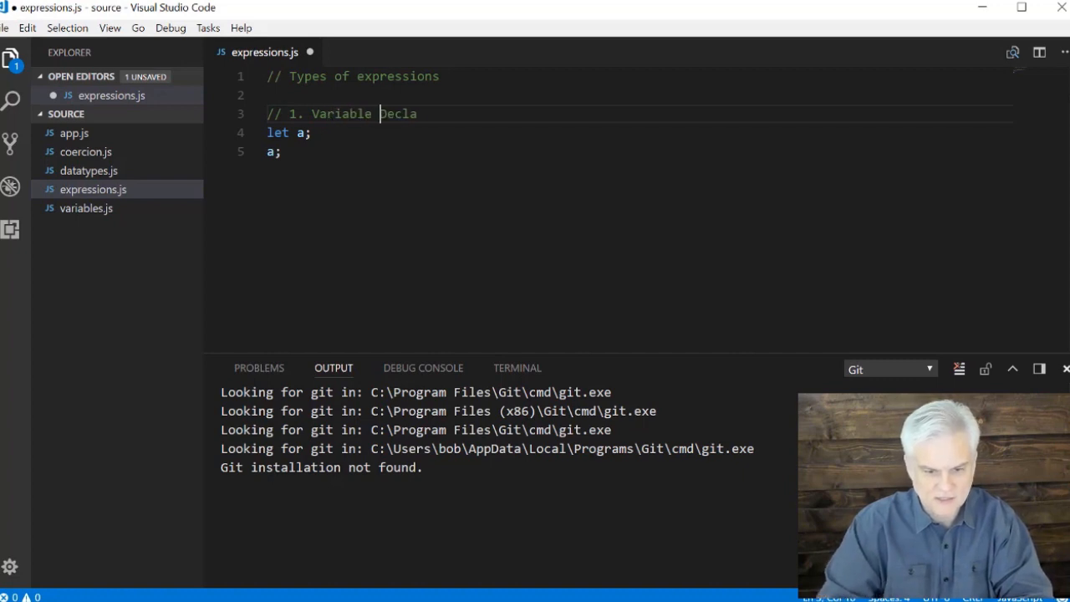
pyautogui.write('ration')
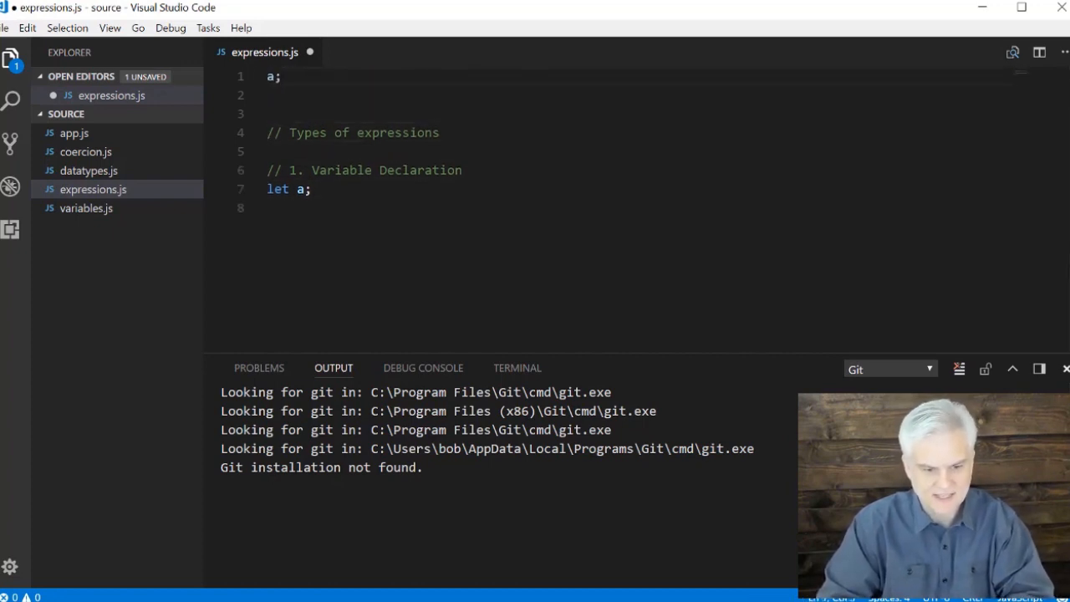
pyautogui.write('// This is bad:')
pyautogui.write('// ==============================')
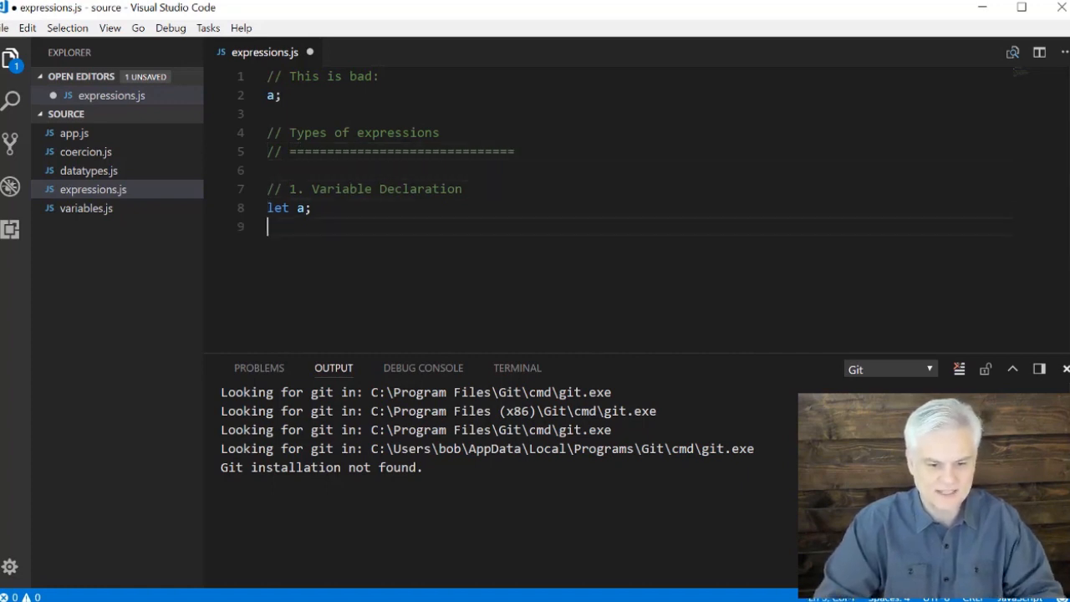
# Step: Add a '// 2. Assign a value' section with a = 4;
pyautogui.press('enter')
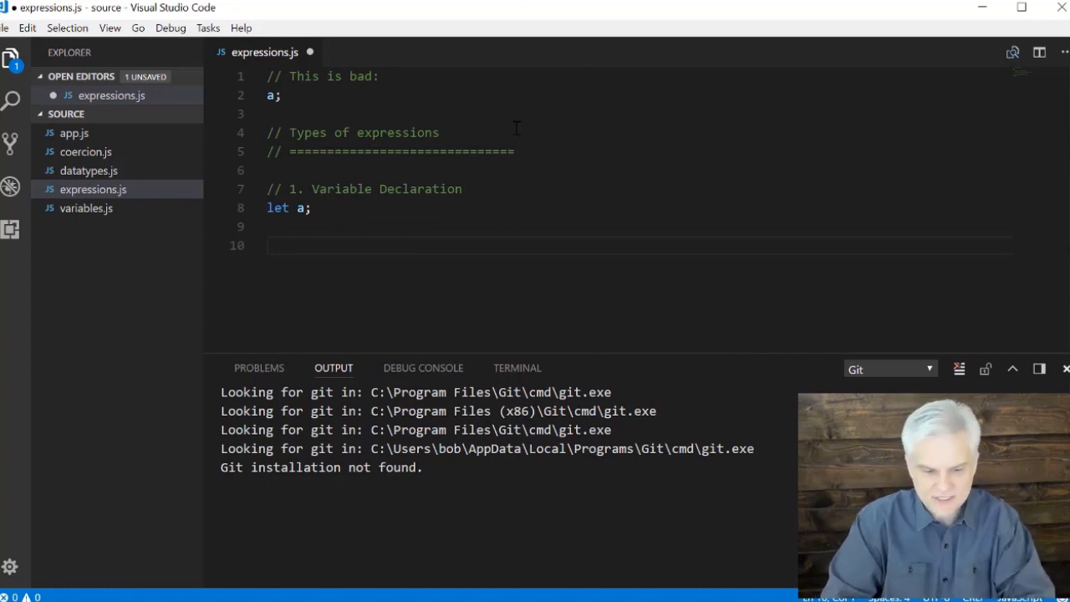
pyautogui.write('// 2.')
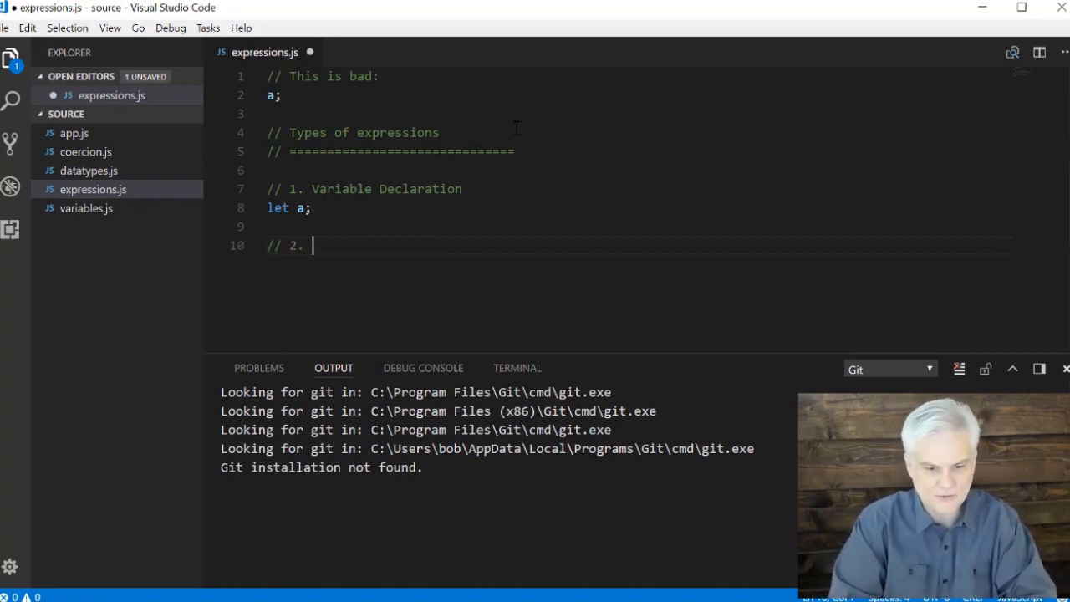
pyautogui.write('Assign a value')
pyautogui.write('a = 4;')
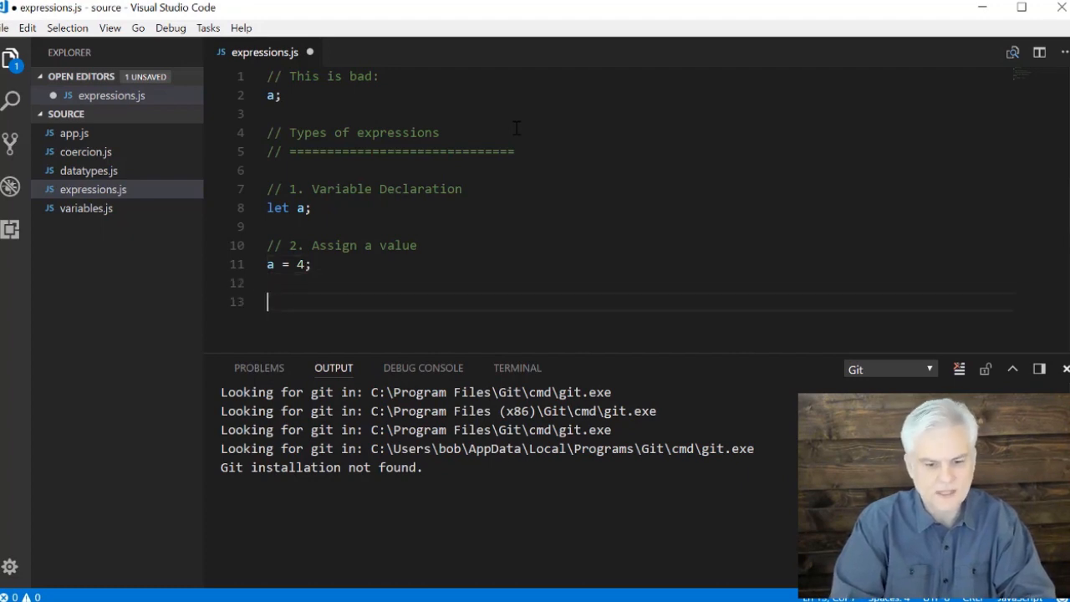
# Step: Add a comment about evaluations returning a single value, followed by // b + c
pyautogui.write('//')
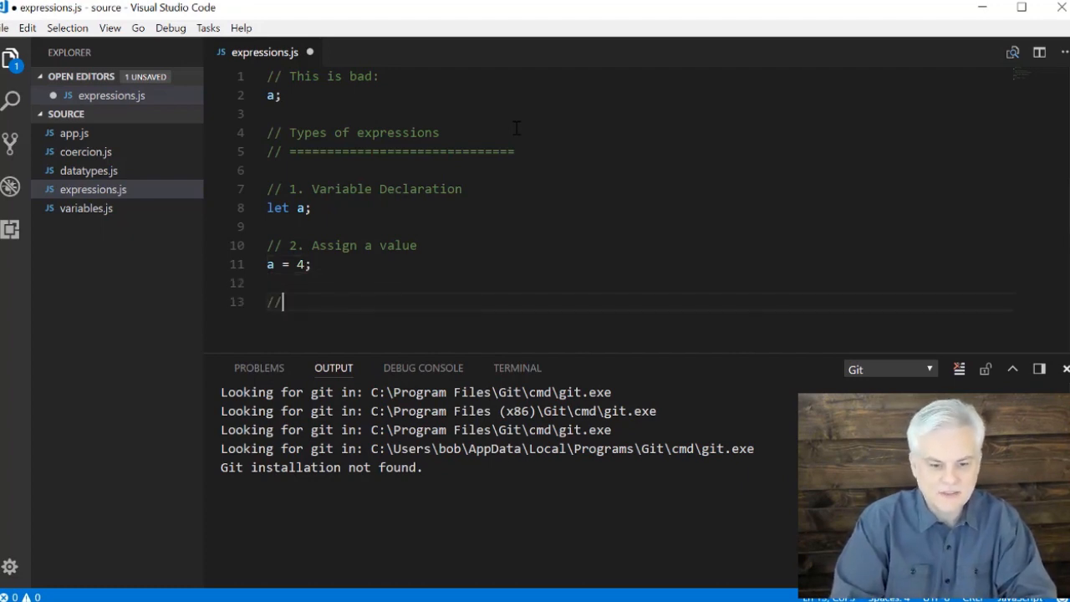
pyautogui.write('Per')
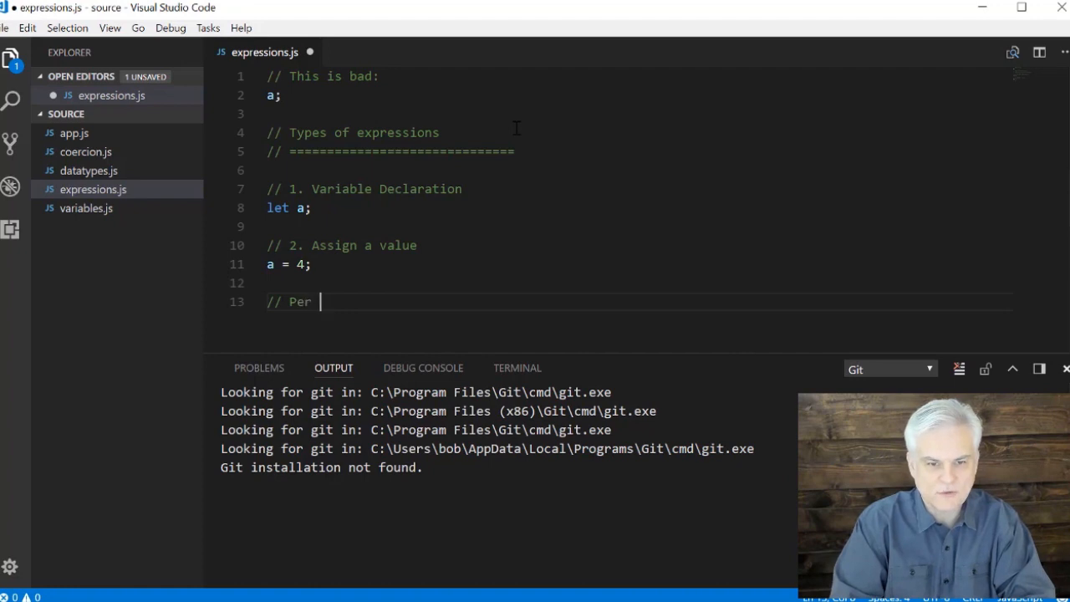
pyautogui.write('form an eval')
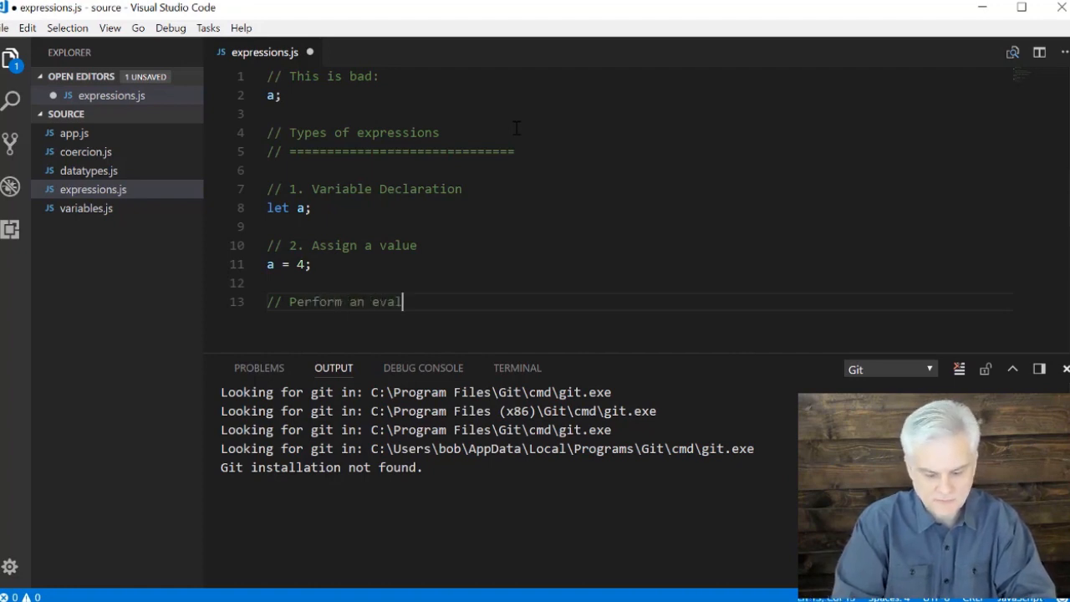
pyautogui.write('uation that ret')
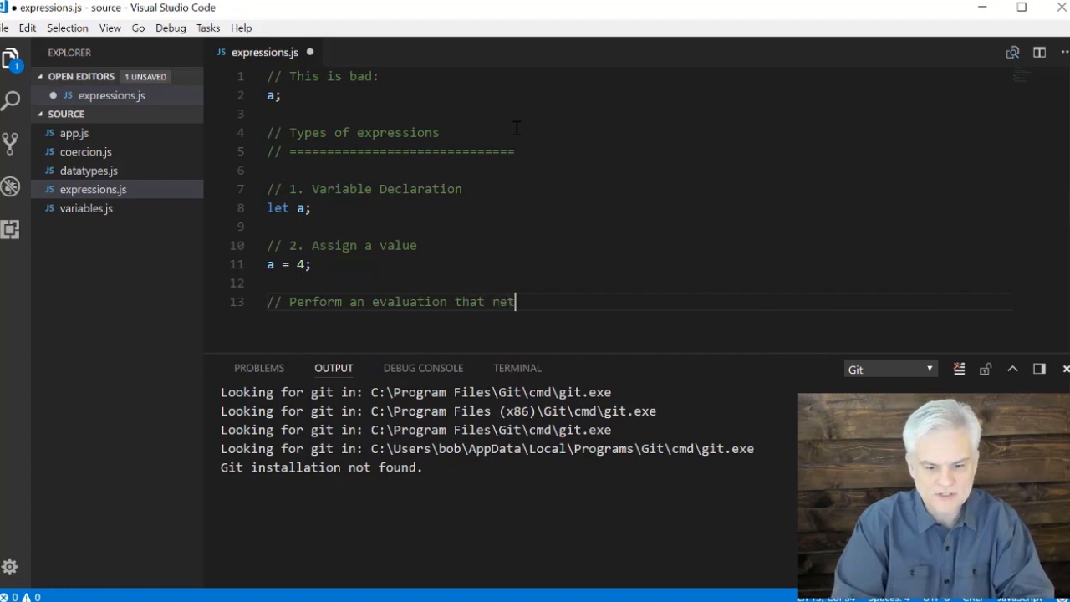
pyautogui.write('urns a single value')
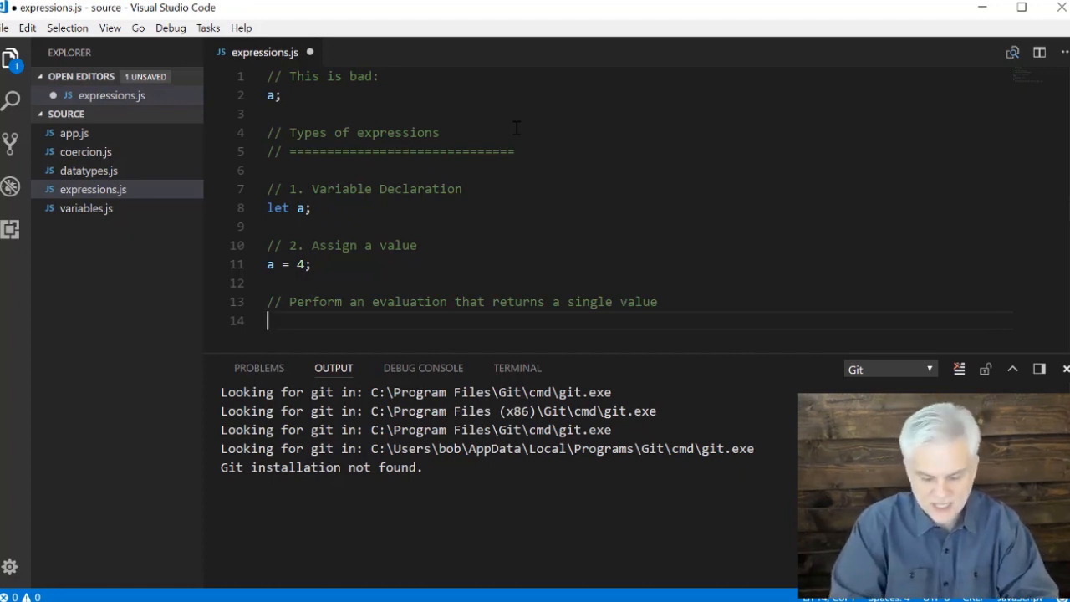
pyautogui.write('b + c')
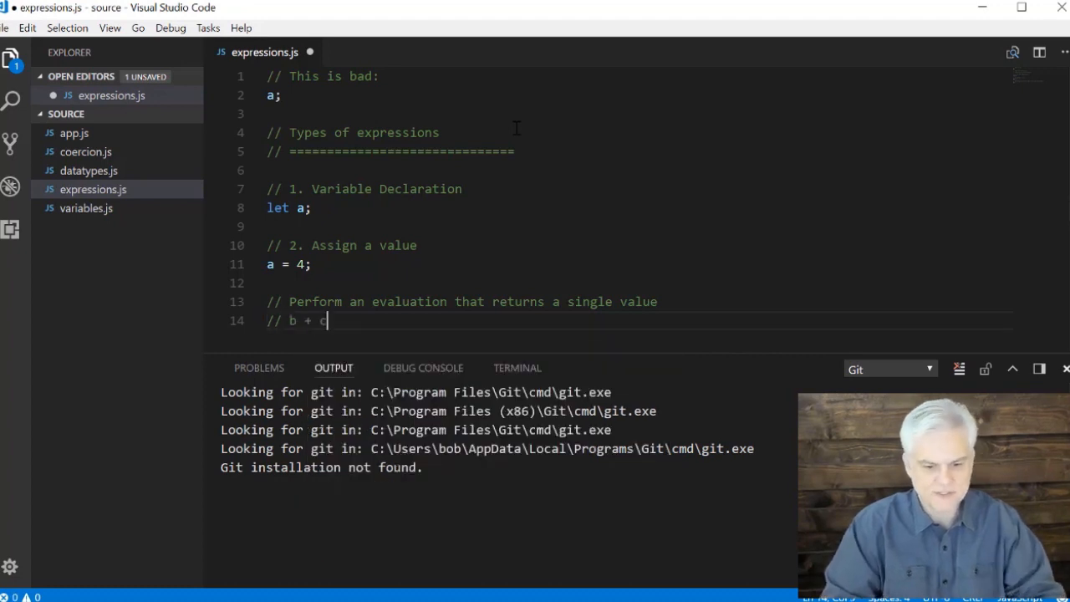
pyautogui.scroll(-3)
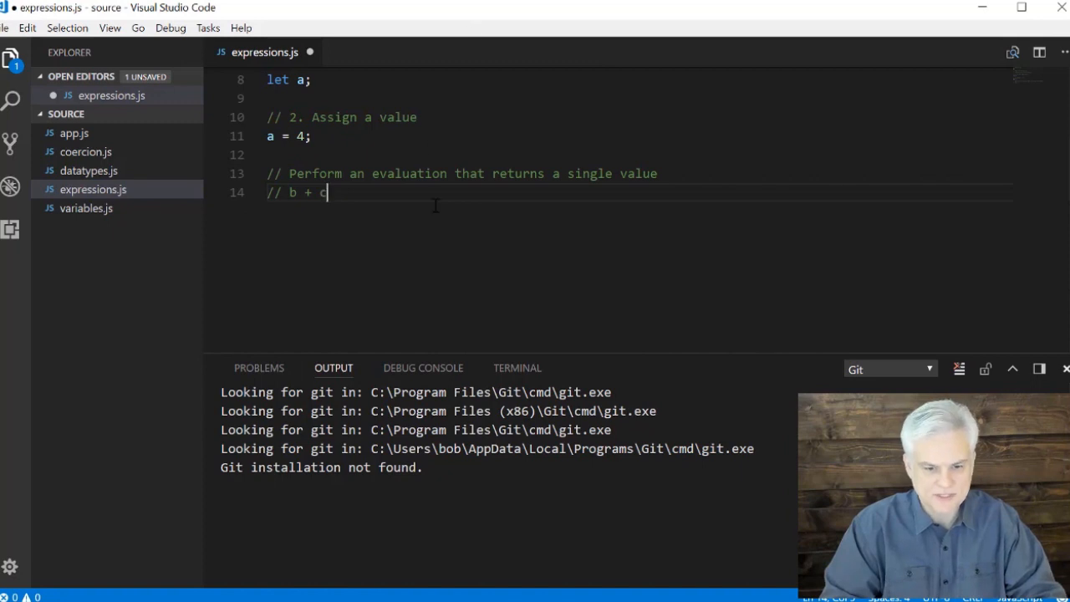
# Step: Comment out the earlier examples and declare let b = 3, let c = 2, let a = b + c
pyautogui.press('Enter')
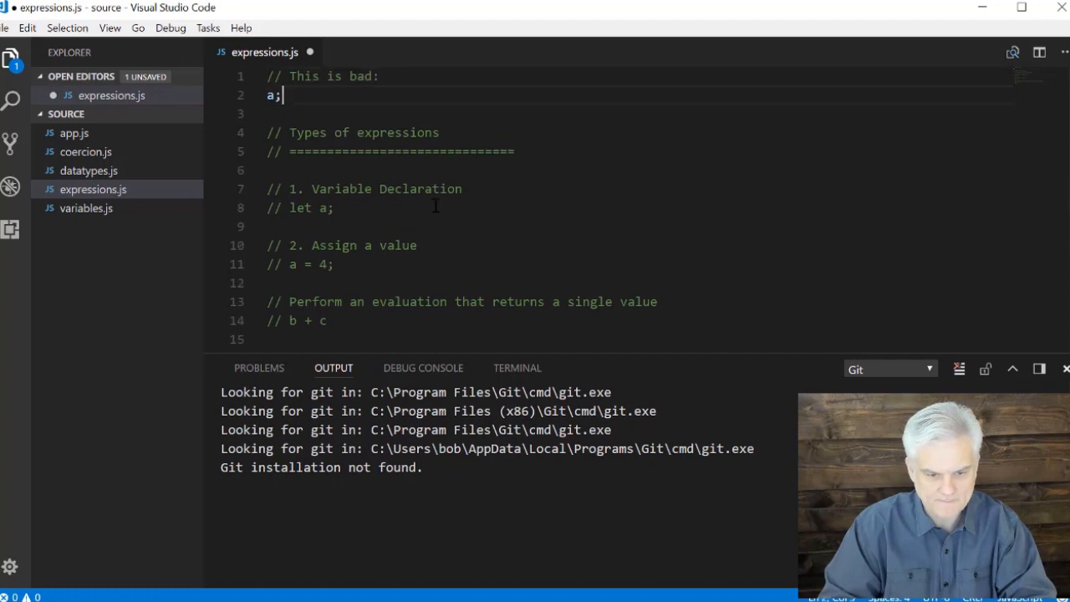
pyautogui.press('ctrl+/')
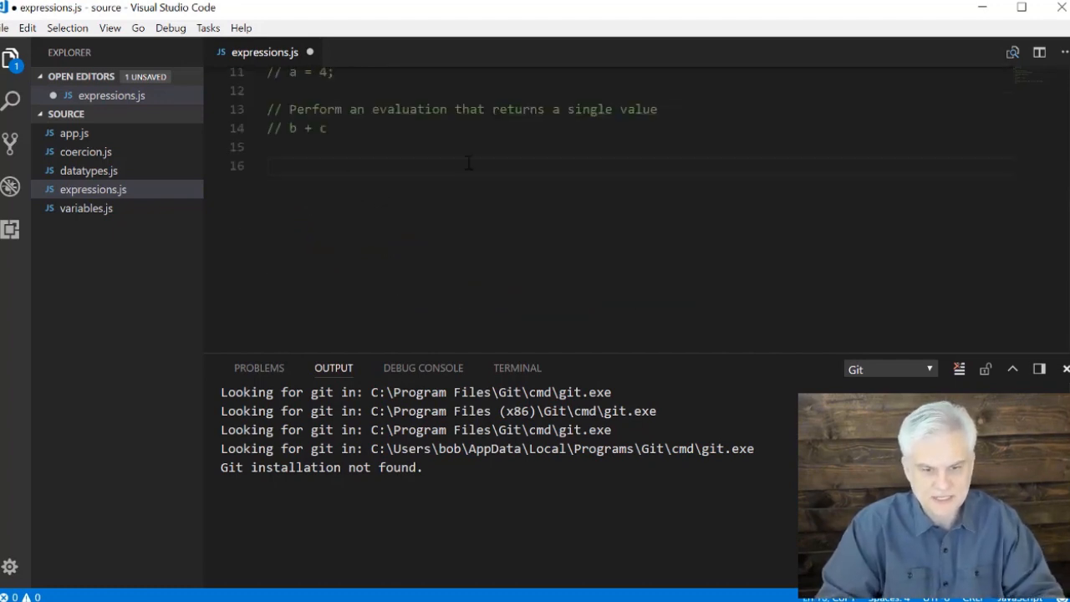
pyautogui.write('let')
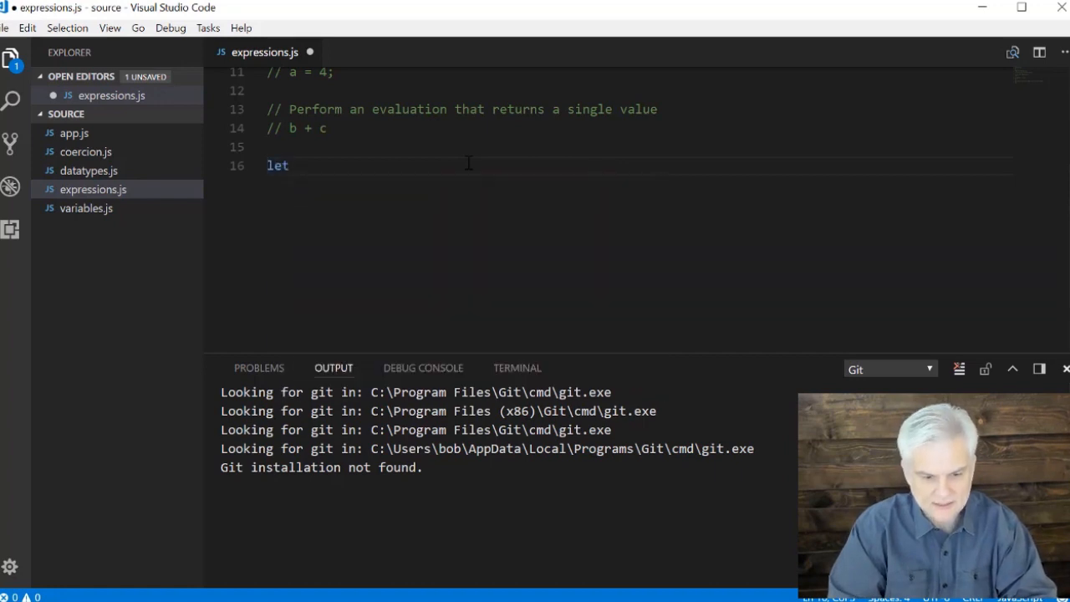
pyautogui.write('b =')
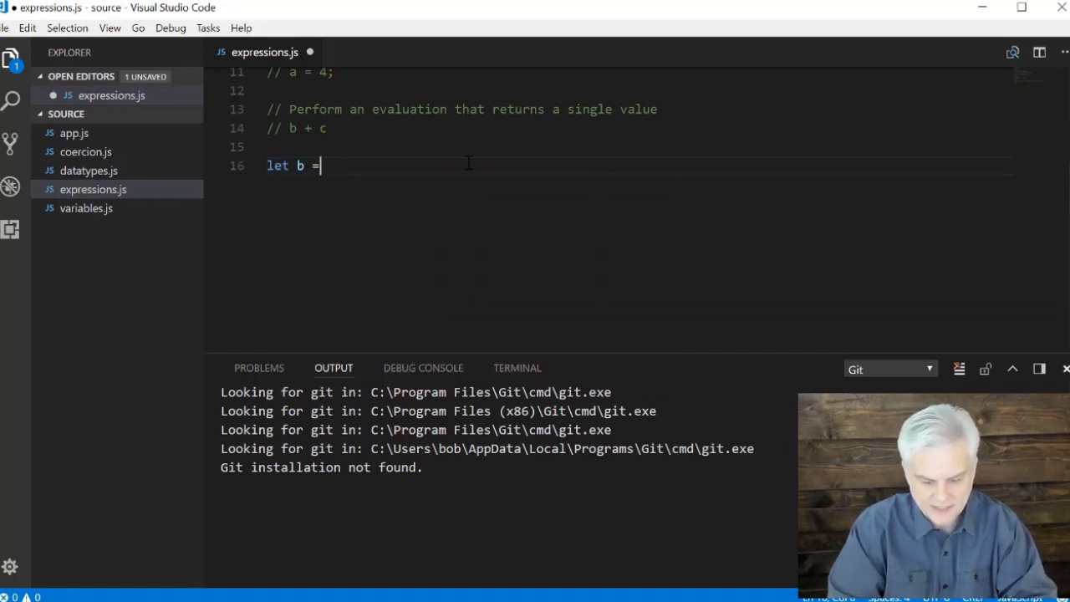
pyautogui.write('3;')
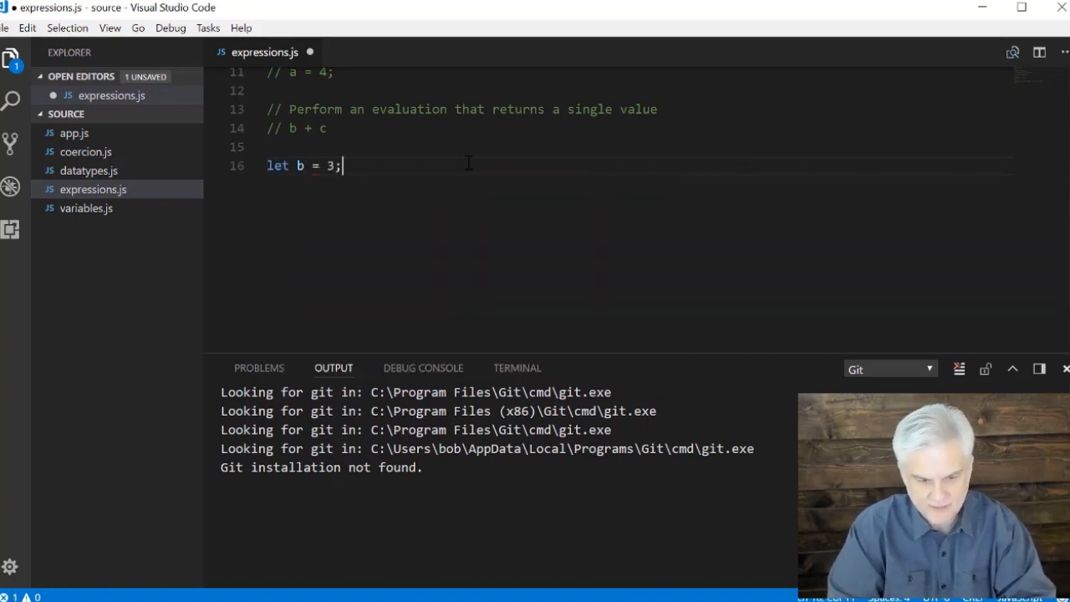
pyautogui.write('let')
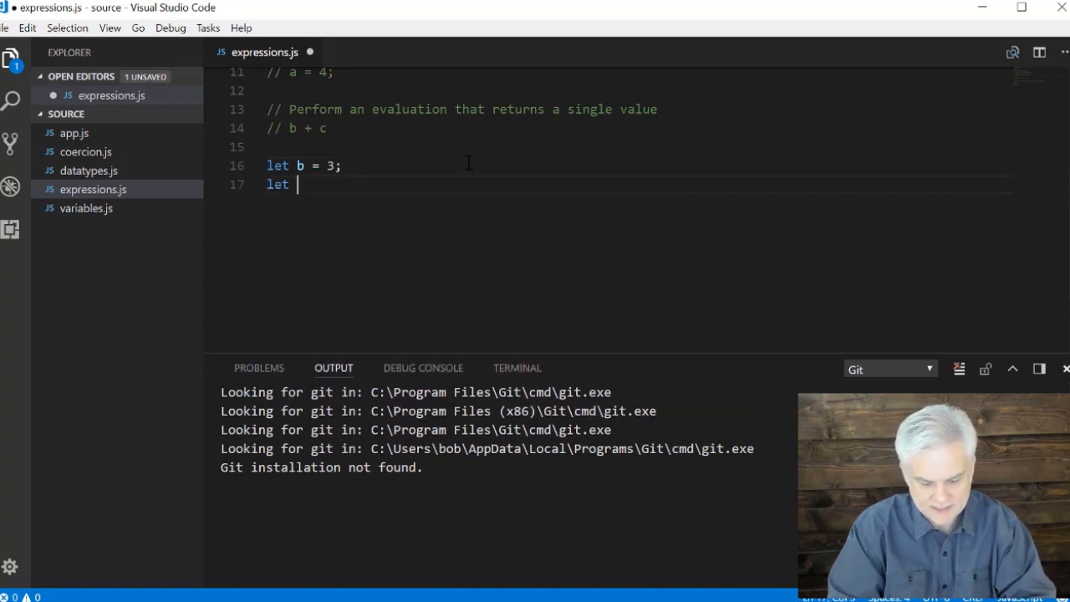
pyautogui.write('c = 2;')
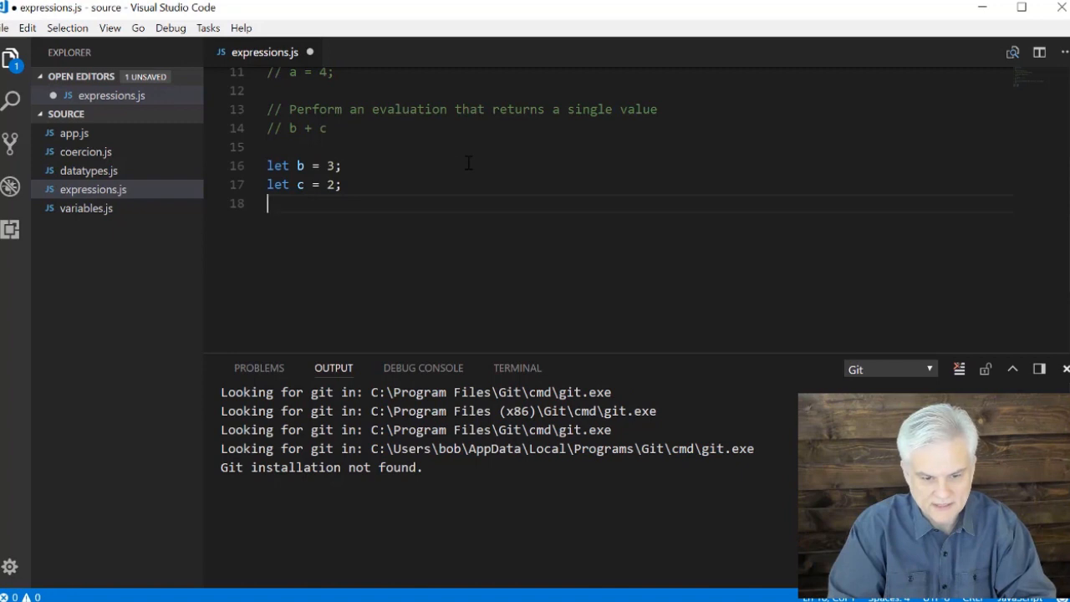
pyautogui.write('let a =')
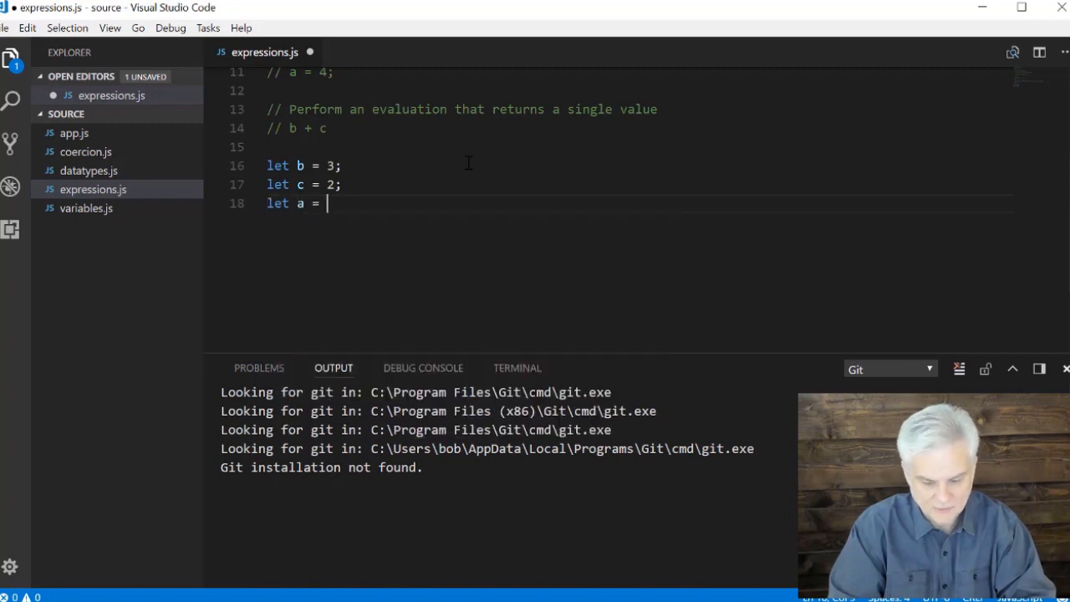
pyautogui.write('b + c;')
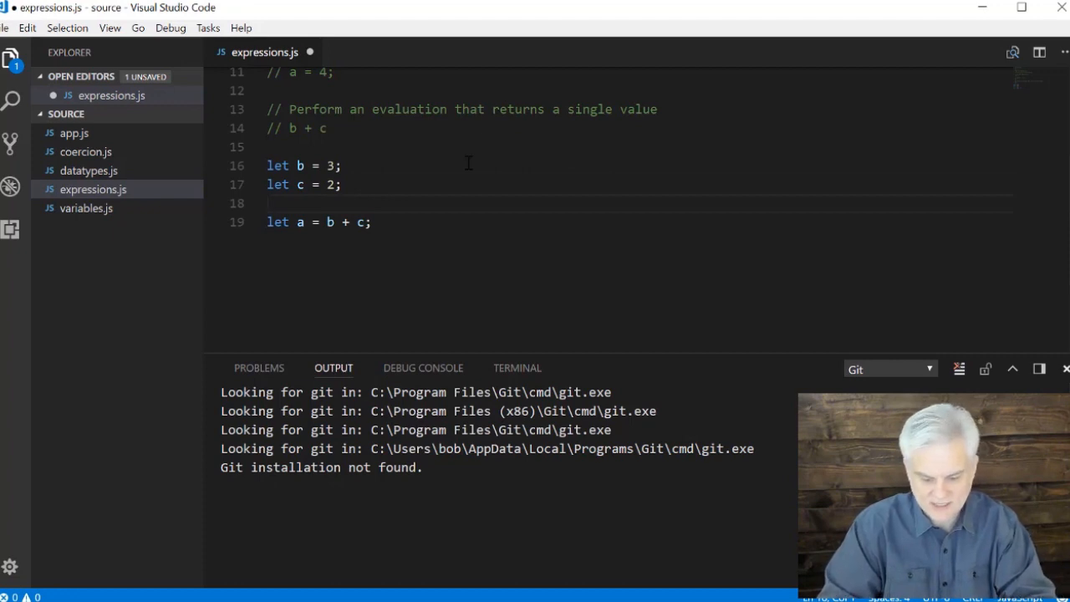
# Step: Add a comment challenging readers to find the three expressions in the code
pyautogui.write('// Three expressio')
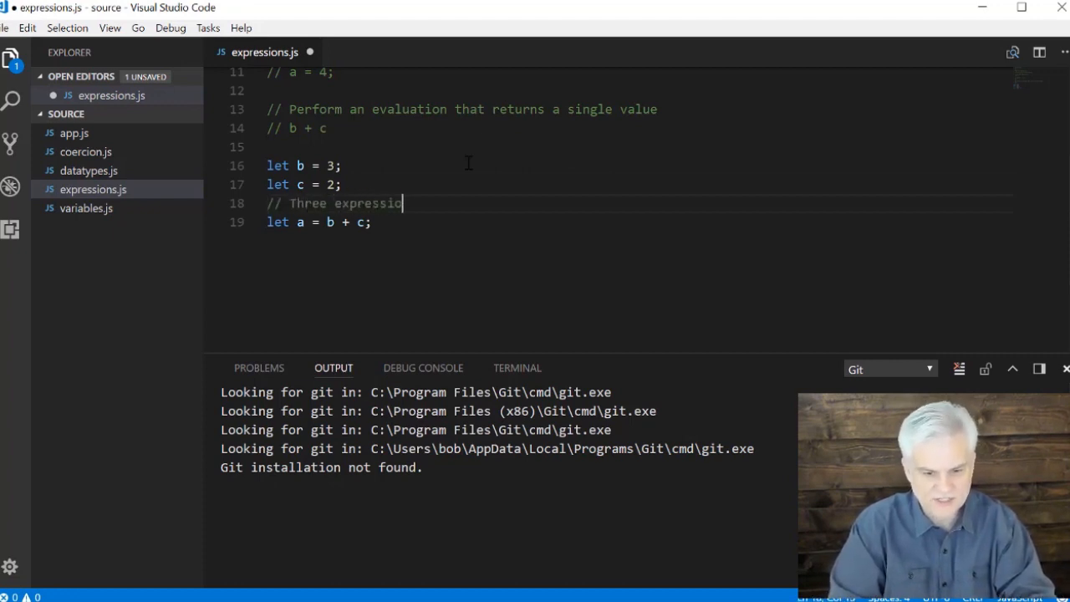
pyautogui.write('ns in here ... can you fi')
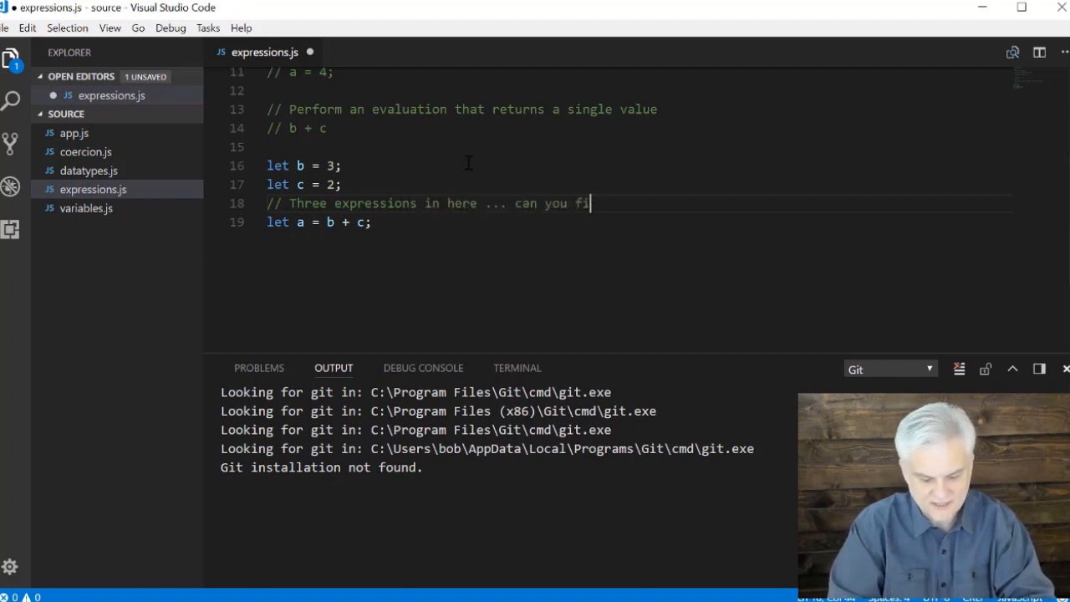
pyautogui.write('nd them?')
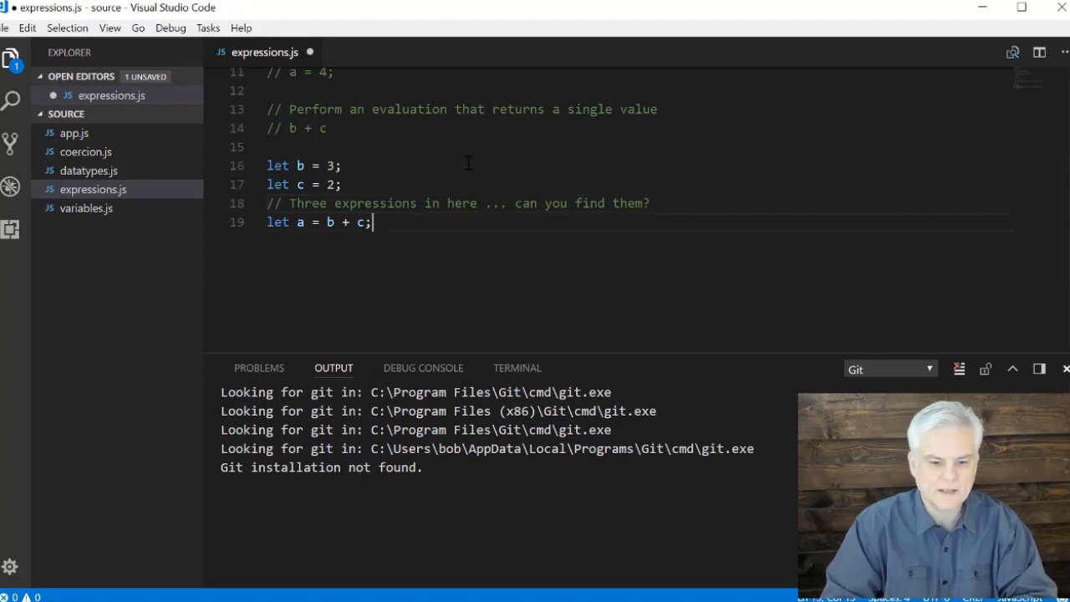
# Step: Add numbered comments: let a declaration, b + c evaluation, result assigned; then save
pyautogui.write('// 1.')
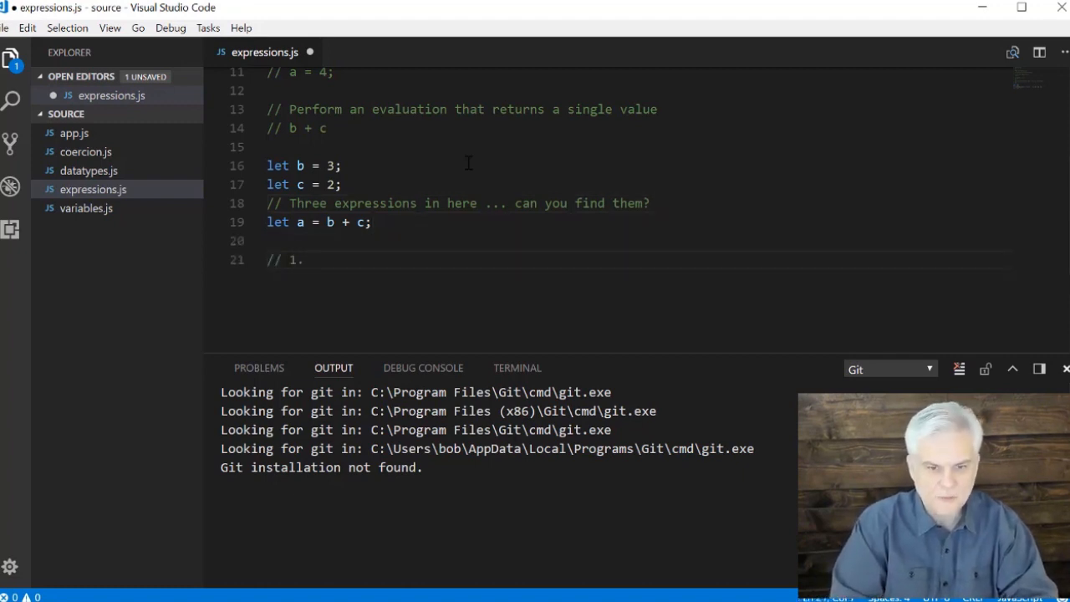
pyautogui.write('l')
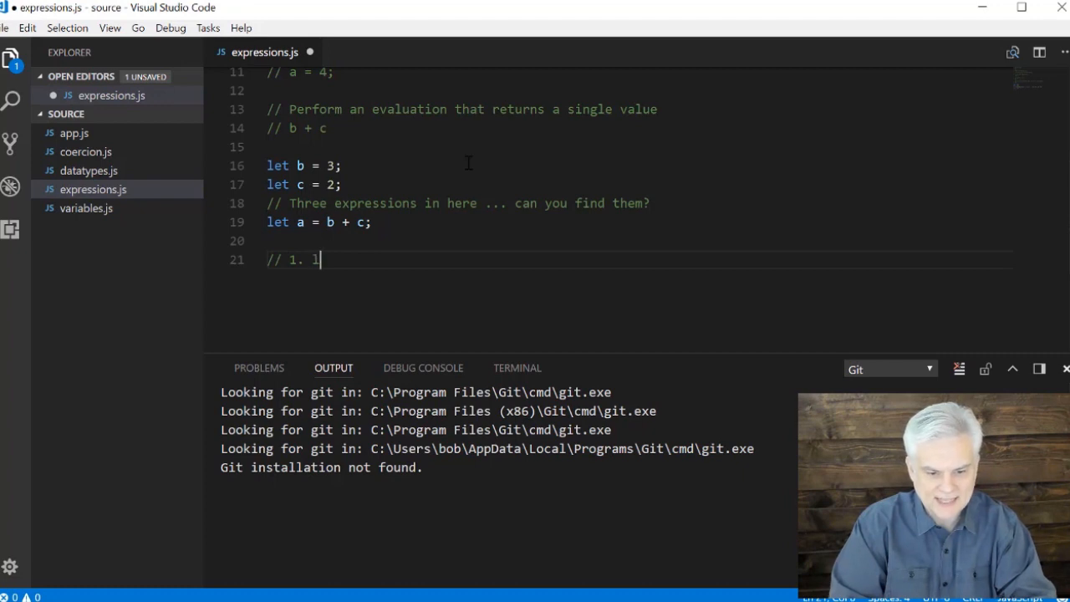
pyautogui.write('et a ...')
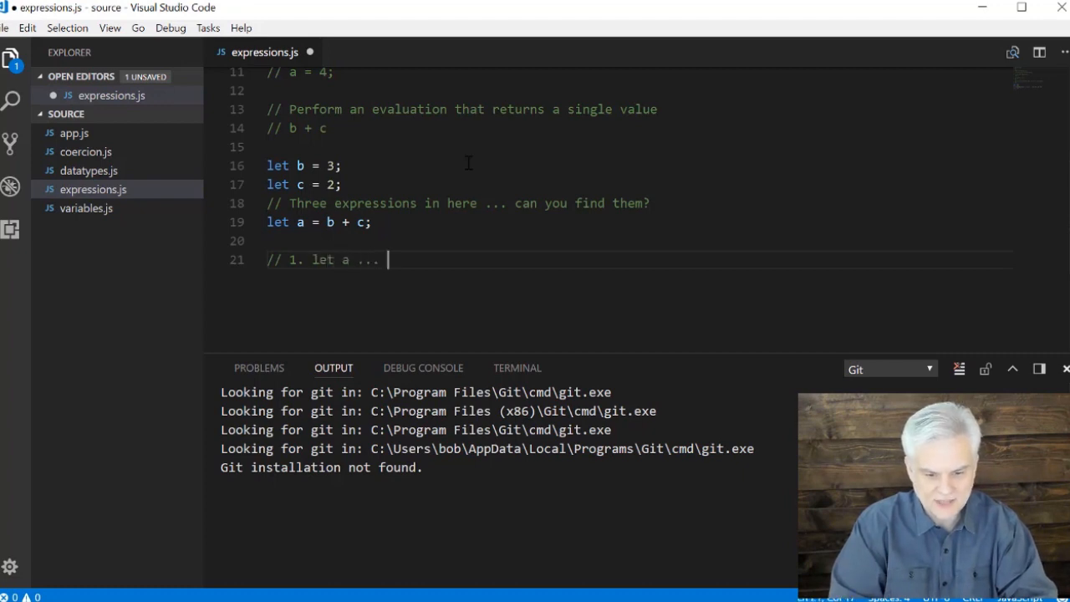
pyautogui.write('varaible declaration')
pyautogui.write('// 2.')
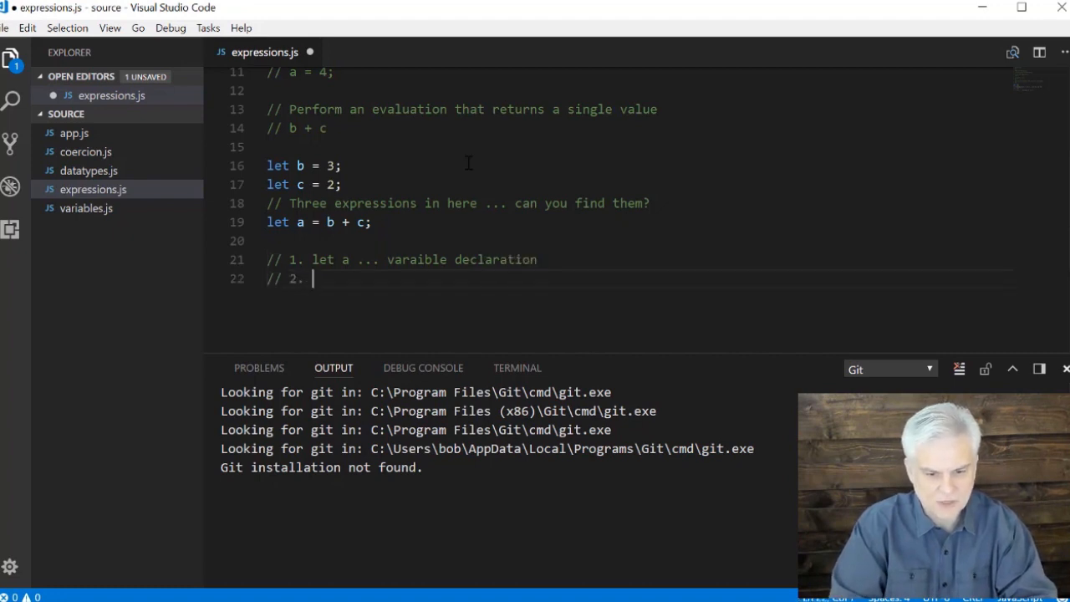
pyautogui.write('perform an eval')
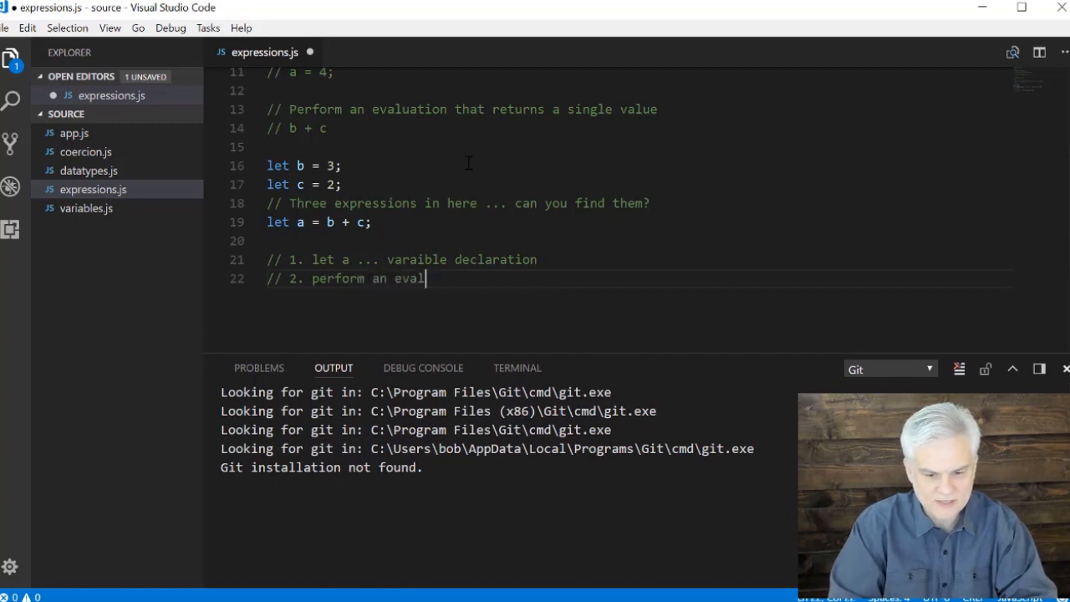
pyautogui.write('b + c')
pyautogui.write('// 3.')
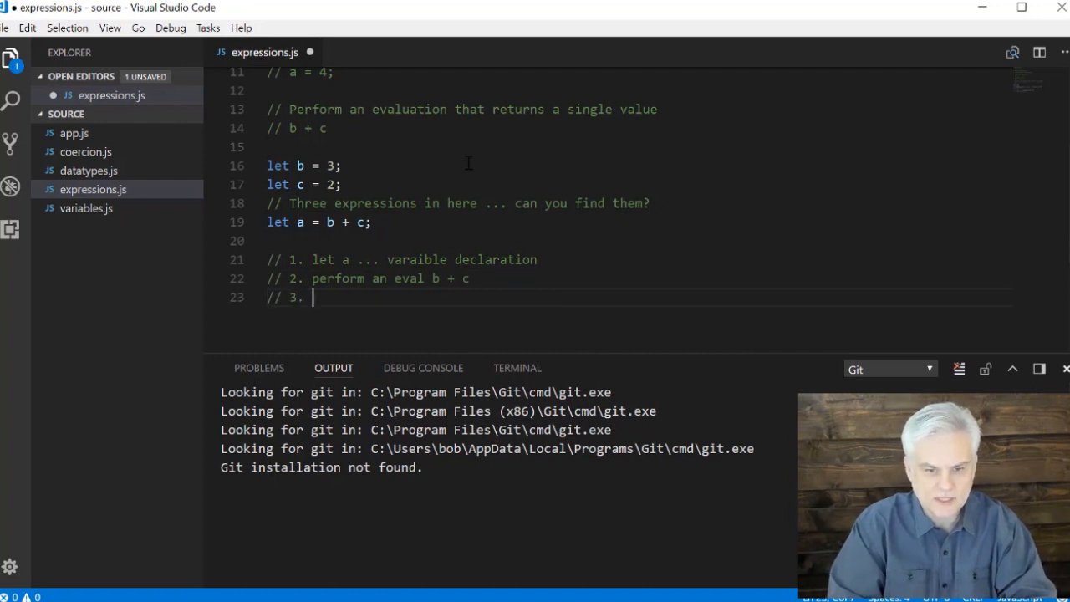
pyautogui.write('result assigned to a')
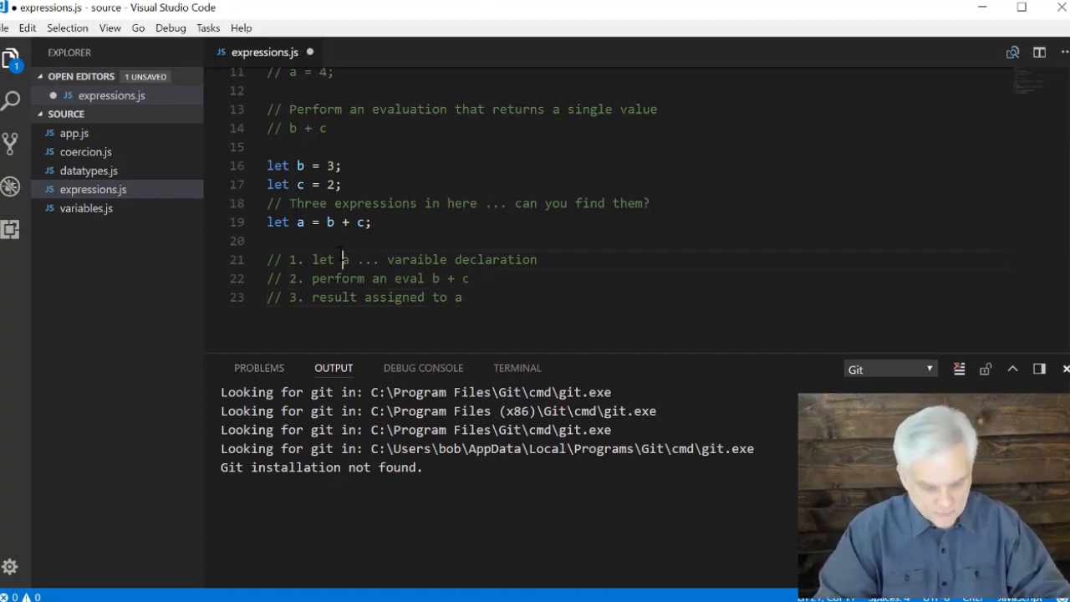
pyautogui.press('ctrl+s')
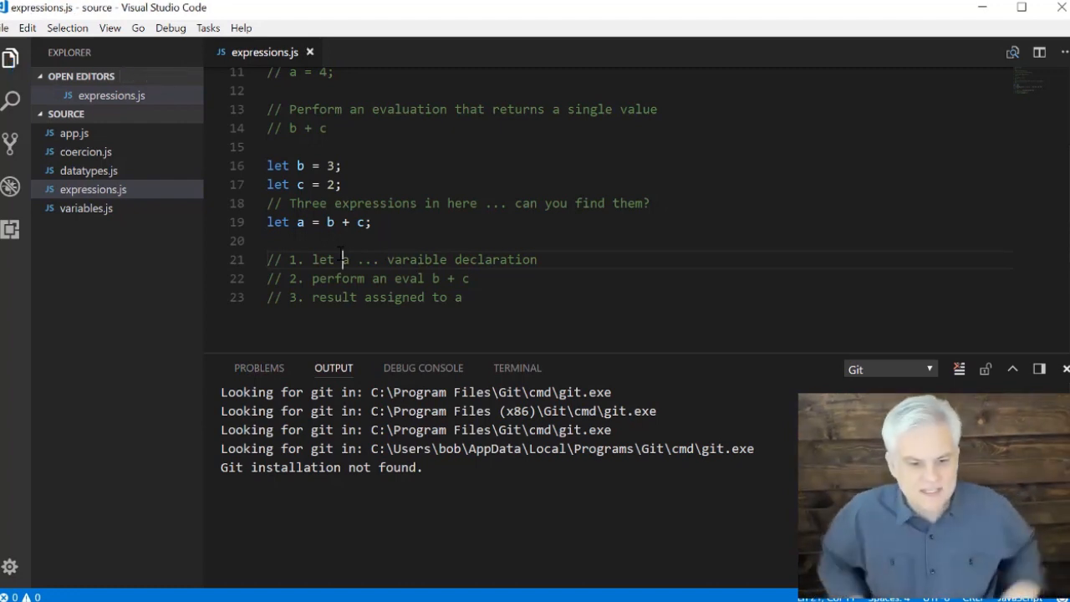
pyautogui.moveTo(257, 157)
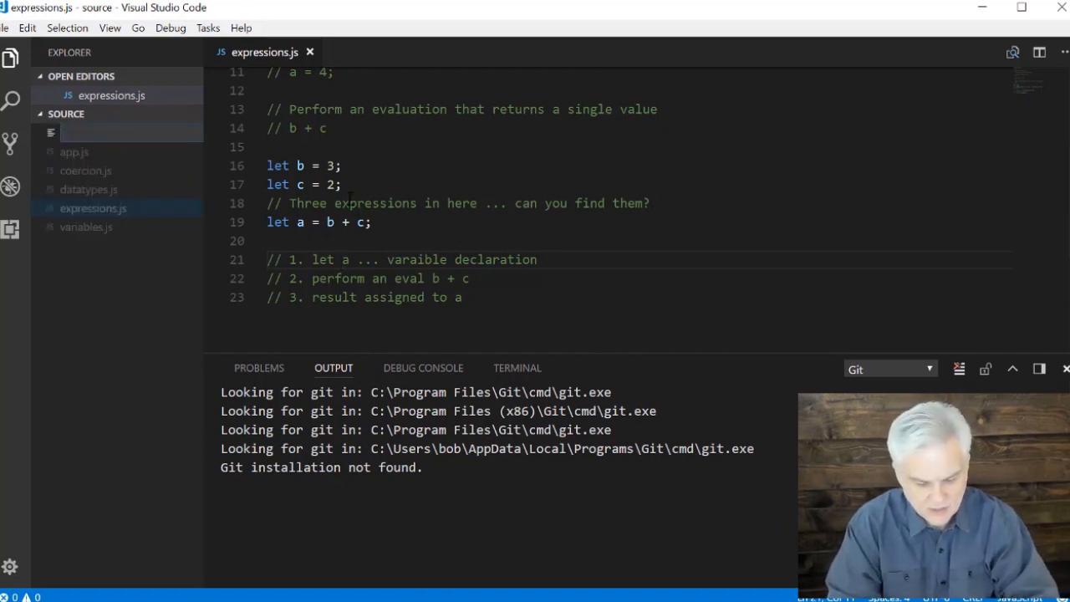
# Step: Create operators.js and start a 'Categories of Operators' comment
pyautogui.write('oper')
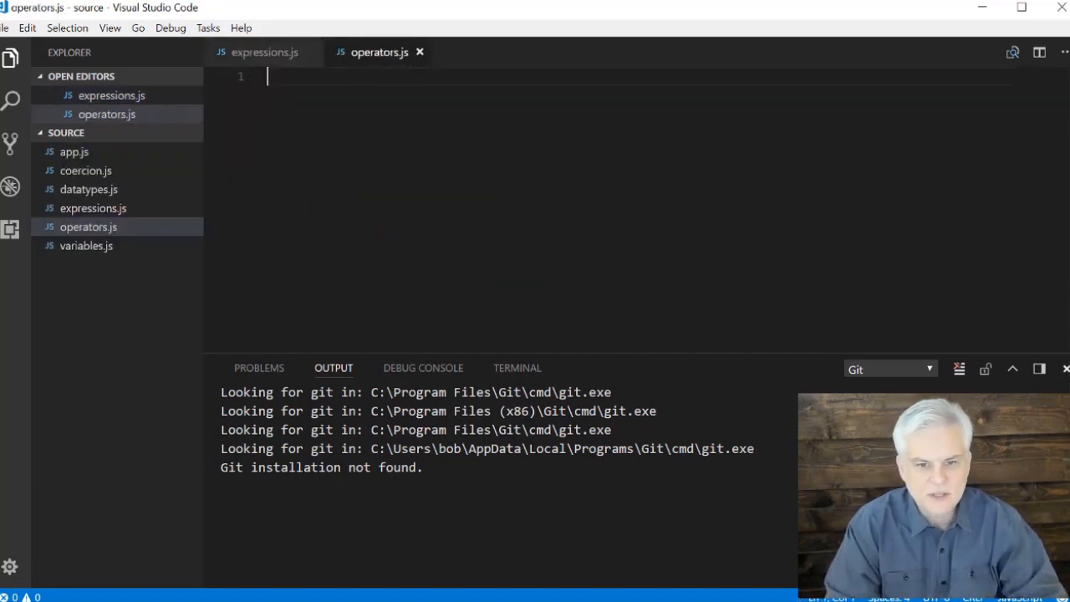
pyautogui.write('// c')
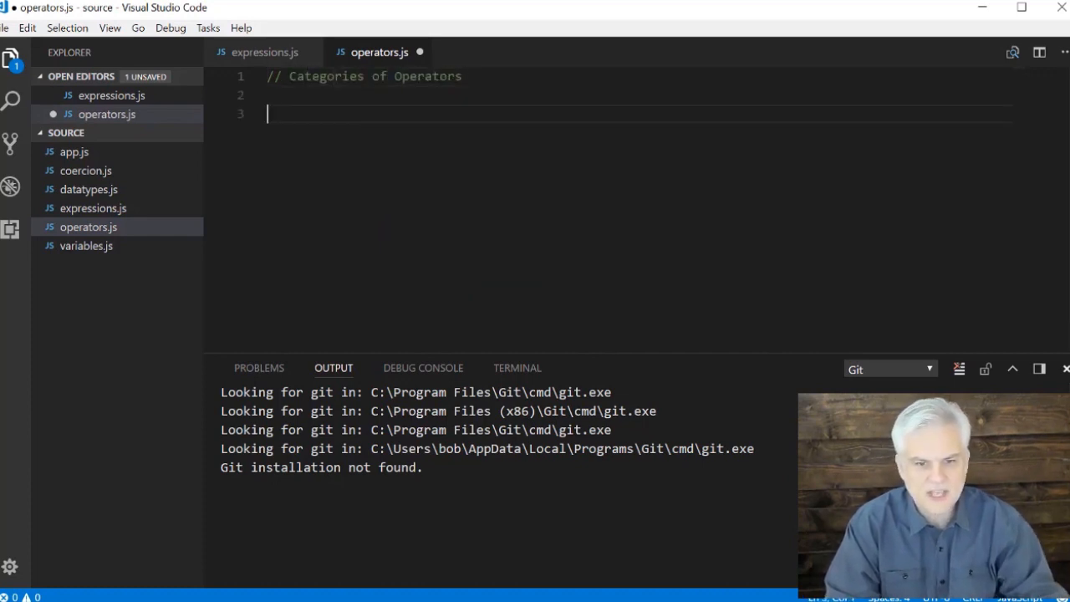
# Step: Add 'Assignment' and 'Arithmetic + /' operator category comments
pyautogui.write('//')
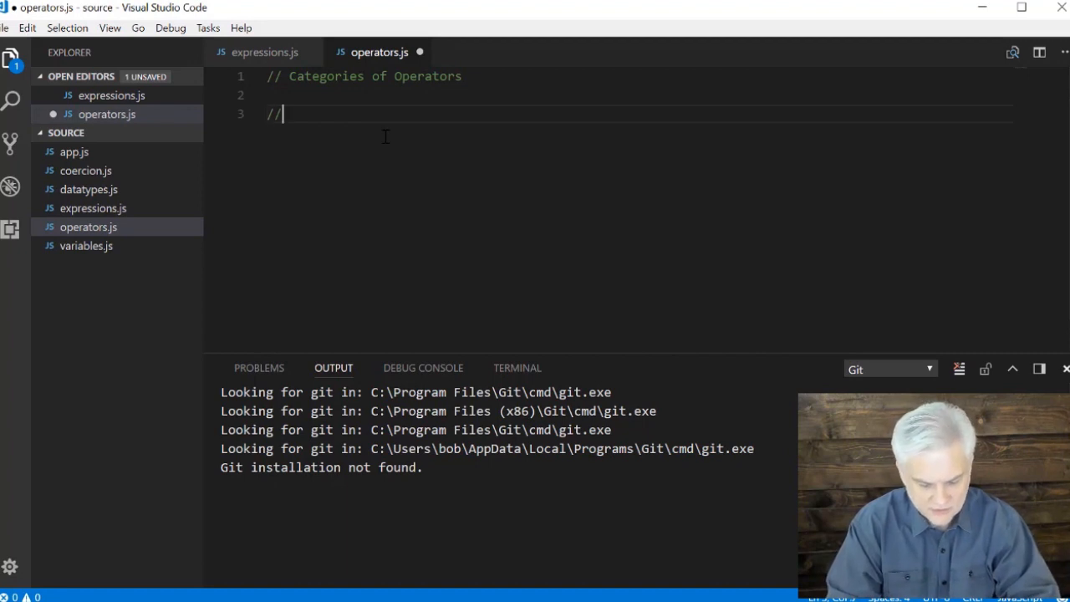
pyautogui.write('Assigmn')
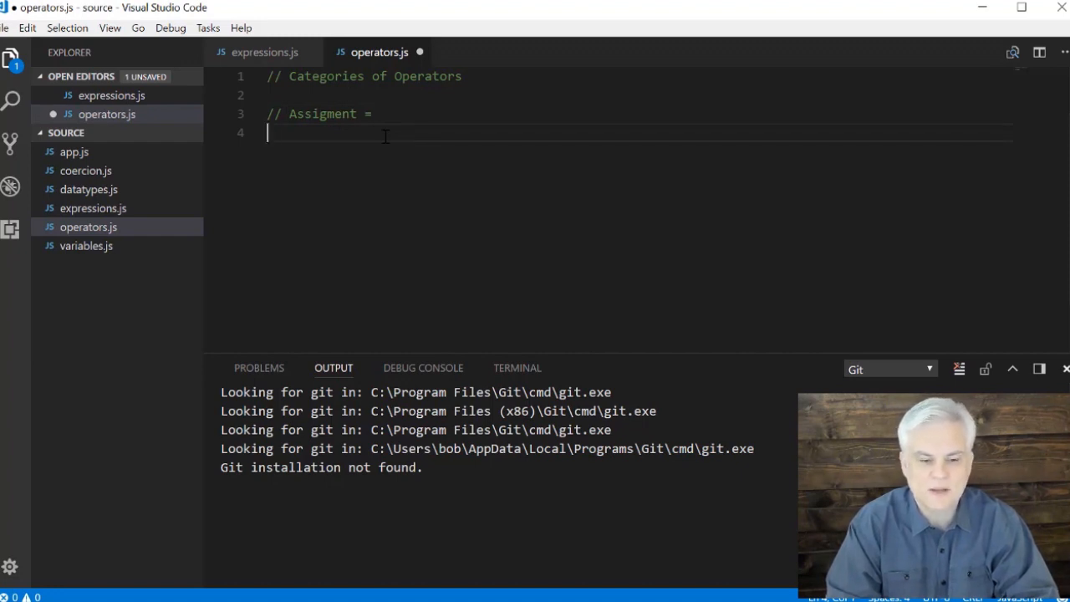
pyautogui.write('//')
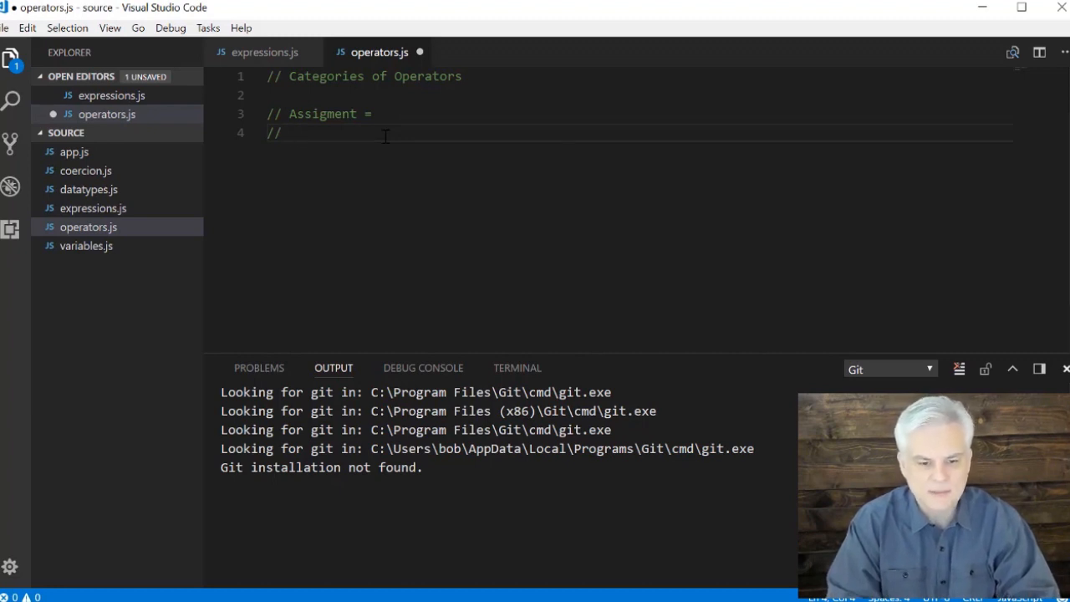
pyautogui.write('Ari')
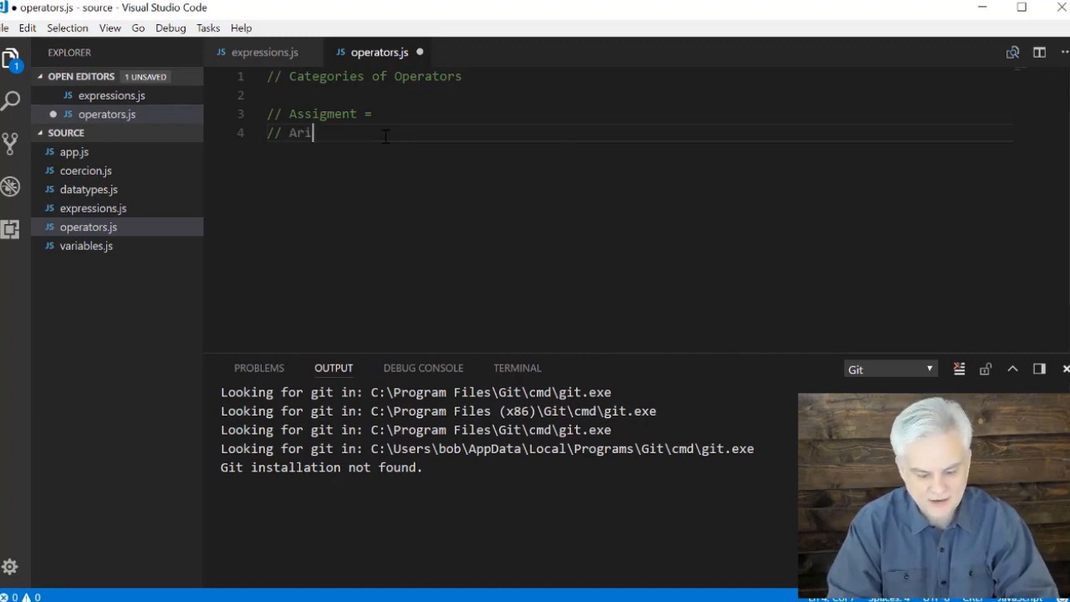
pyautogui.write('th')
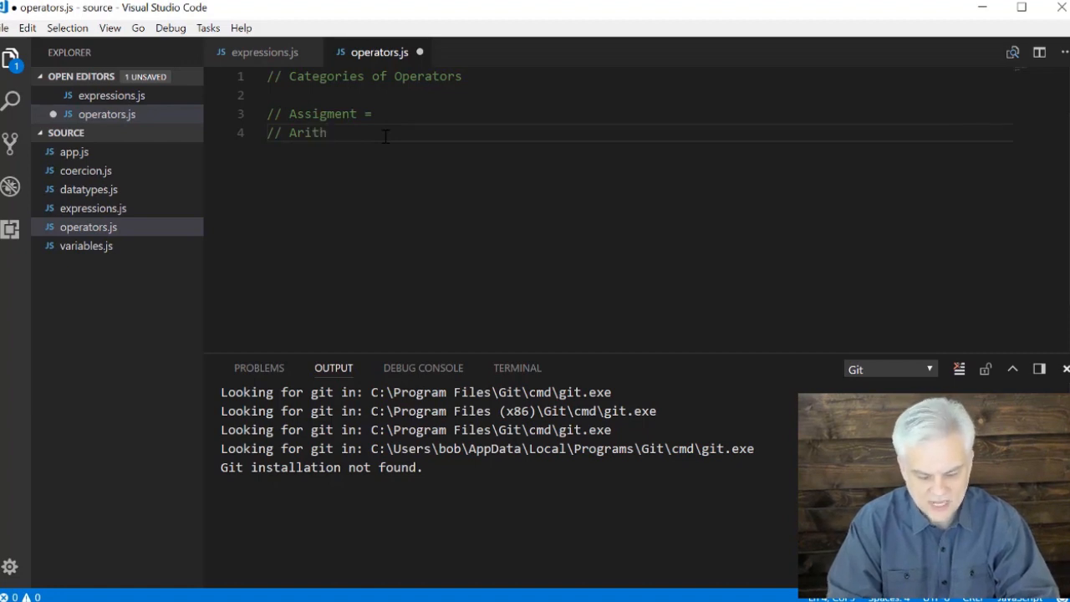
pyautogui.click(328, 132)
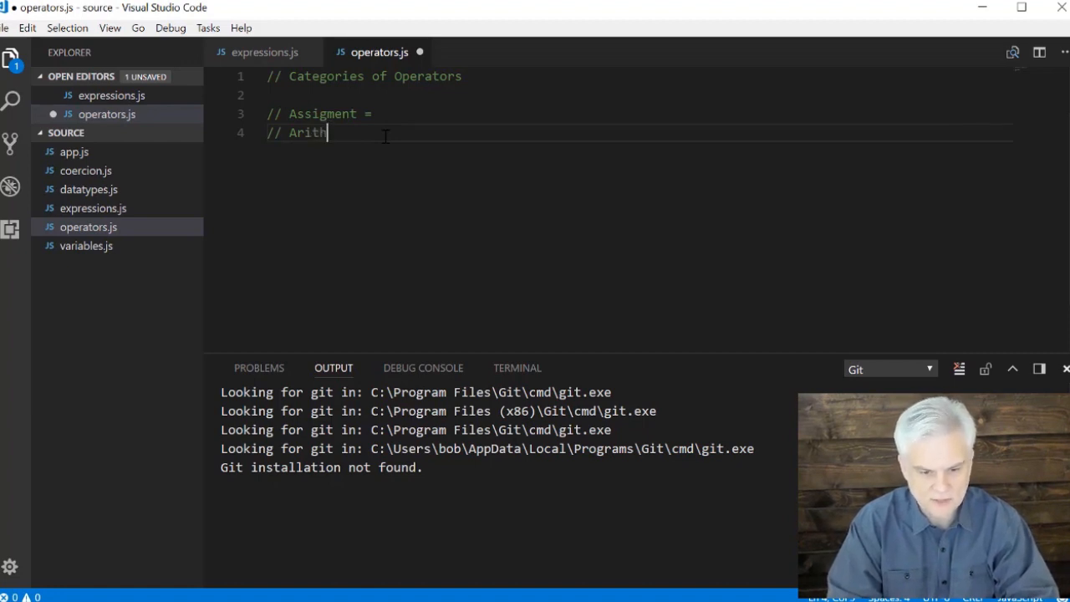
pyautogui.write('metic')
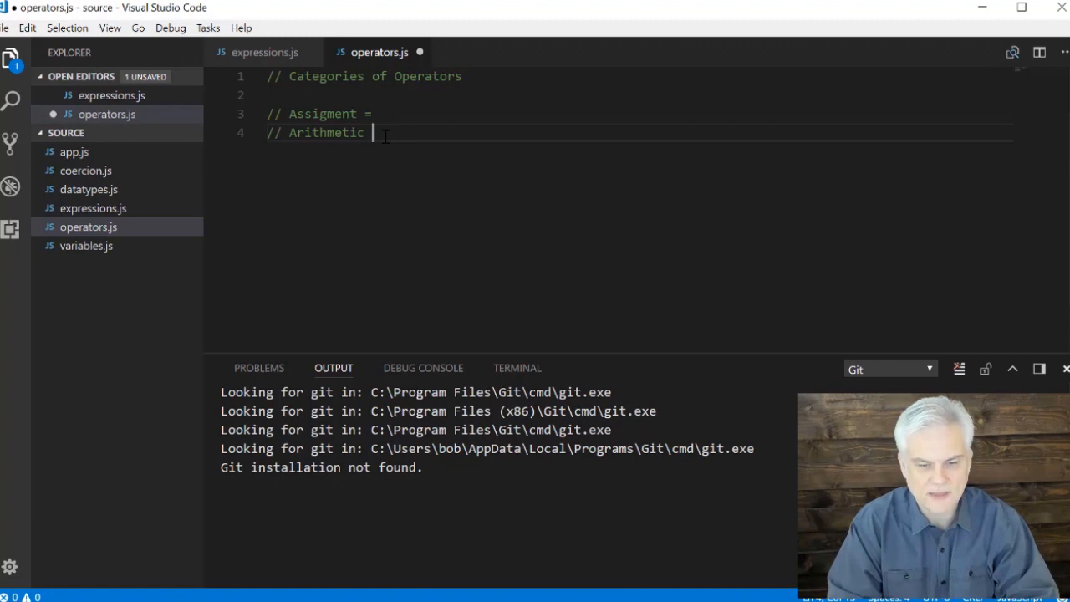
pyautogui.write('+ - *')
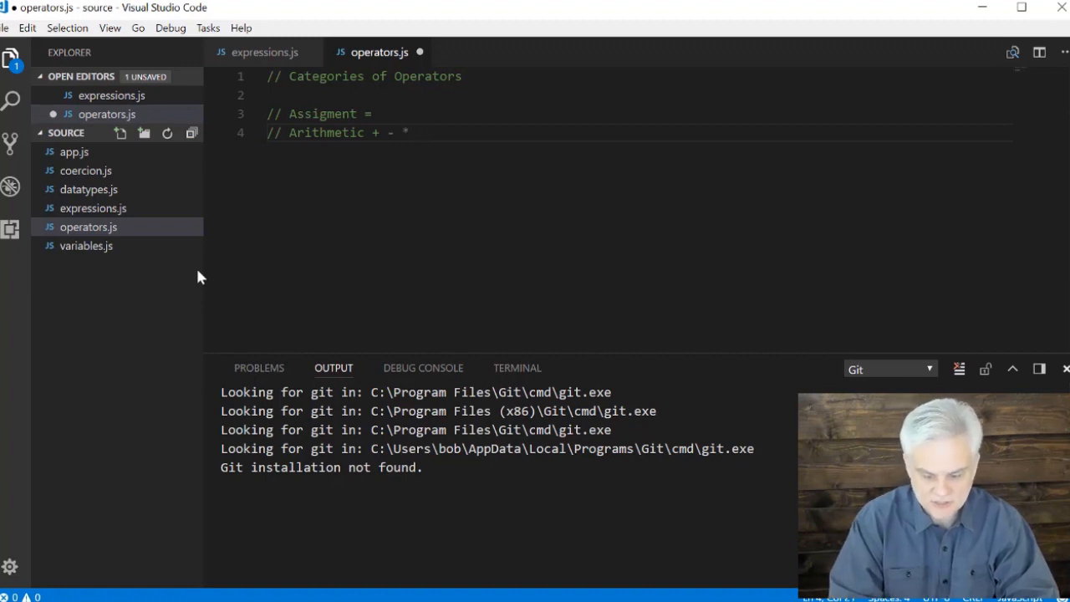
pyautogui.write('/')
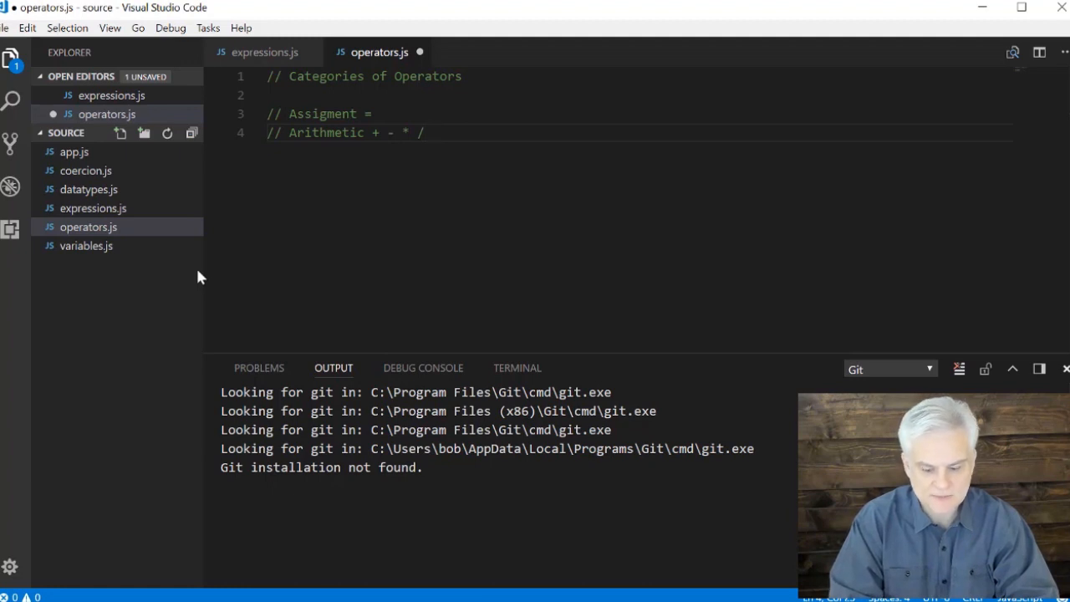
# Step: Add an 'Increment / Decrement ++ --' comment on its own line
pyautogui.write('//')
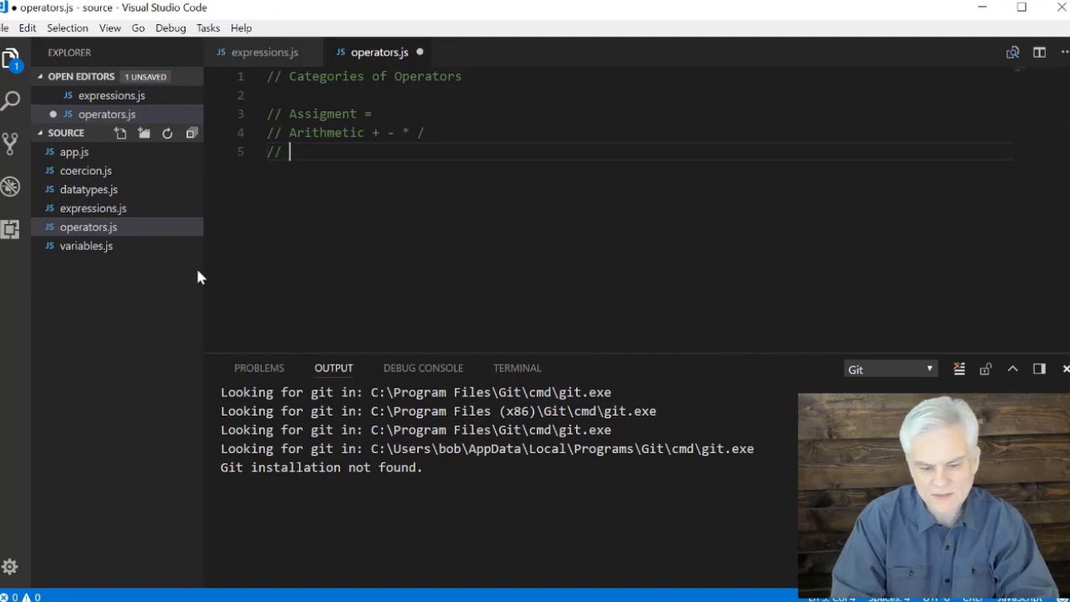
pyautogui.write('I')
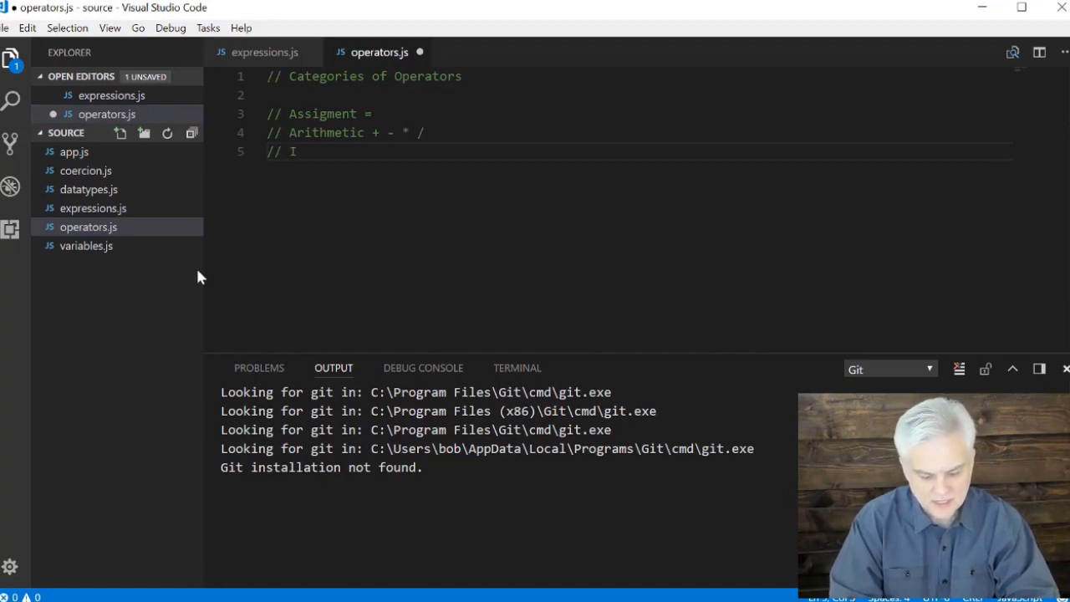
pyautogui.write('ncrement /')
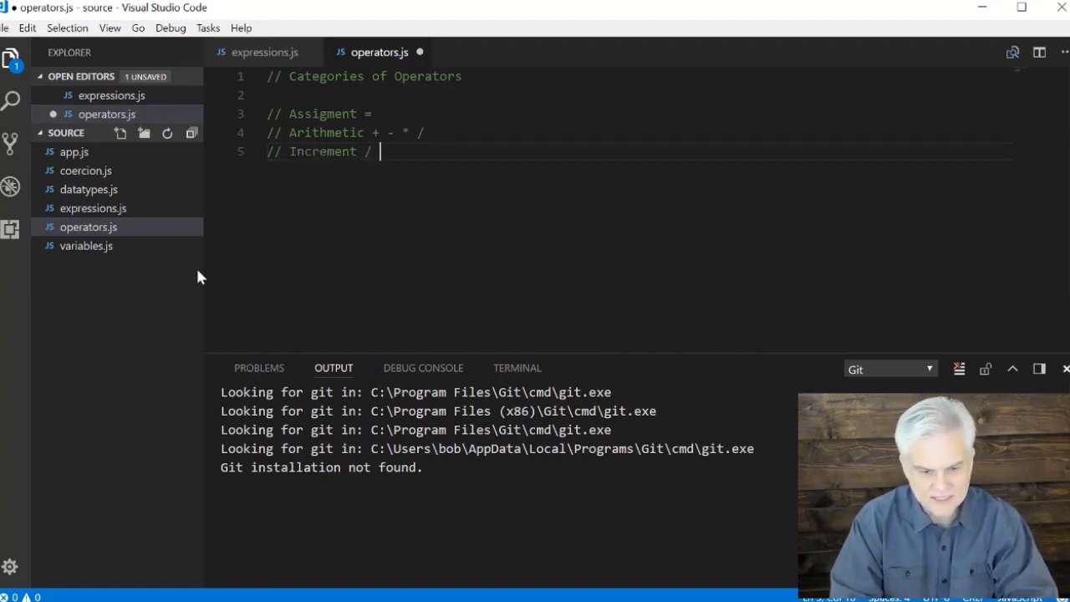
pyautogui.write('Decrement')
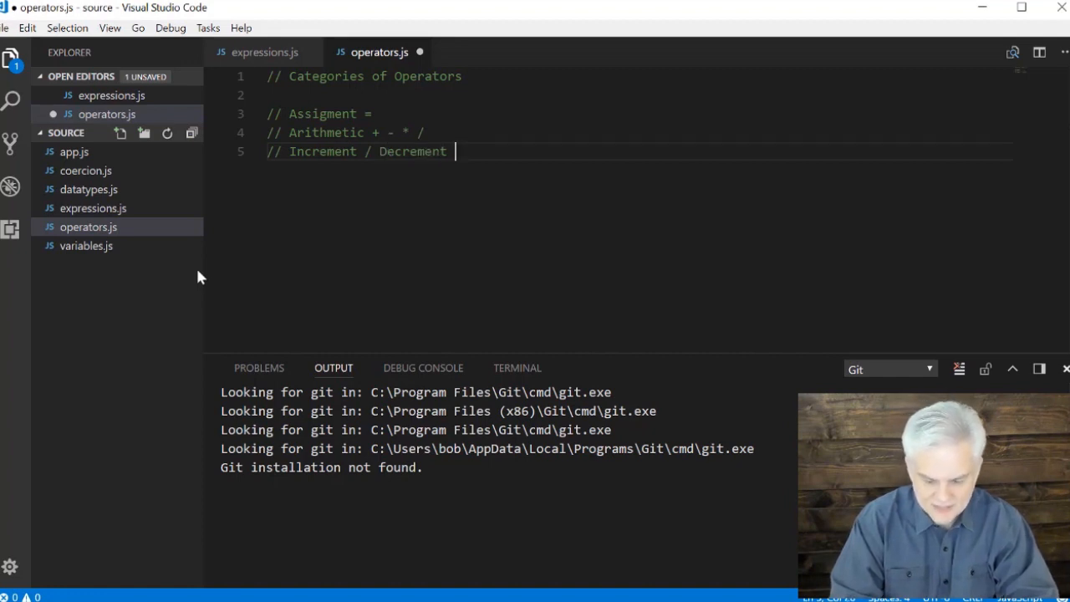
pyautogui.write('++')
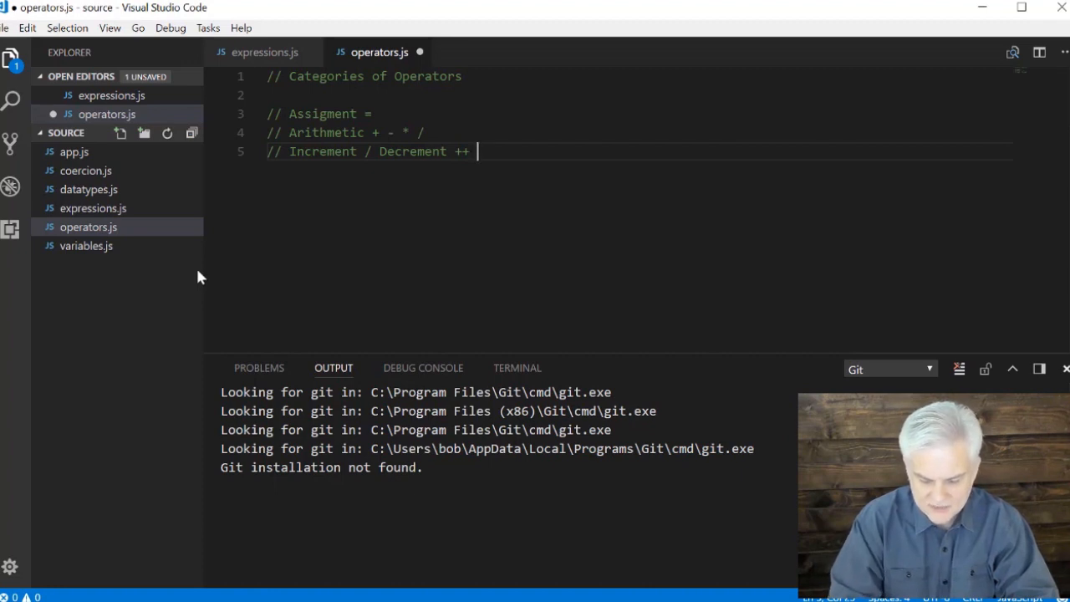
pyautogui.write('--')
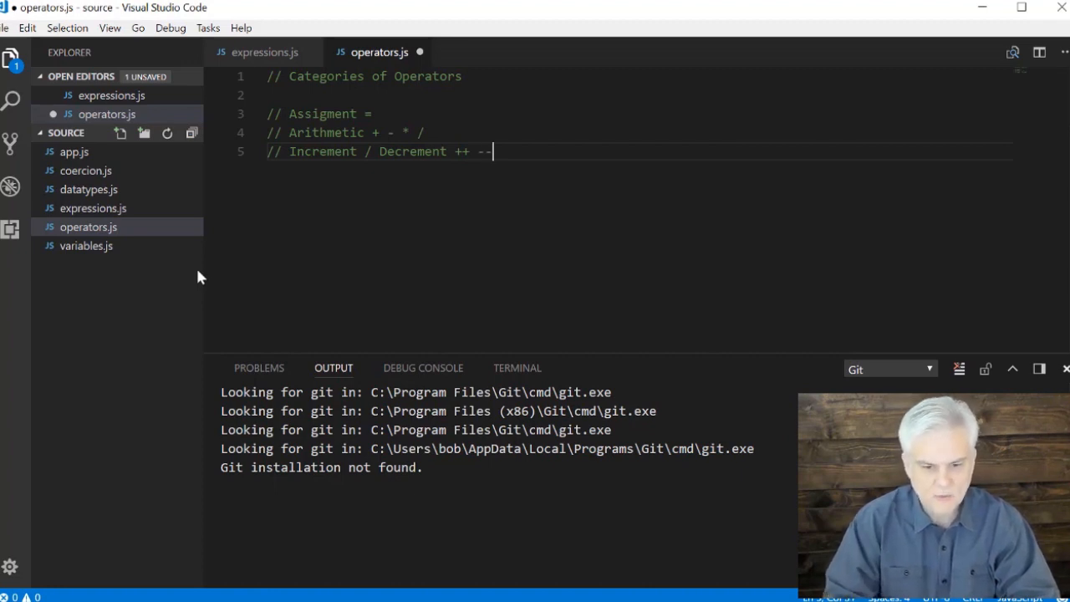
pyautogui.press('Enter')
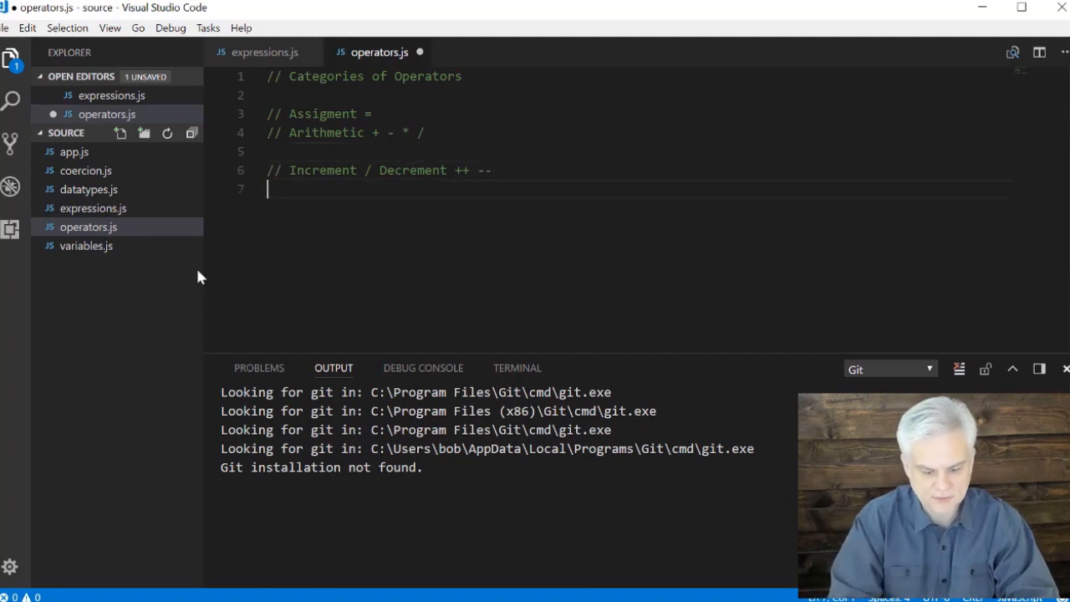
# Step: Write var a = 1; a++; console.log(a); under the increment comment
pyautogui.write('v')
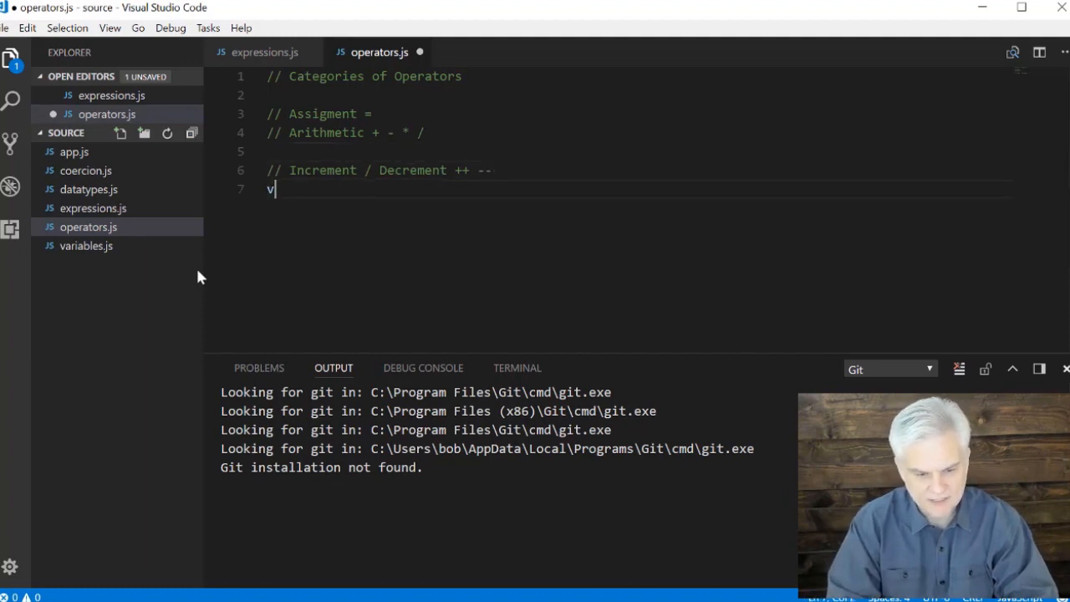
pyautogui.write('ar a = 1;')
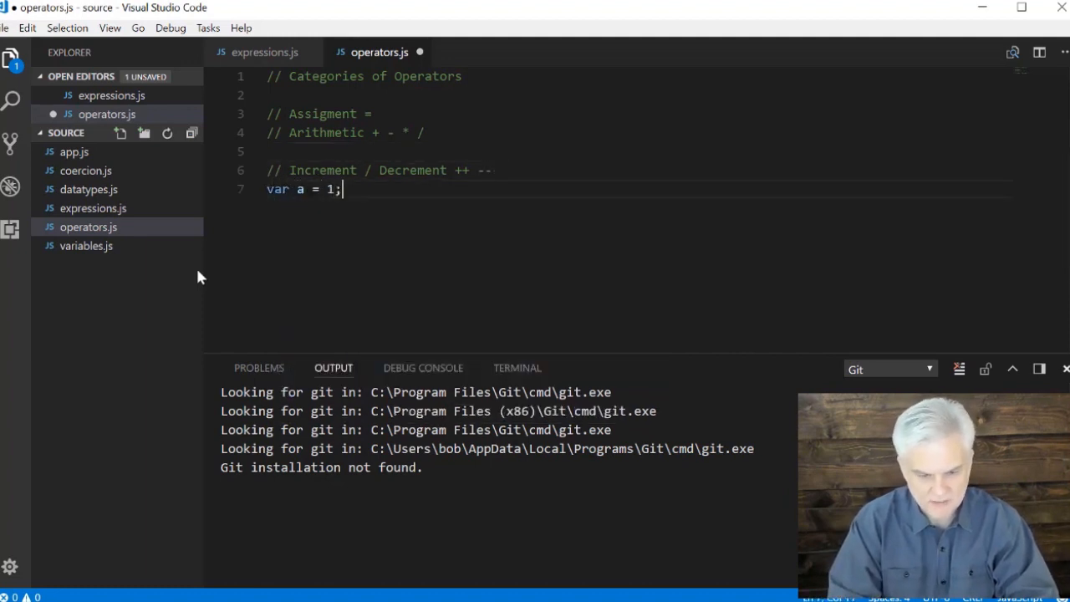
pyautogui.write('a++')
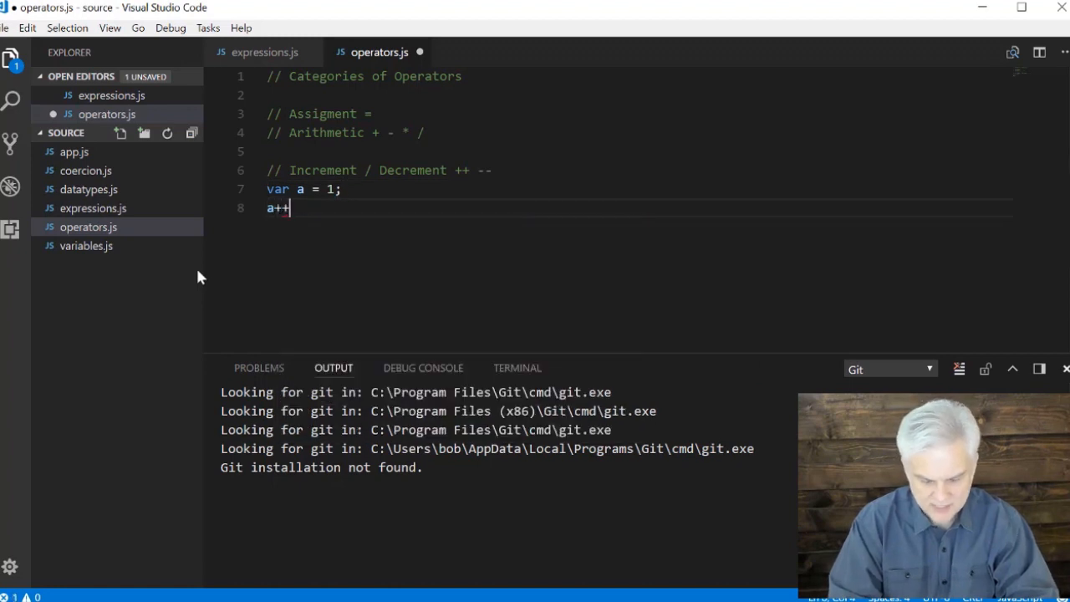
pyautogui.write('cons')
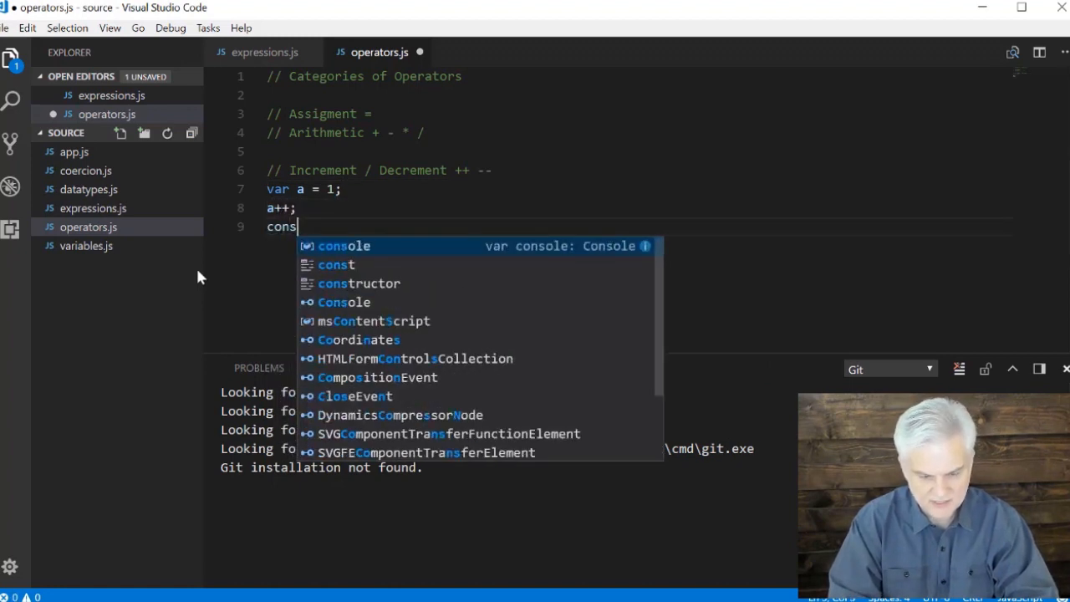
pyautogui.write('ole.log(a);')
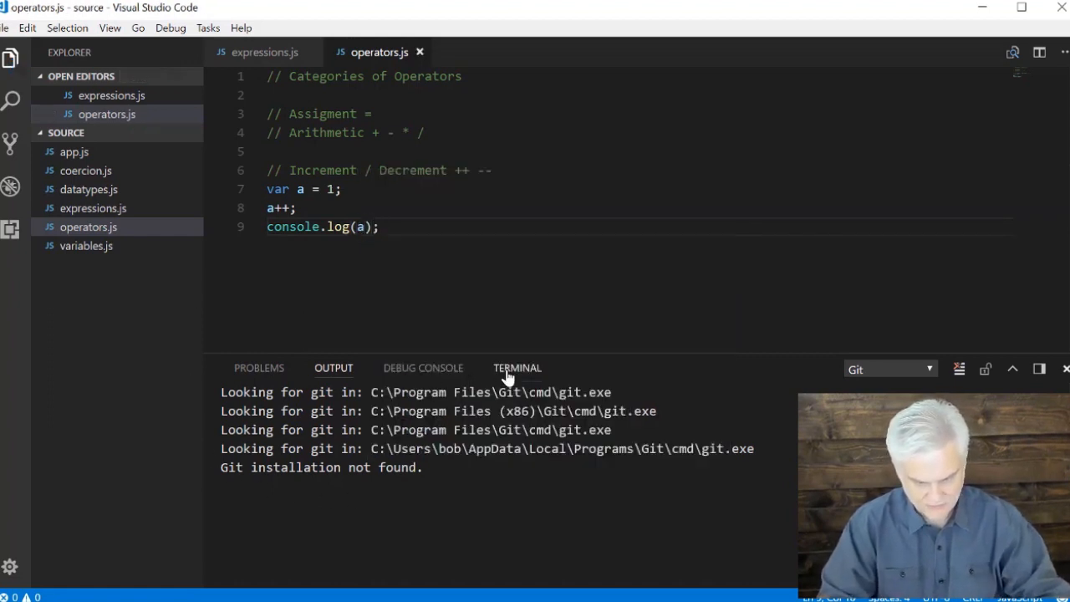
# Step: Run node operators in the terminal, then change the log to console.log(a++)
pyautogui.click(517, 368)
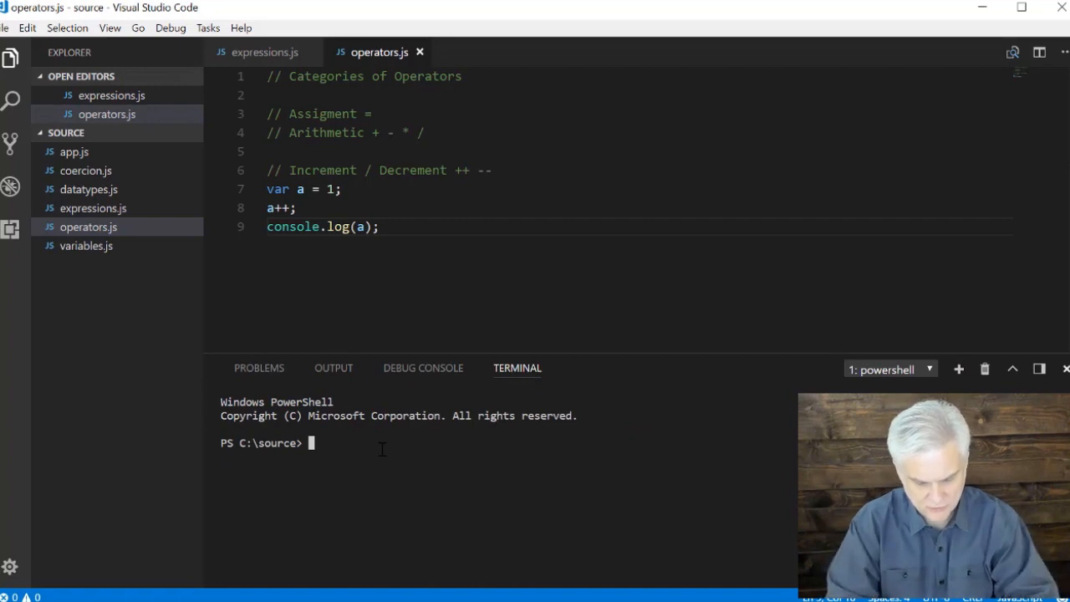
pyautogui.write('node operators')
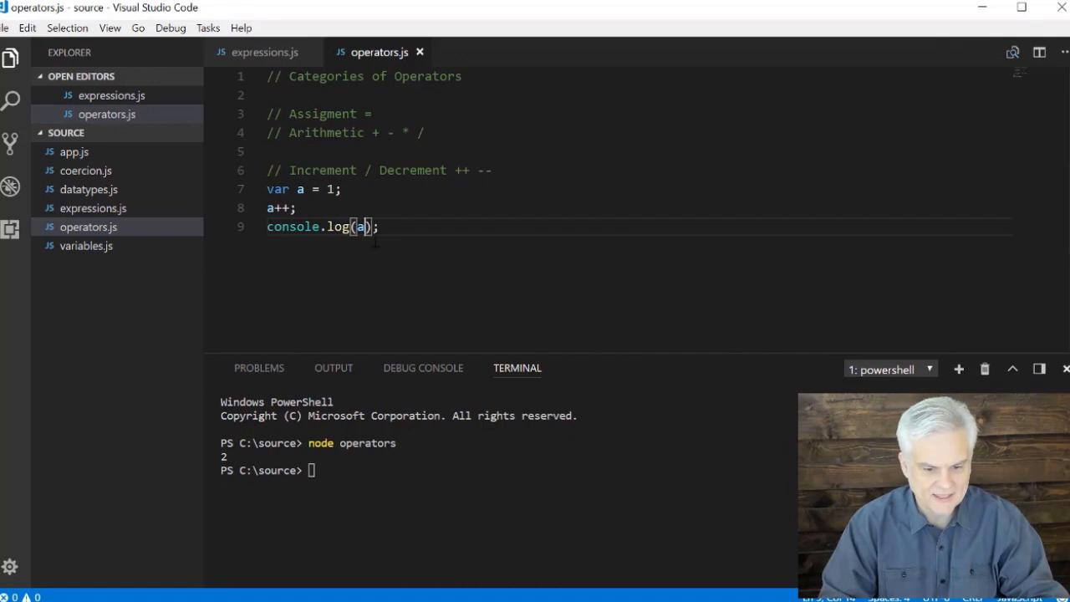
pyautogui.write('++')
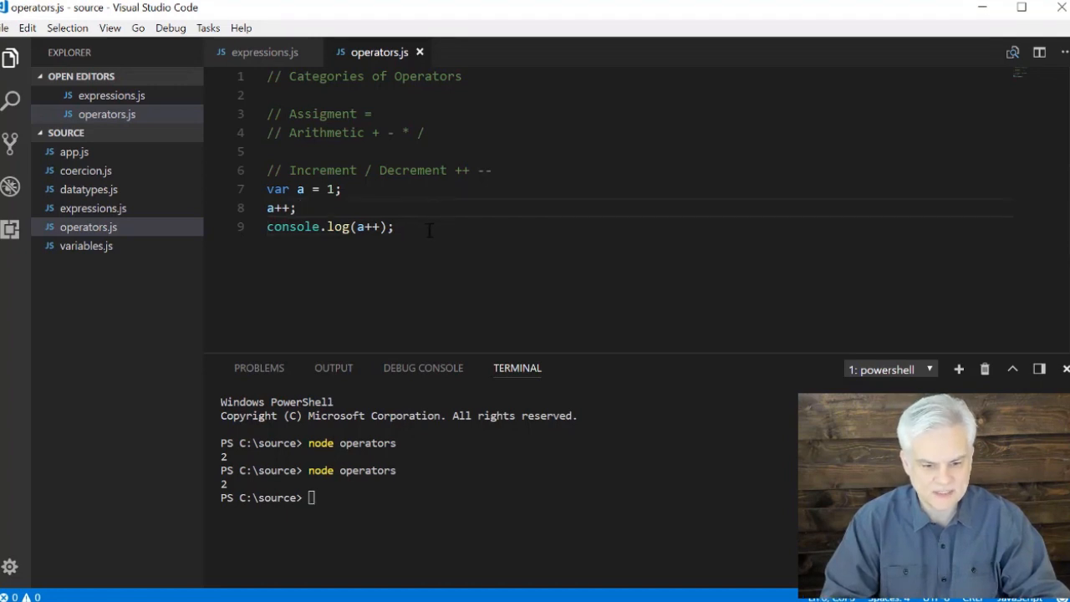
# Step: Add console.log(a), rerun to print 2 and 3, and comment out console.log(a++)
pyautogui.press('Enter')
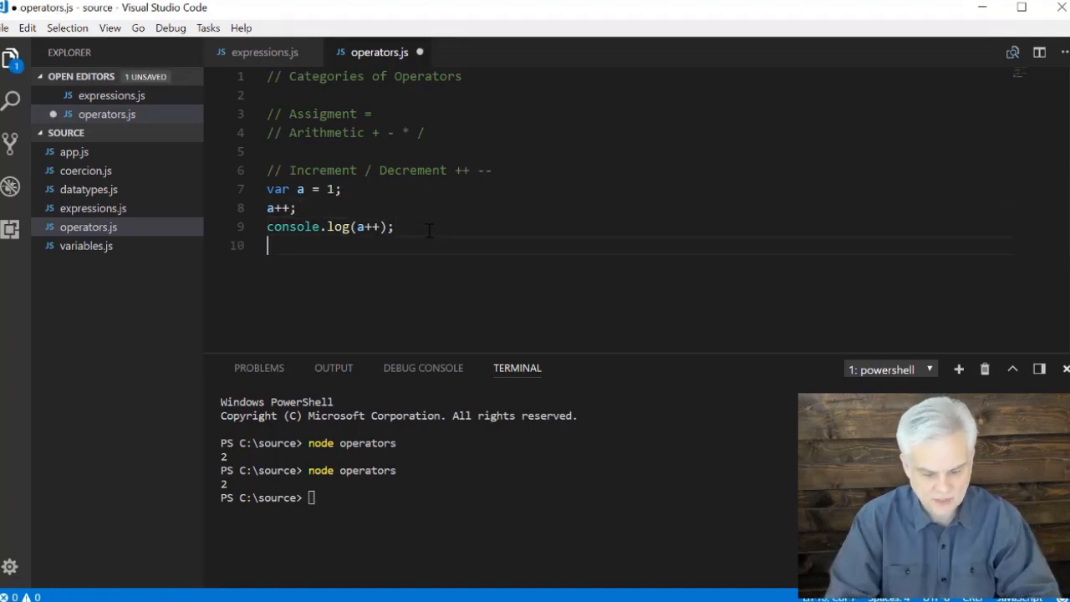
pyautogui.write('console.log(a);')
pyautogui.click(507, 497)
pyautogui.write('node operators')
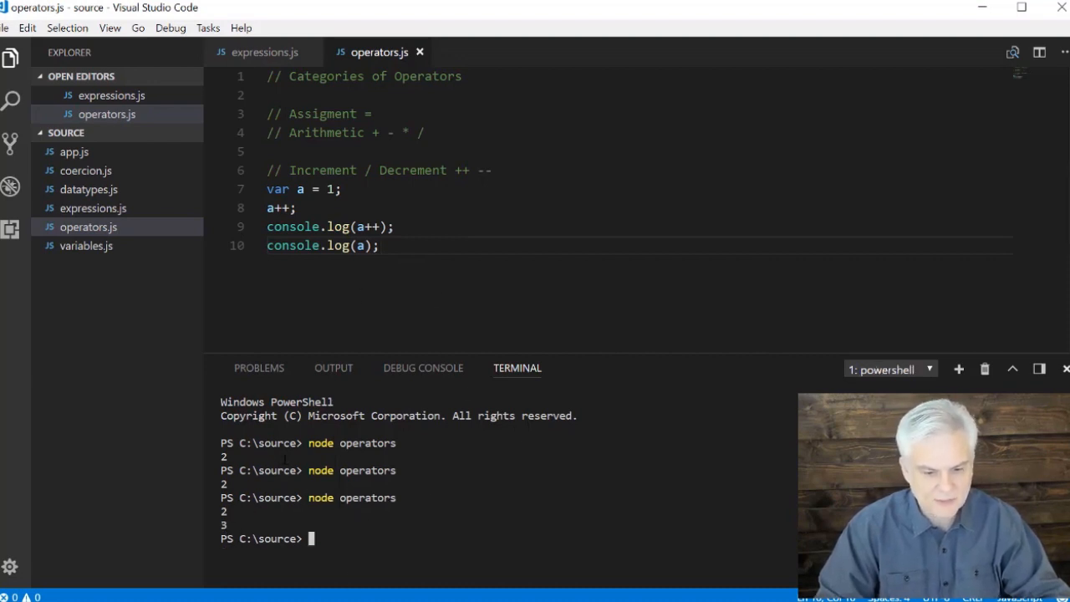
pyautogui.click(359, 227)
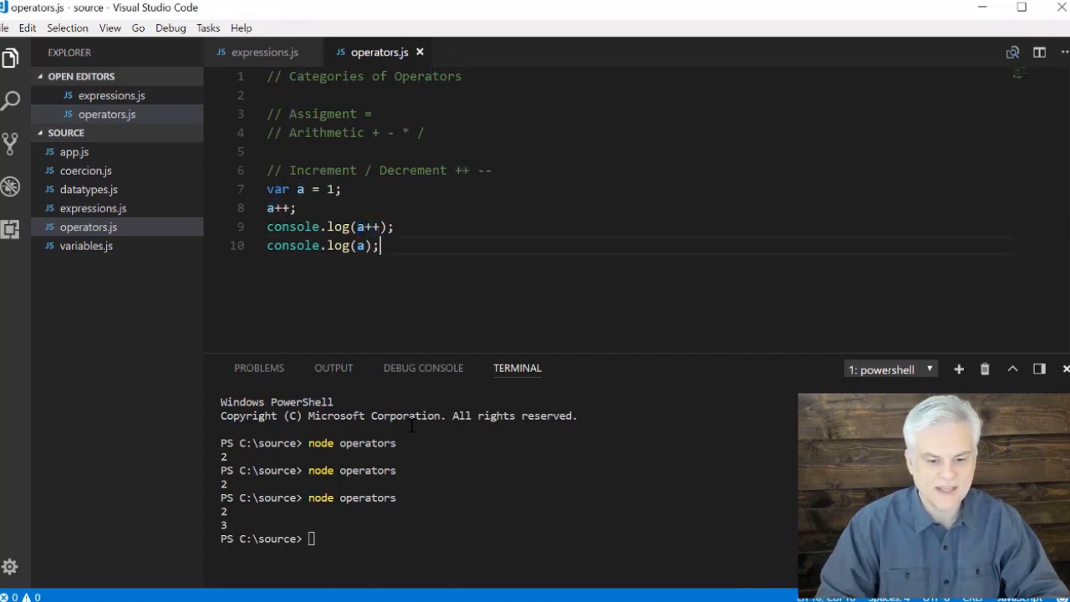
pyautogui.tripleClick(322, 245)
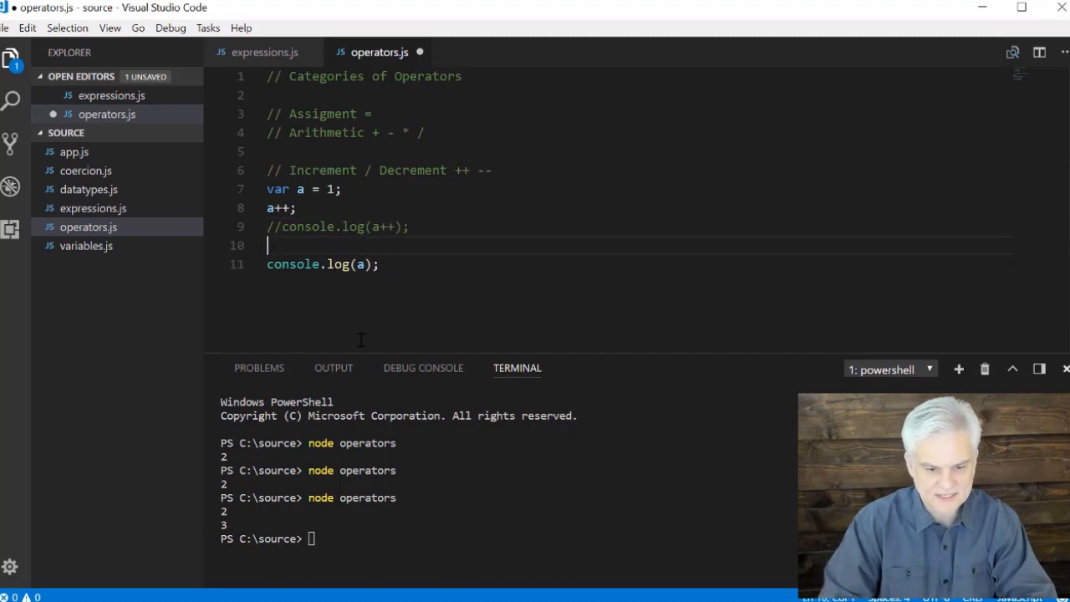
# Step: Add a console.log(++a) line to log the prefix-incremented value
pyautogui.write('console')
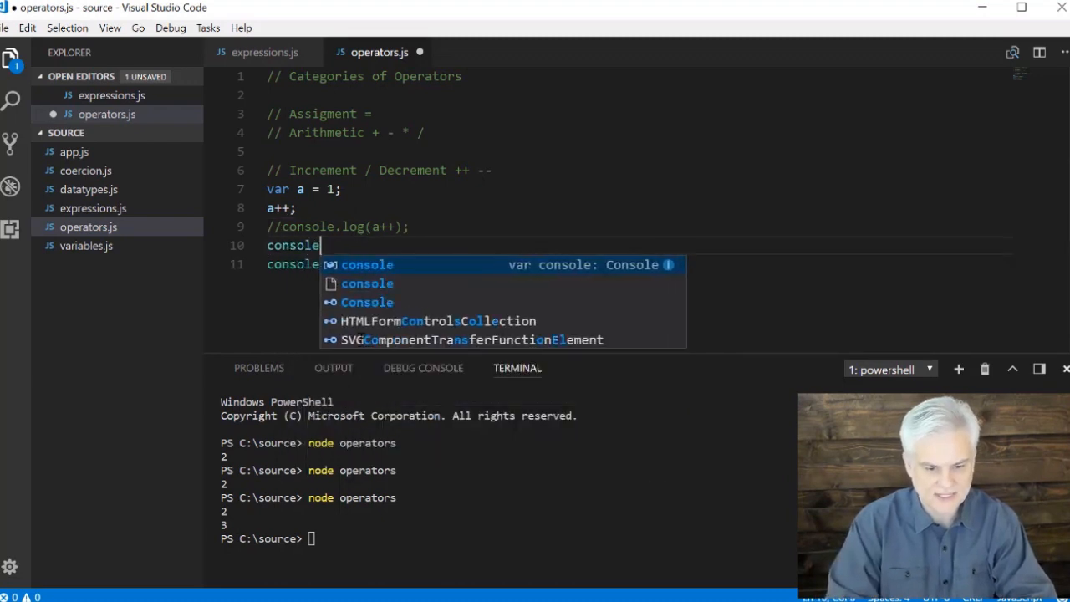
pyautogui.write('.log(')
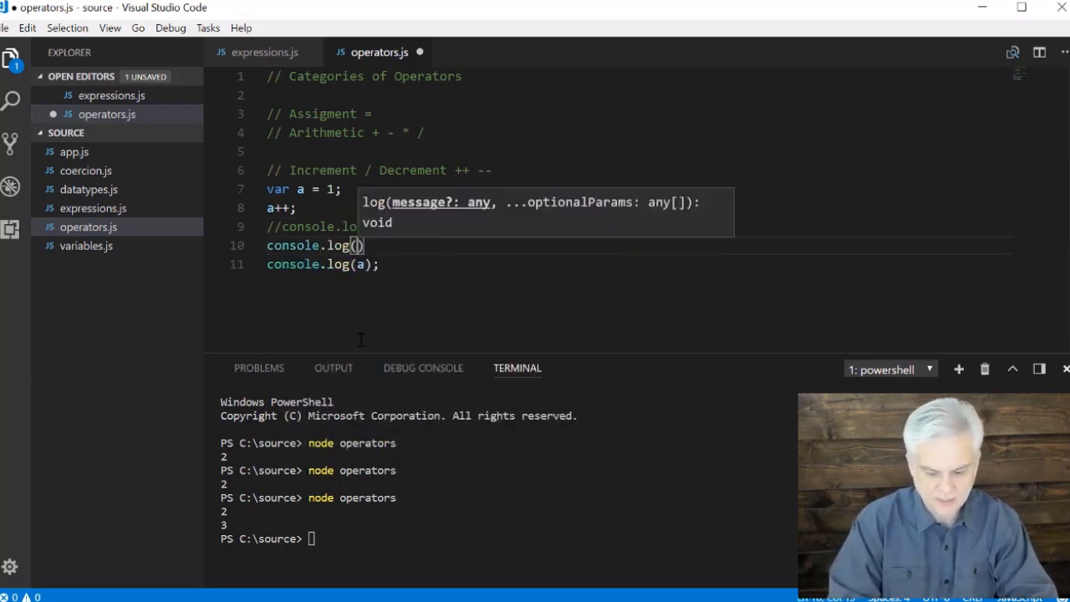
pyautogui.write('++a')
pyautogui.click(639, 133)
pyautogui.write(' %')
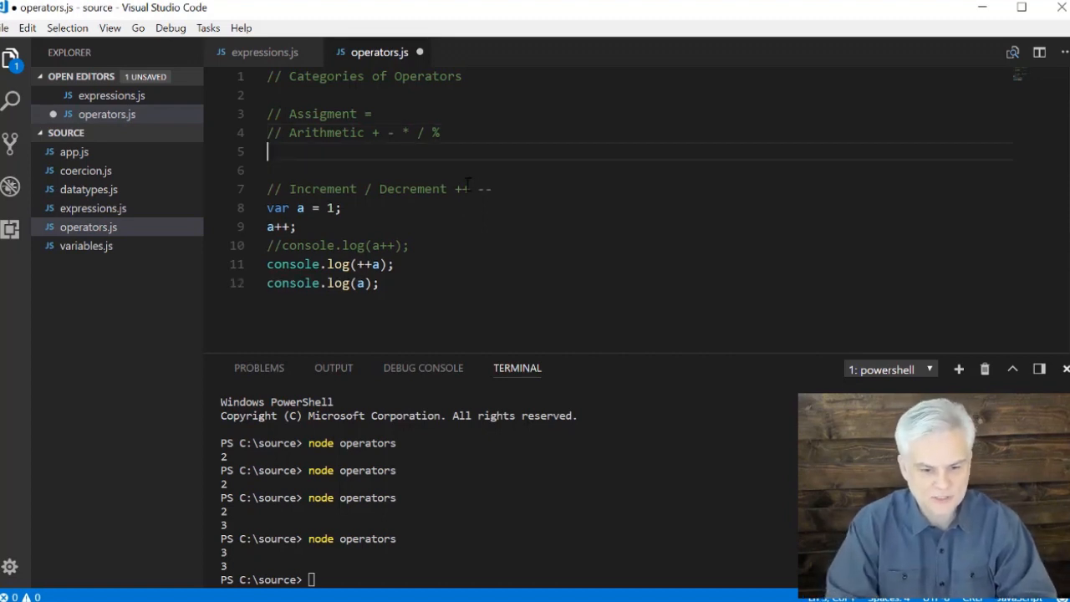
# Step: Add a modulus example: var m = 10 % 3; followed by console.log(m)
pyautogui.write('var m =')
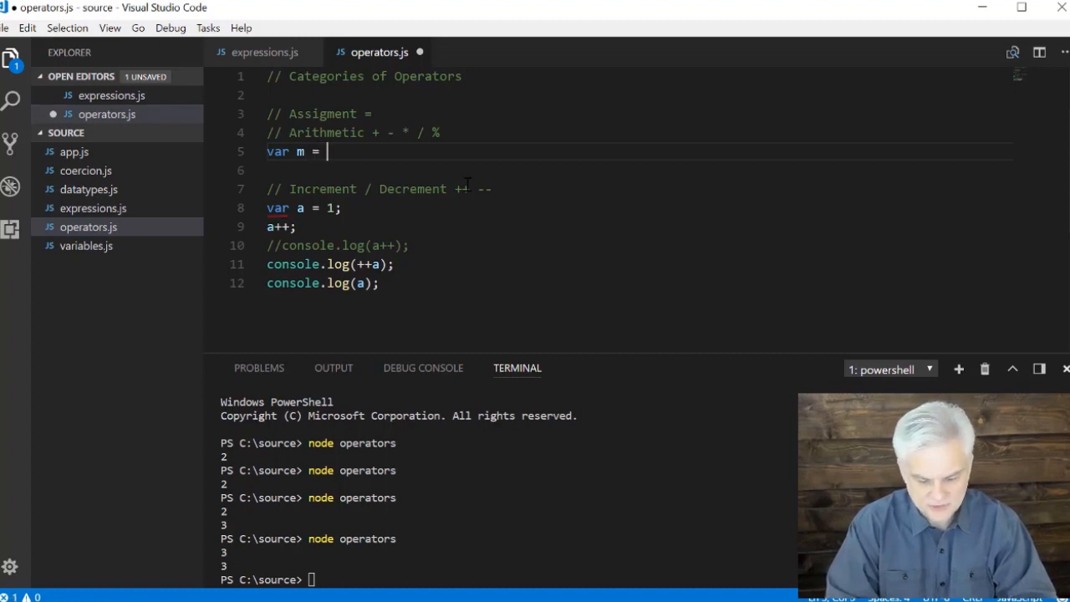
pyautogui.write('10 / 3')
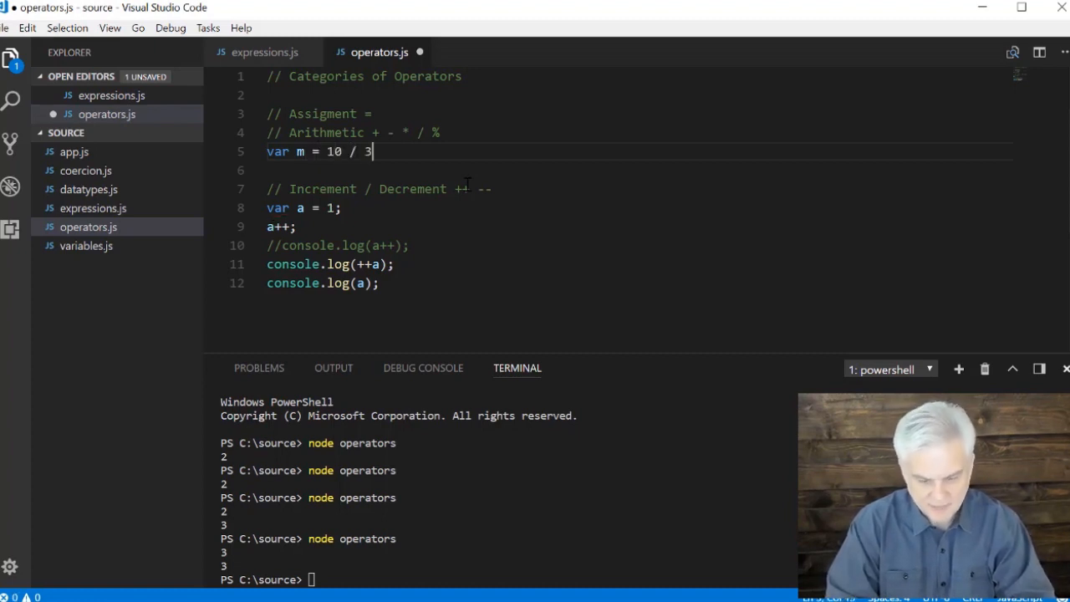
pyautogui.press('BackSpace')
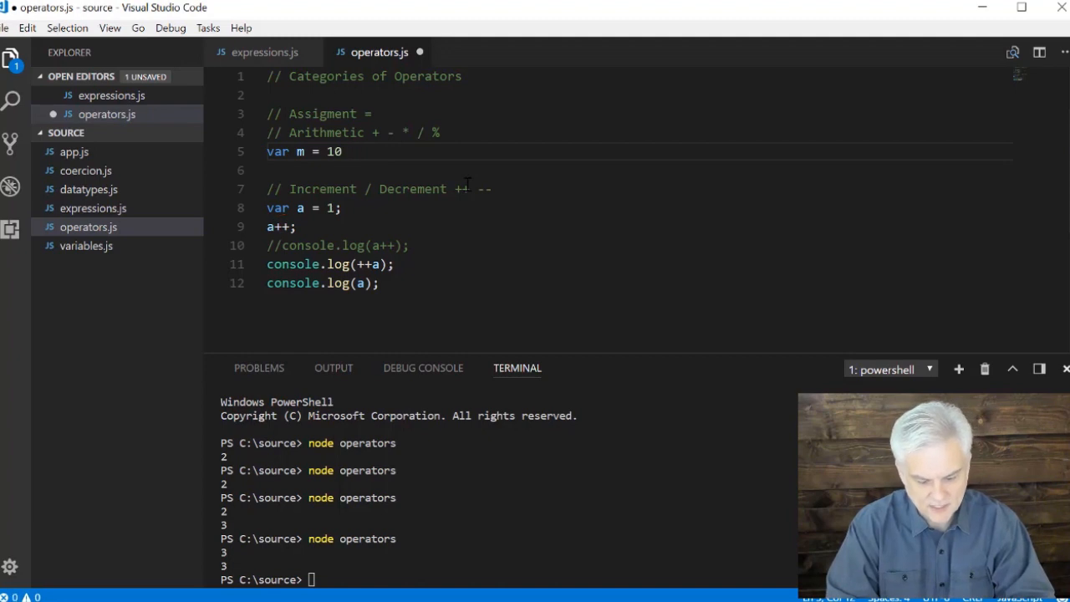
pyautogui.write('% 3;')
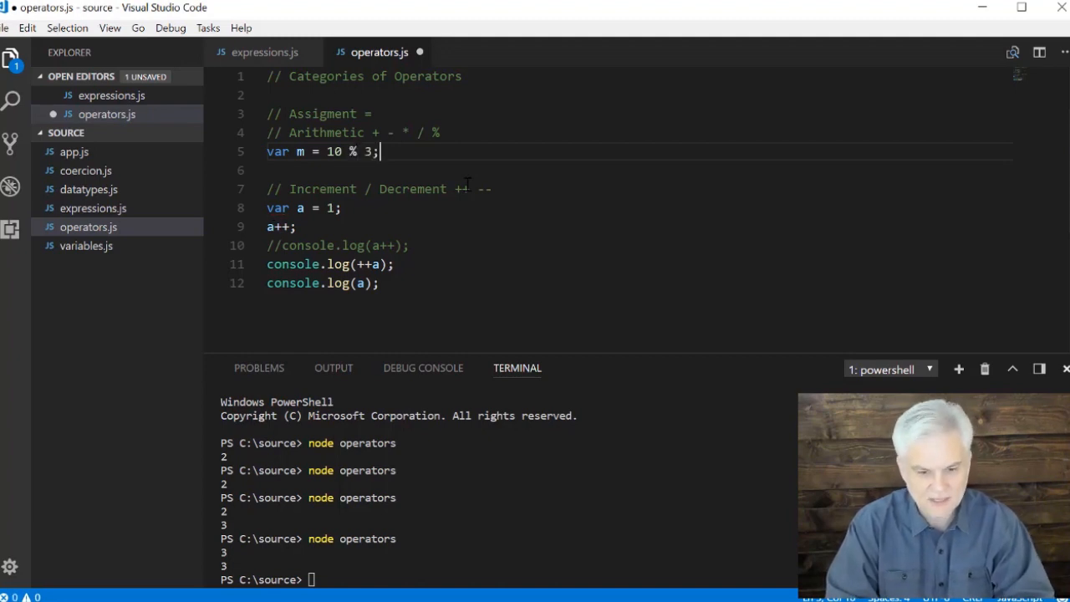
pyautogui.write('conso')
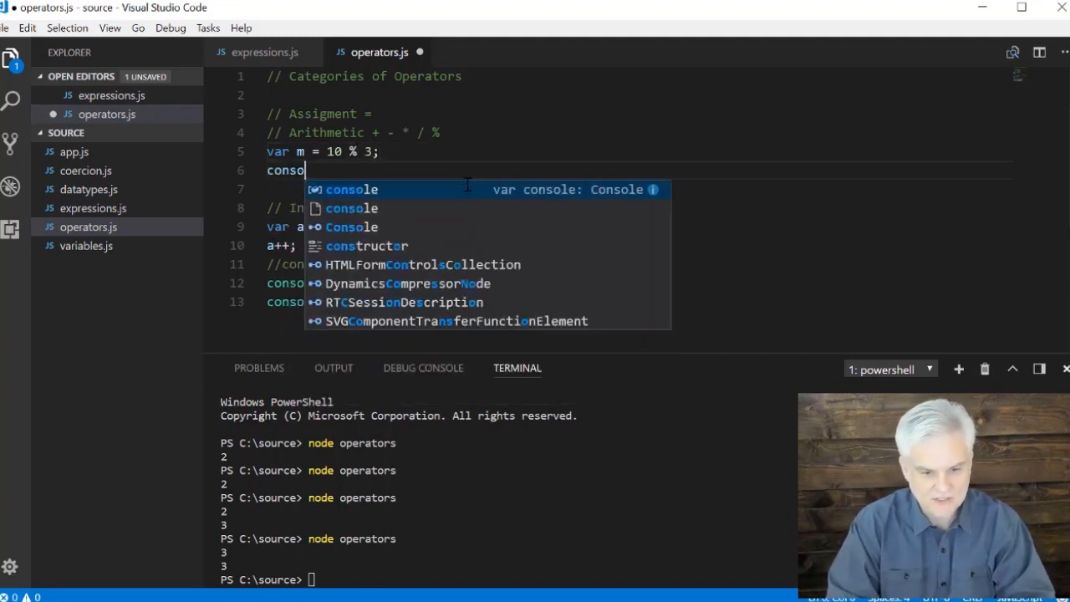
pyautogui.write('le.log(')
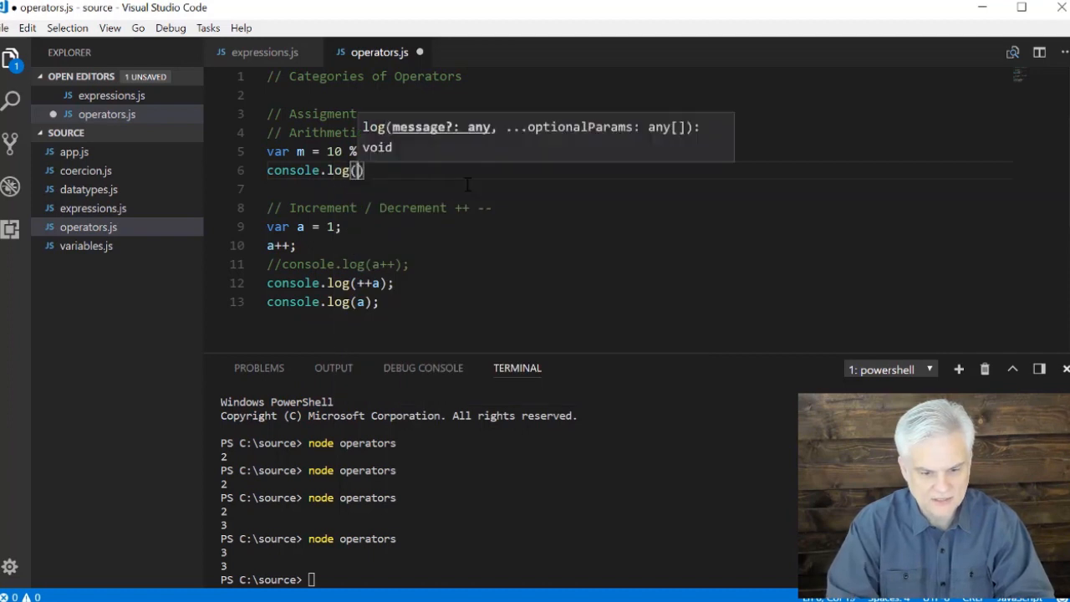
pyautogui.write('m')
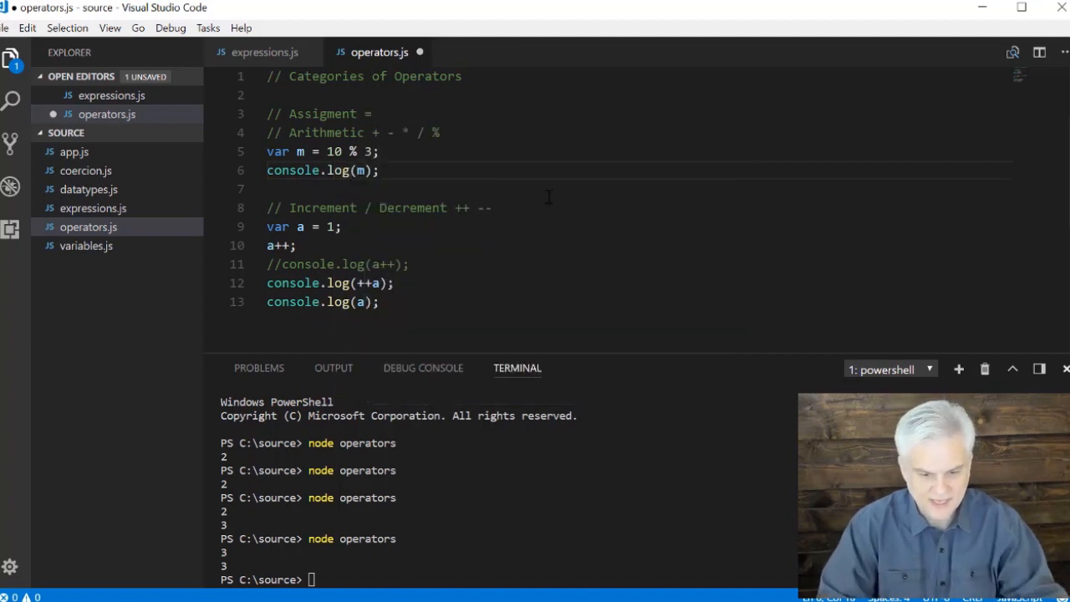
# Step: Wrap the increment example in /* */ and comment out the modulus lines with //
pyautogui.write('/*')
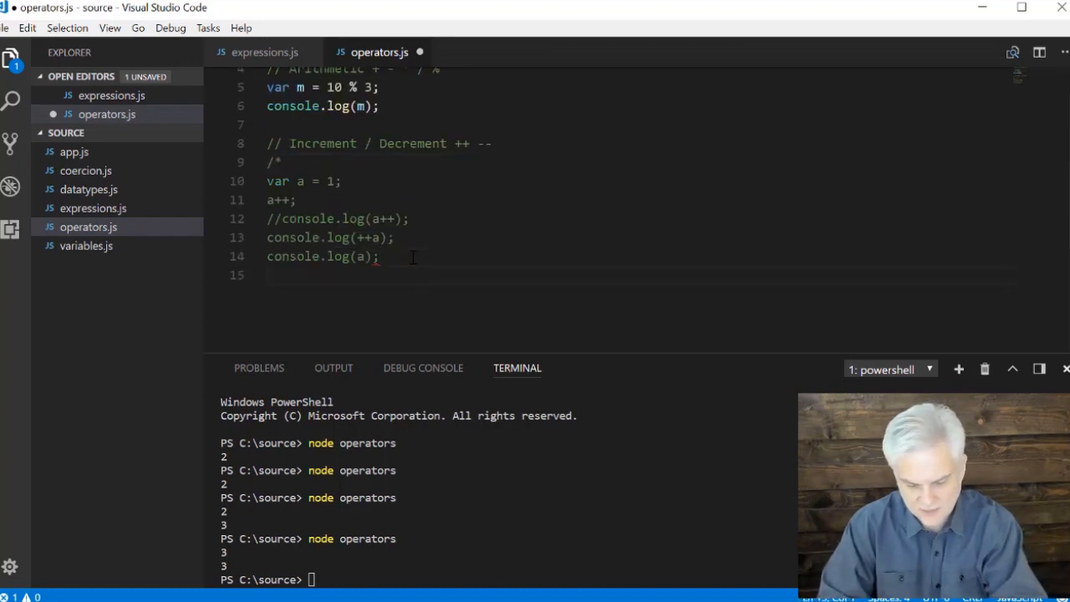
pyautogui.write('*/')
pyautogui.click(507, 579)
pyautogui.write('node operators')
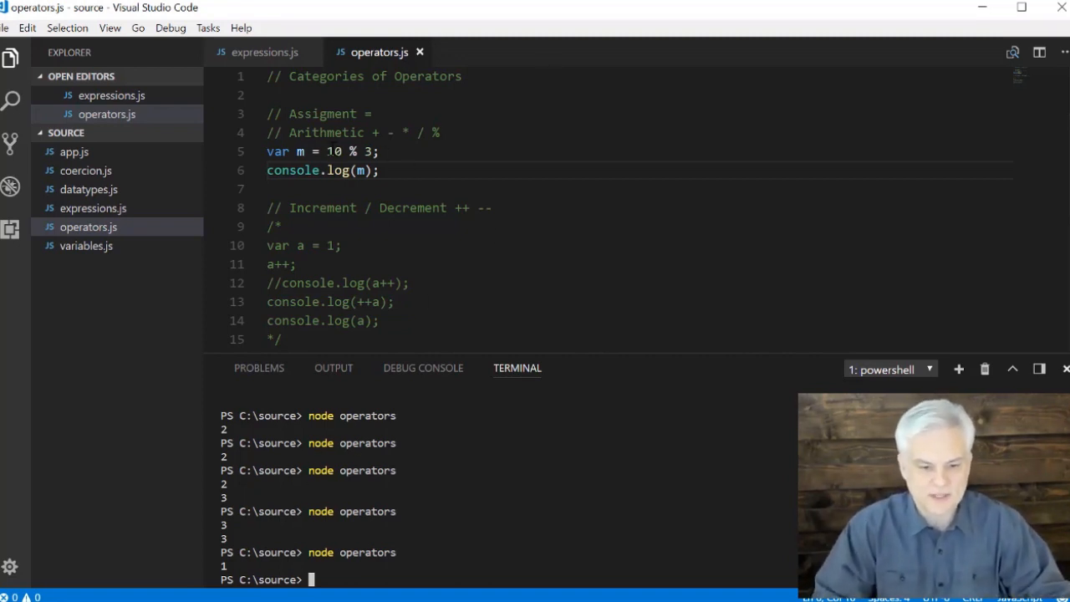
pyautogui.write('//')
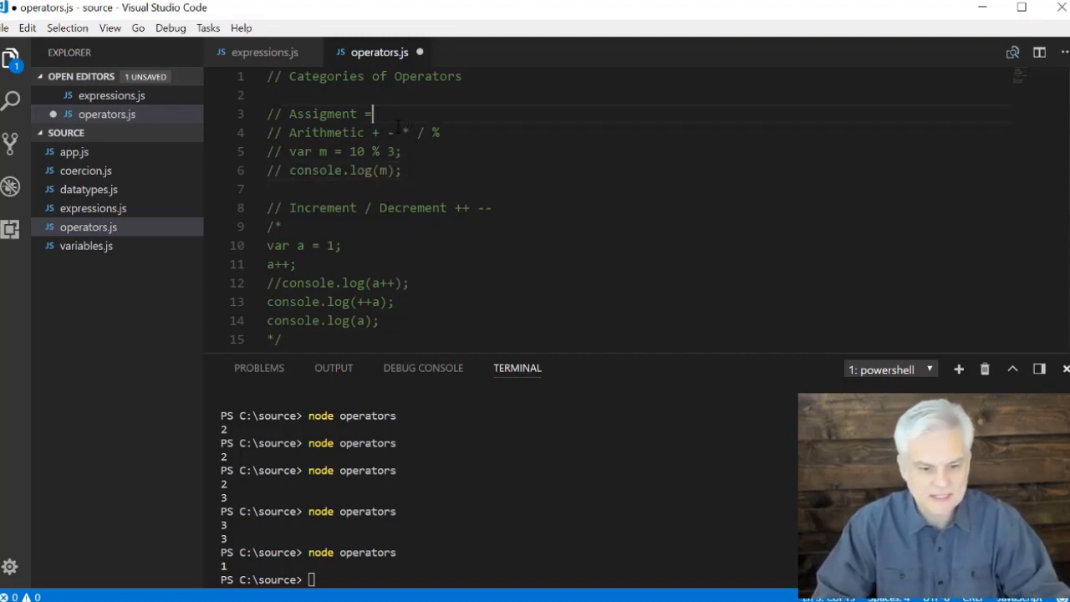
# Step: Add a "// String '' +" comment and begin a "// Prece" heading below it
pyautogui.scroll(-3)
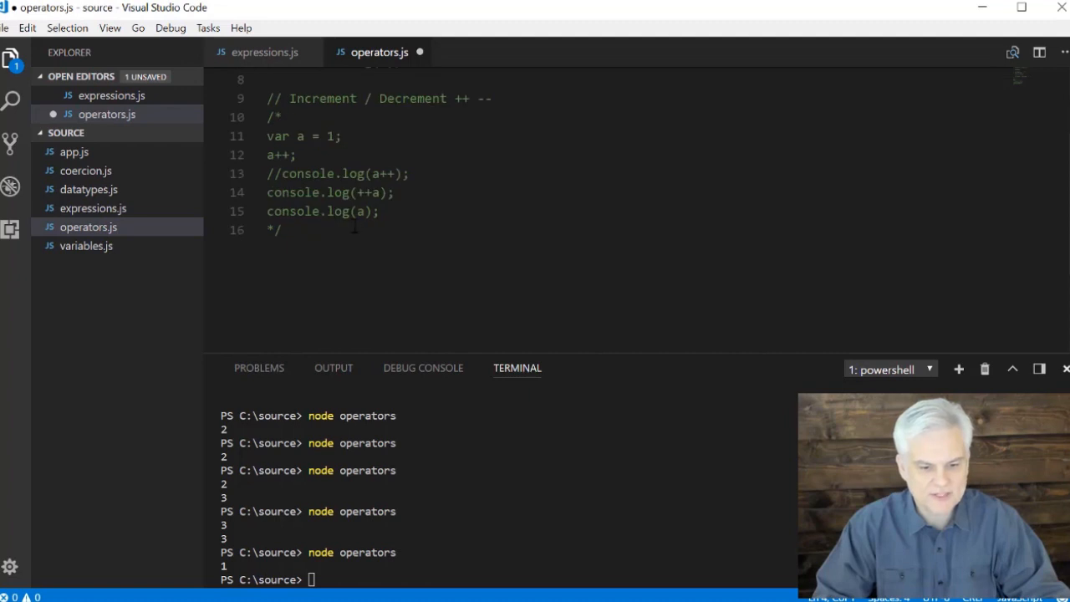
pyautogui.press('Enter')
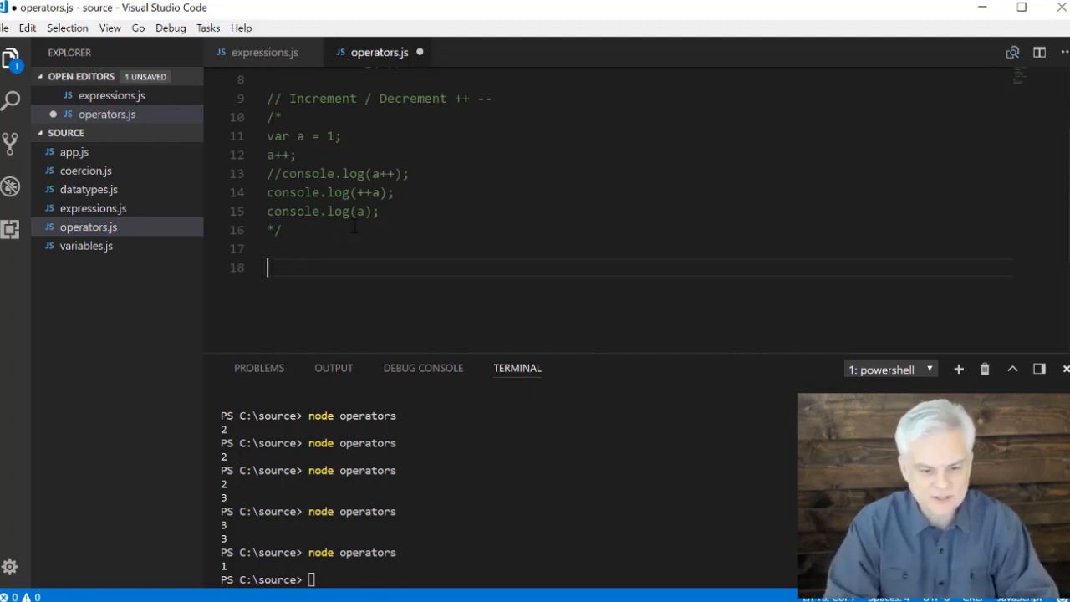
pyautogui.write('// String')
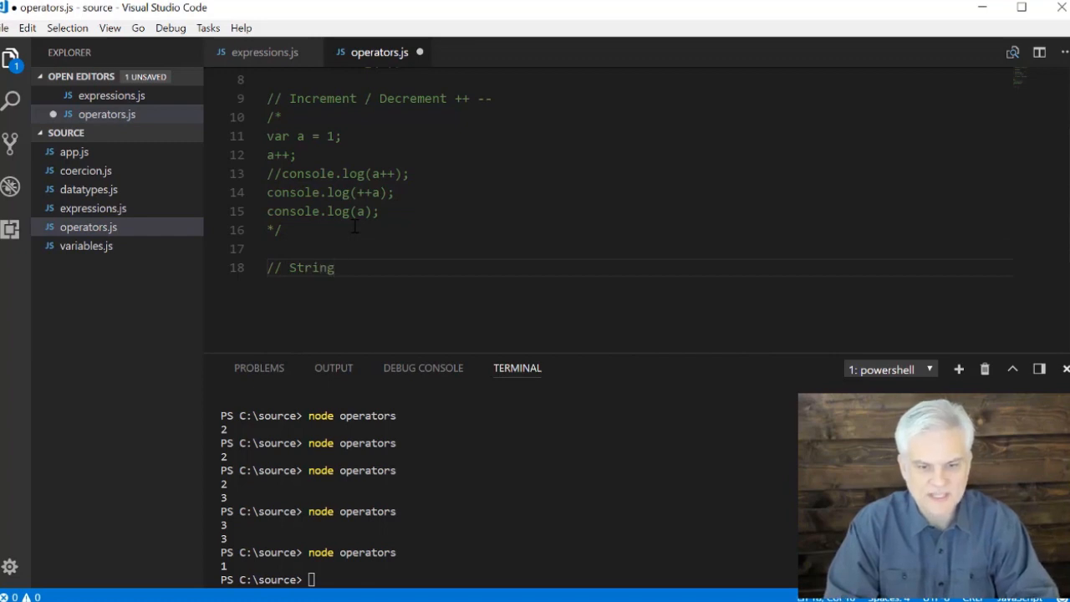
pyautogui.write("''")
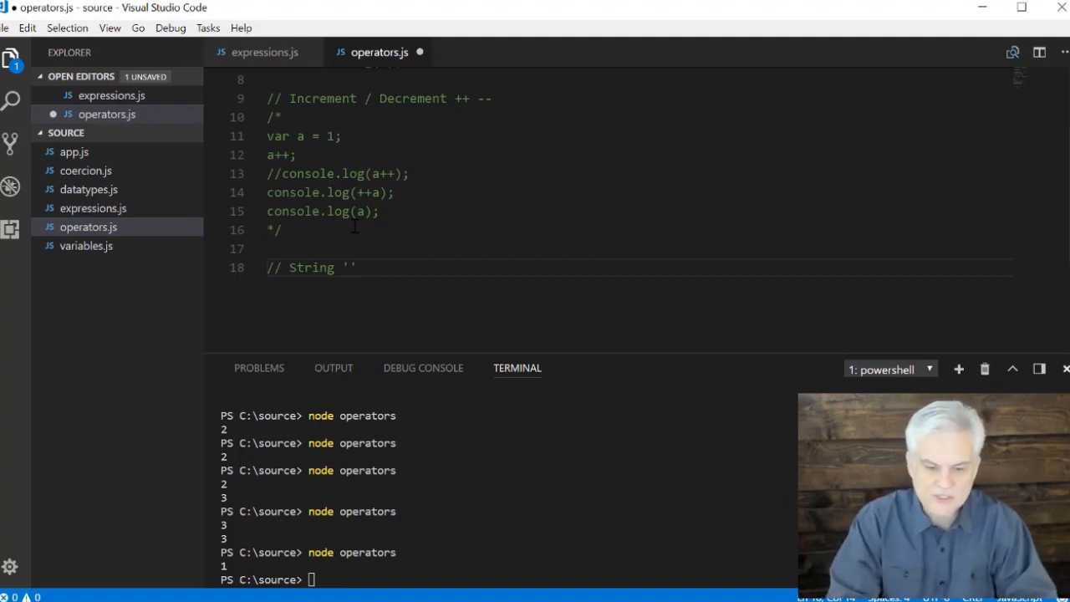
pyautogui.write('+')
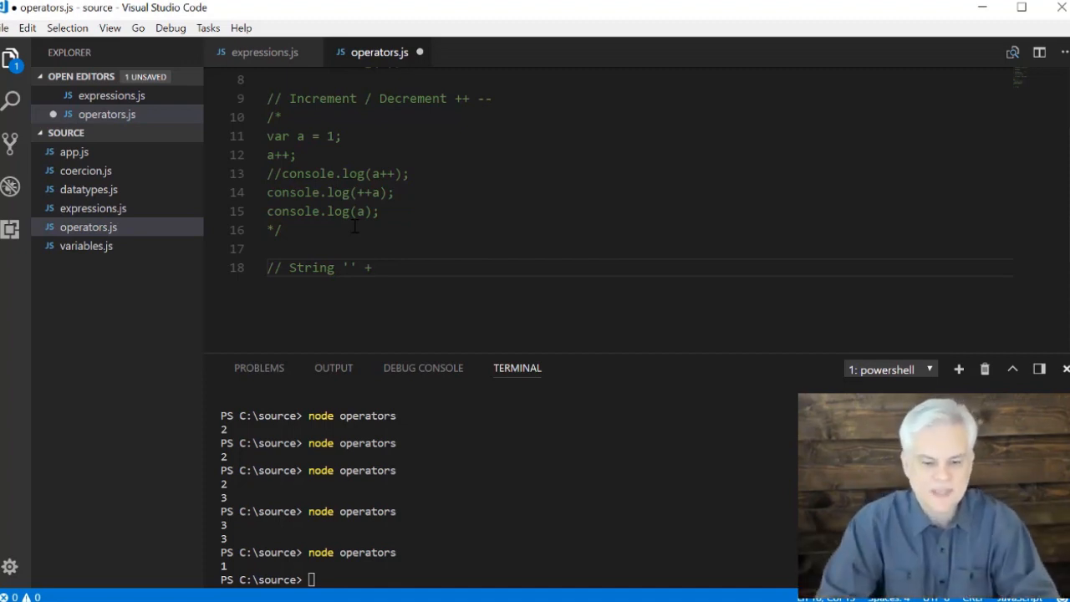
pyautogui.write('//')
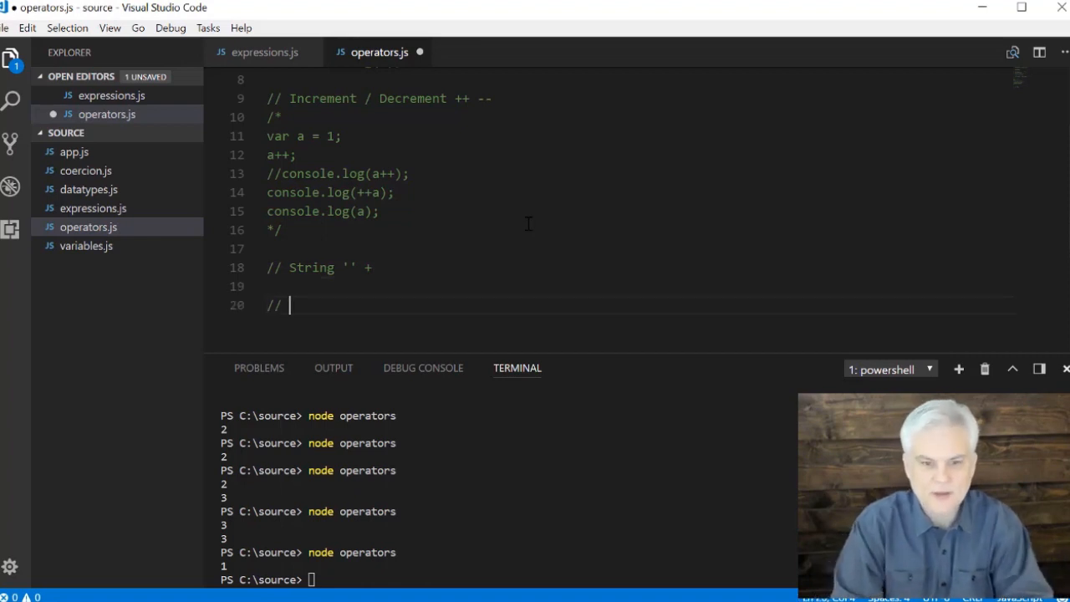
pyautogui.write('Prece')
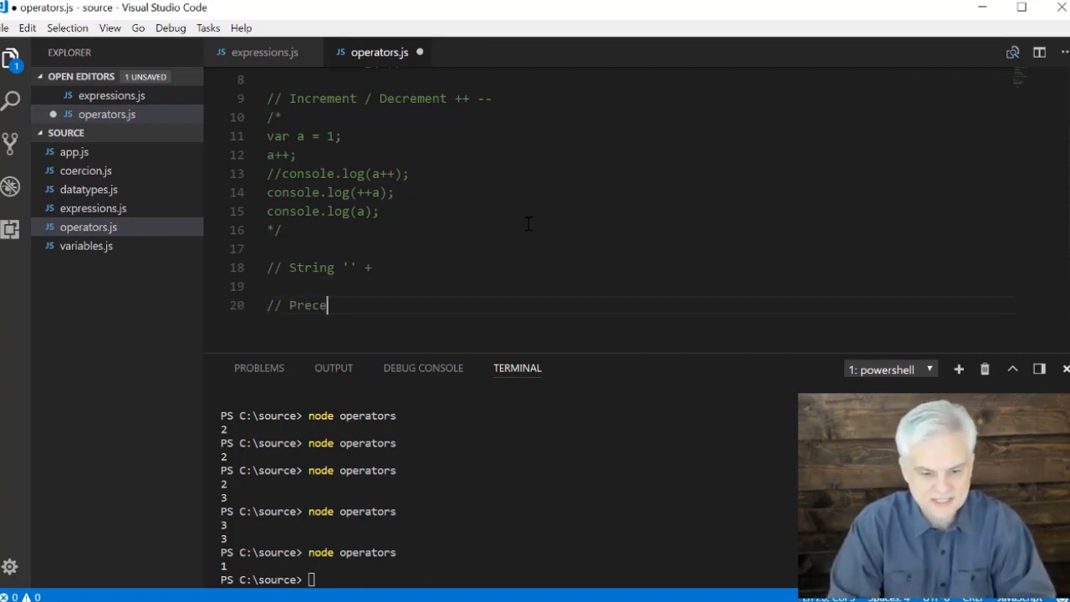
# Step: Complete '// Precedence', add var b = 1 + 2 * 3; and start a console.log line
pyautogui.write('dence')
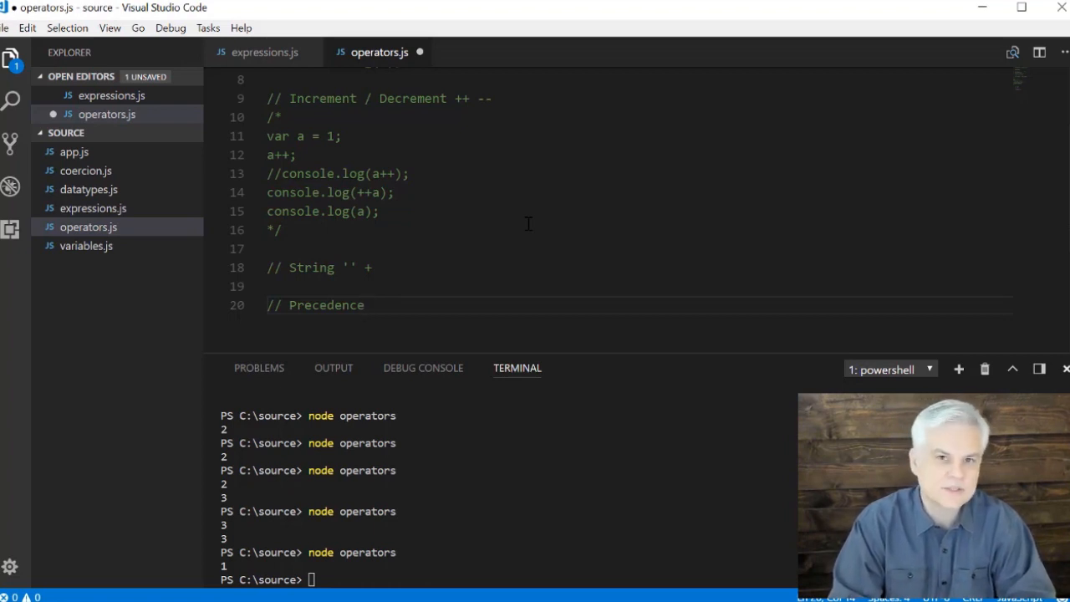
pyautogui.press('Enter')
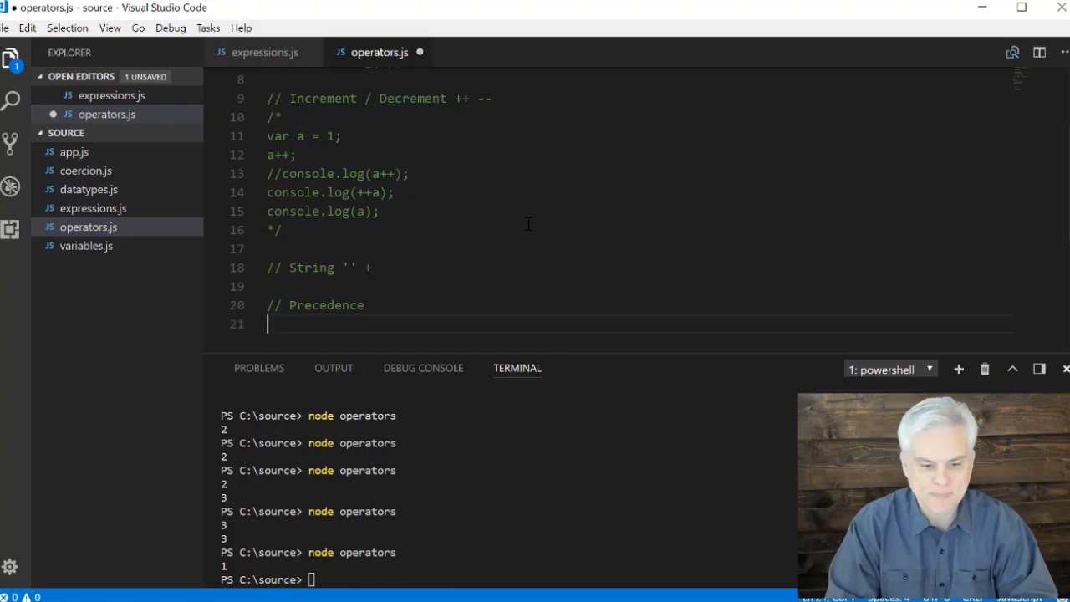
pyautogui.scroll(-3)
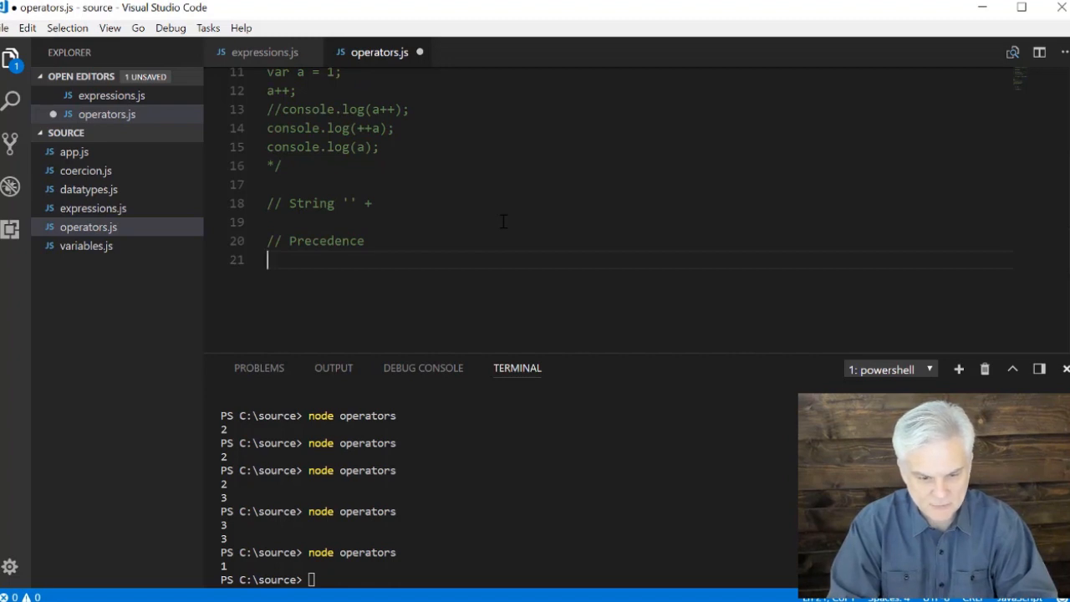
pyautogui.write('var b')
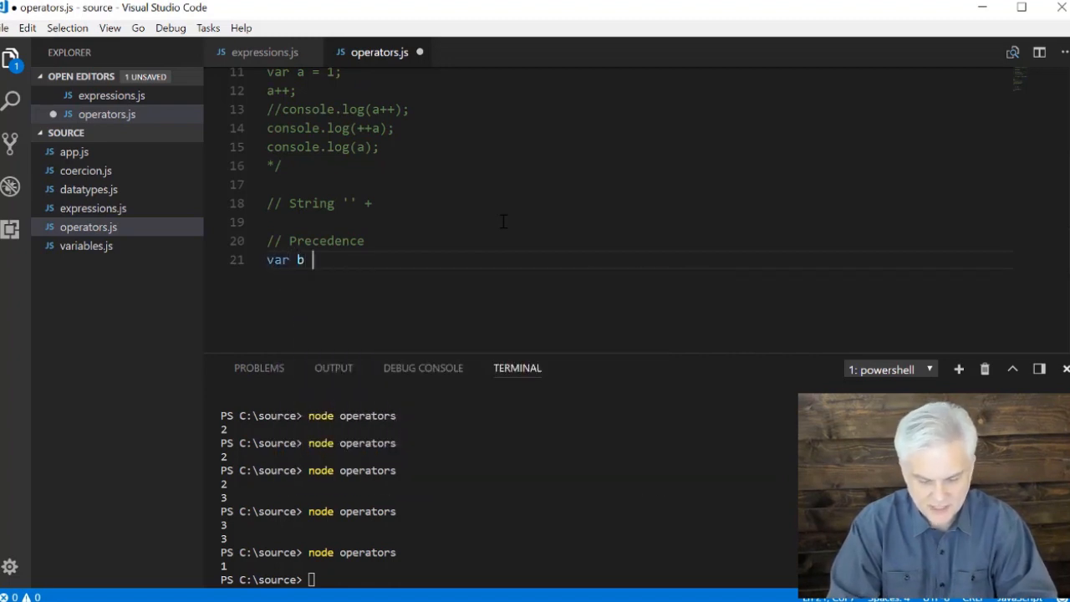
pyautogui.write('=')
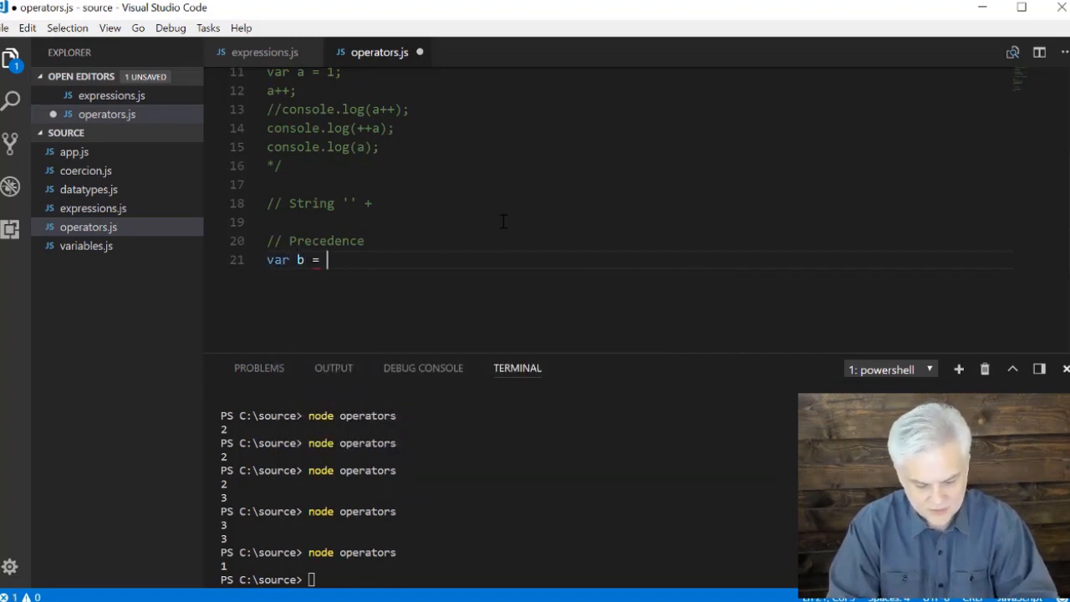
pyautogui.write('1 +')
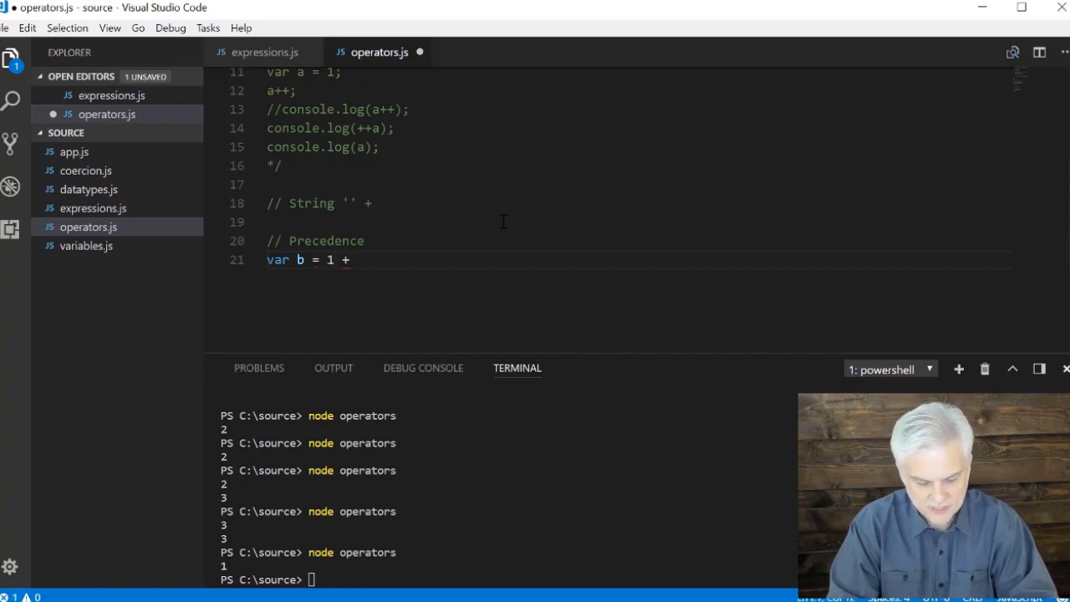
pyautogui.write('2 * 3')
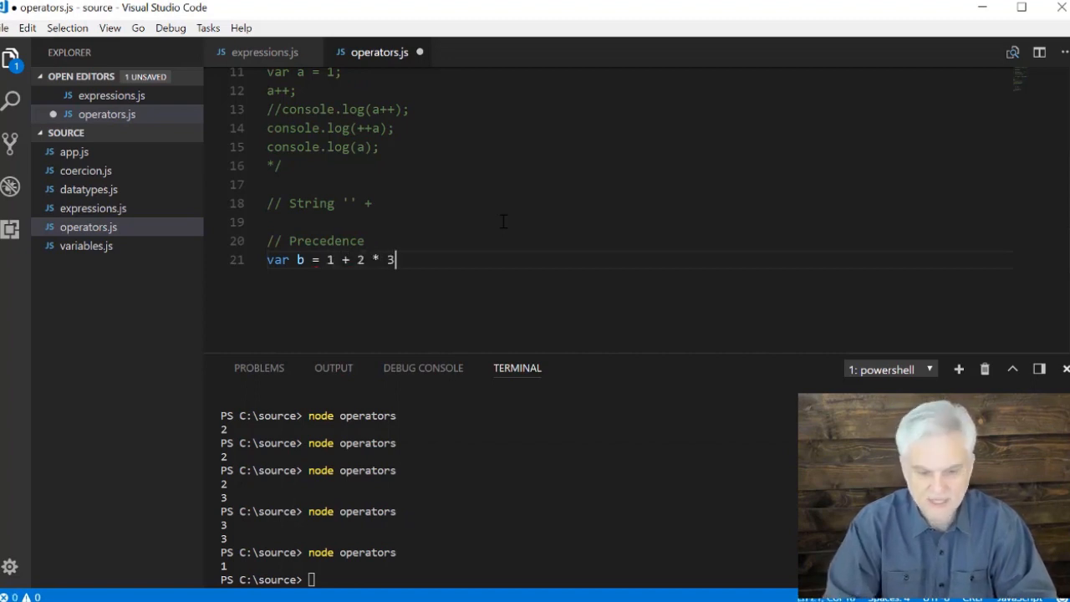
pyautogui.write(';')
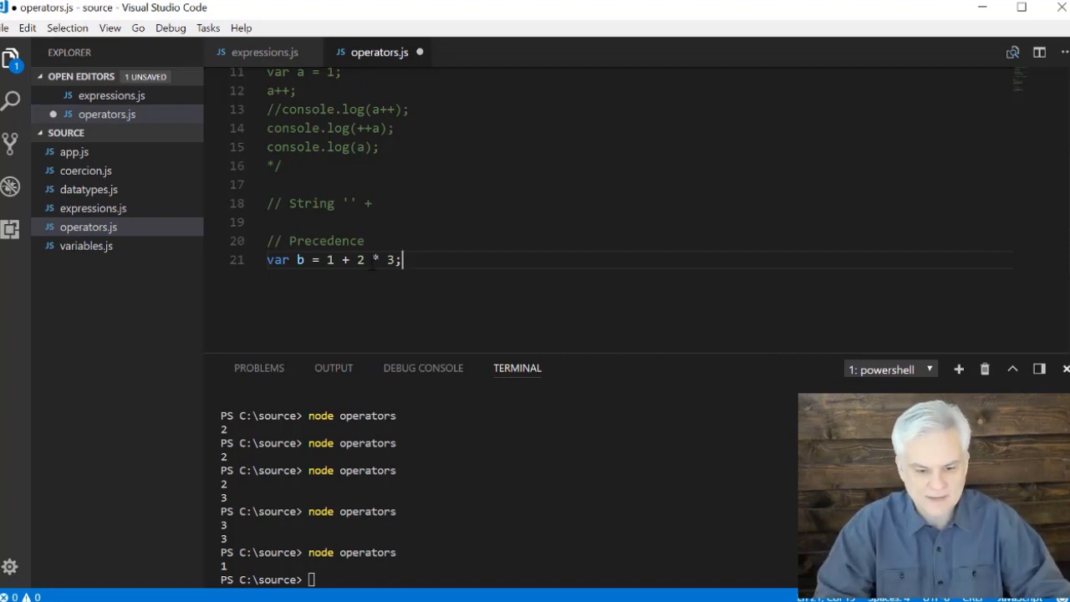
pyautogui.click(358, 259)
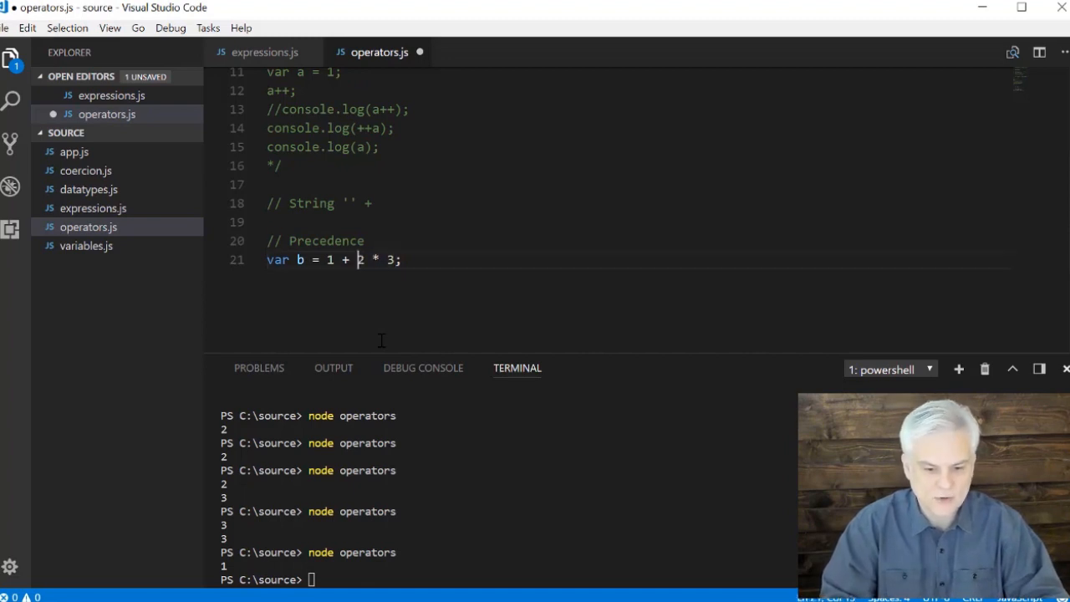
pyautogui.write('console.l')
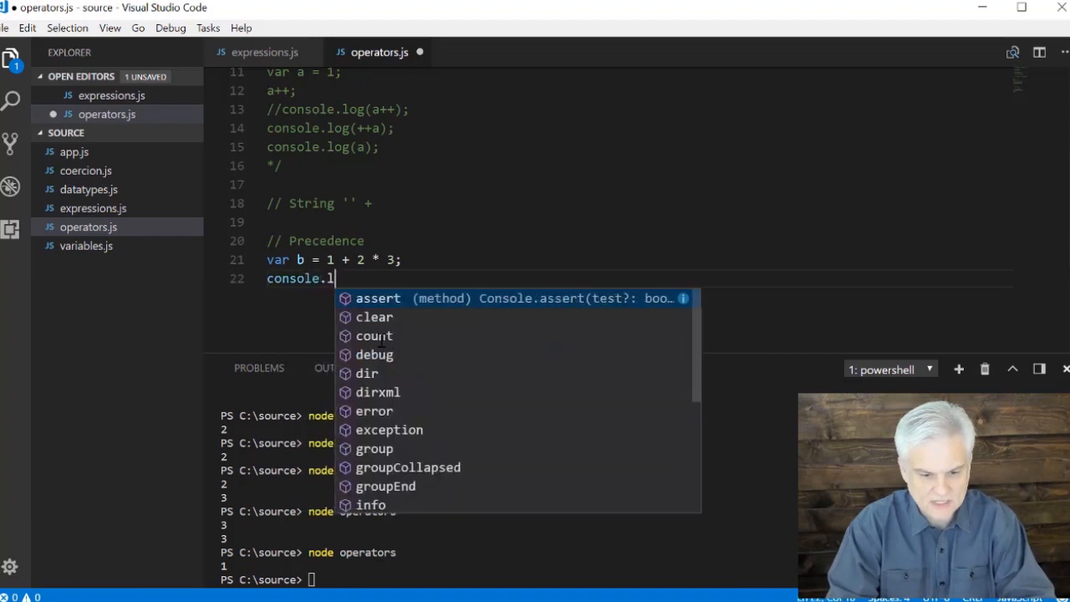
# Step: Log b (7), change it to (1 + 2) * 3 (9), then comment out both lines
pyautogui.write('og(b);')
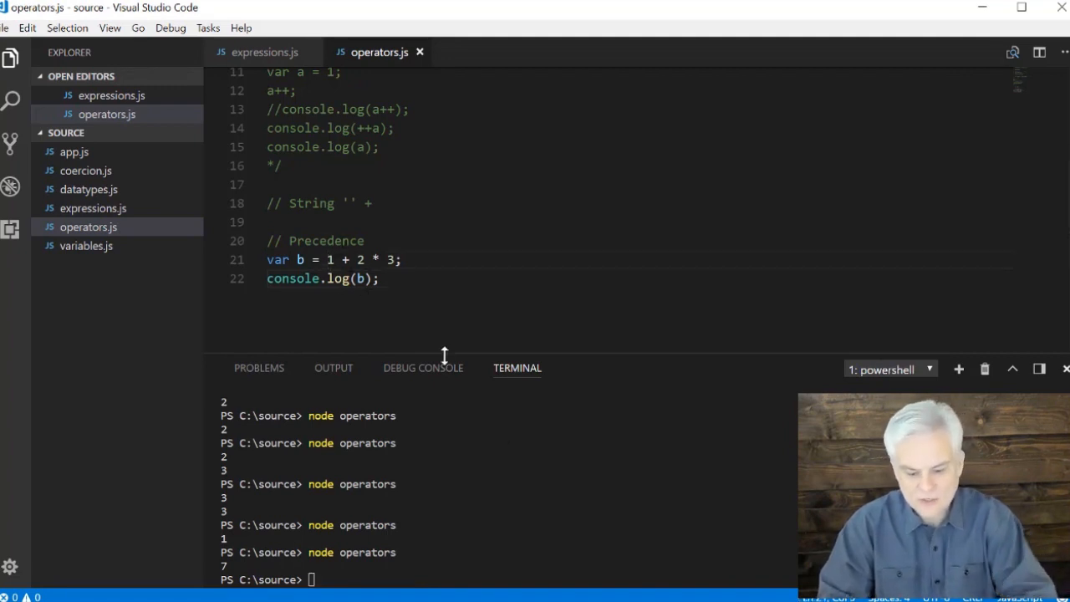
pyautogui.write('(')
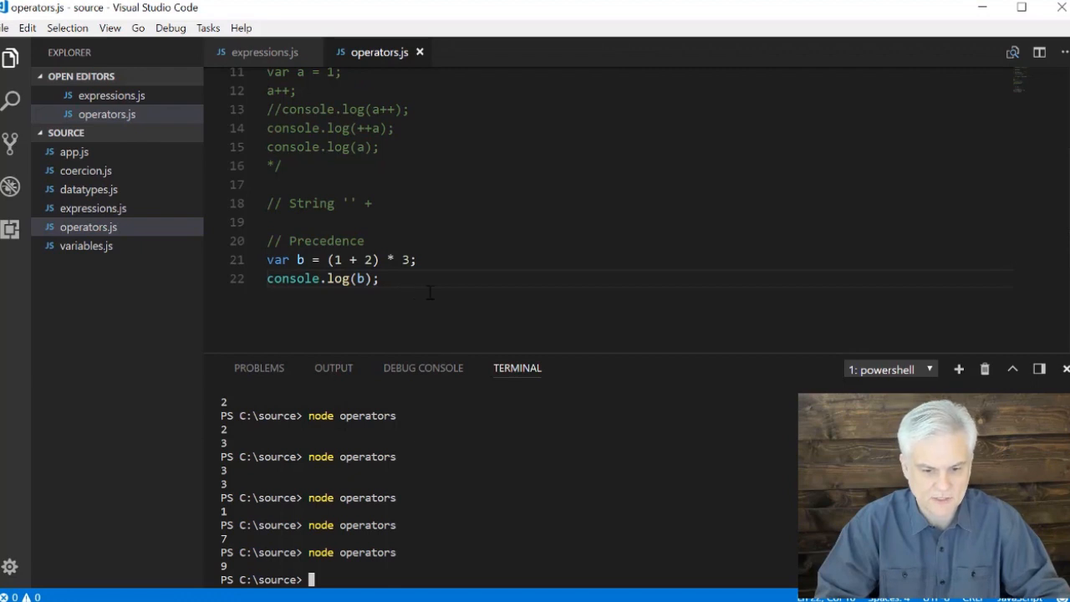
pyautogui.click(301, 259)
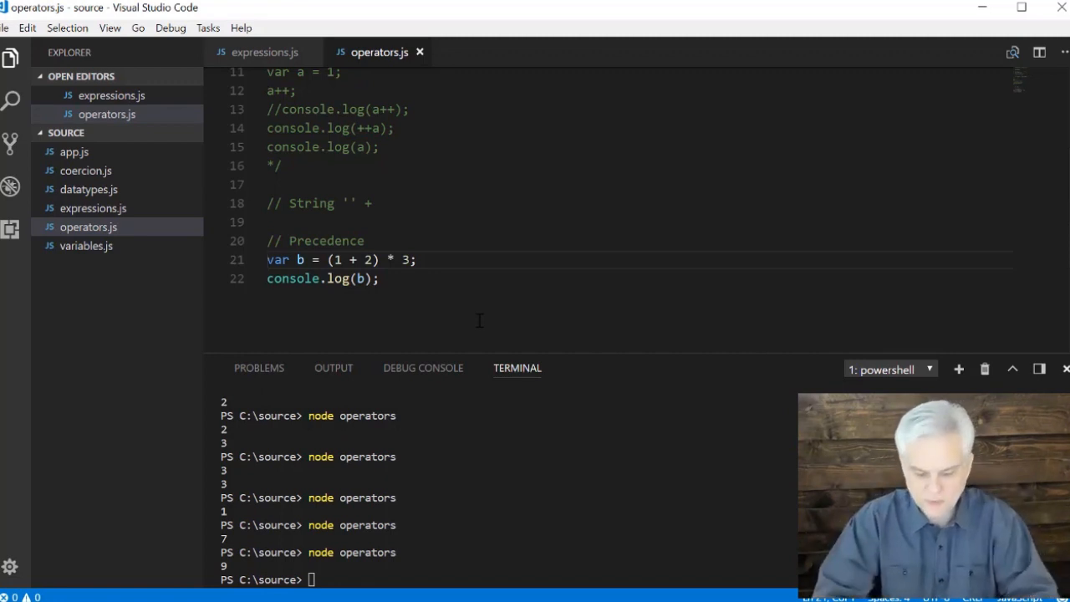
pyautogui.press('ctrl+/')
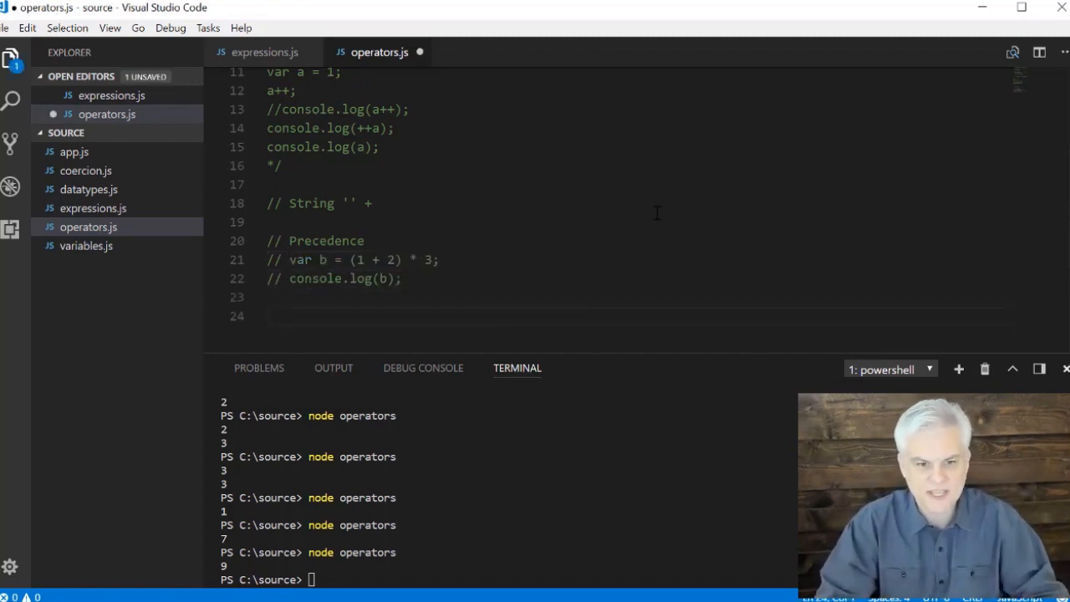
pyautogui.moveTo(504, 115)
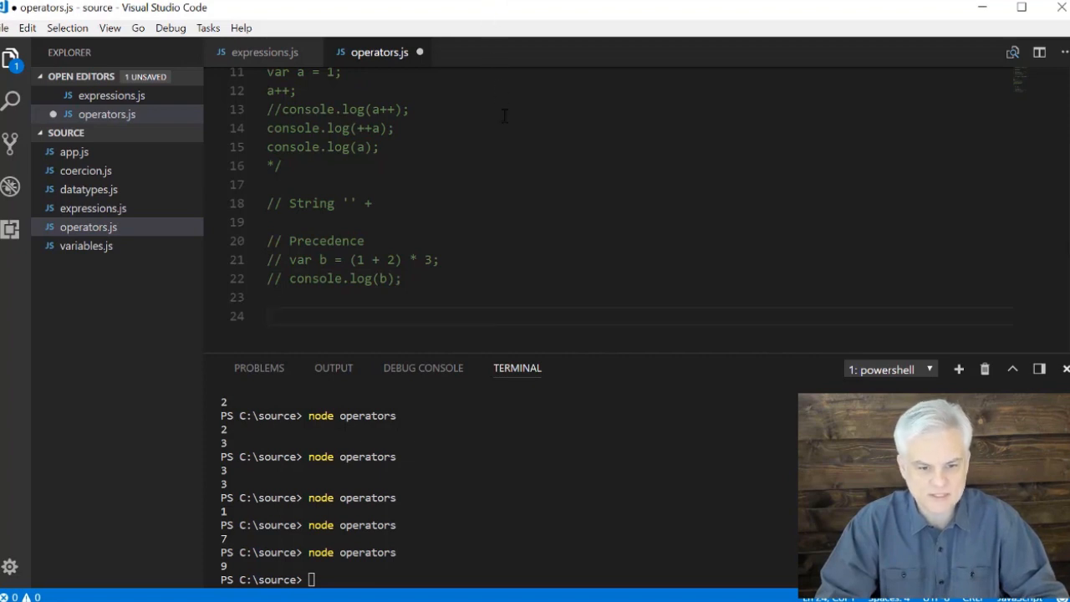
# Step: Add '// Function invocation operators ()' above a commented-out console.log('') example
pyautogui.write('console')
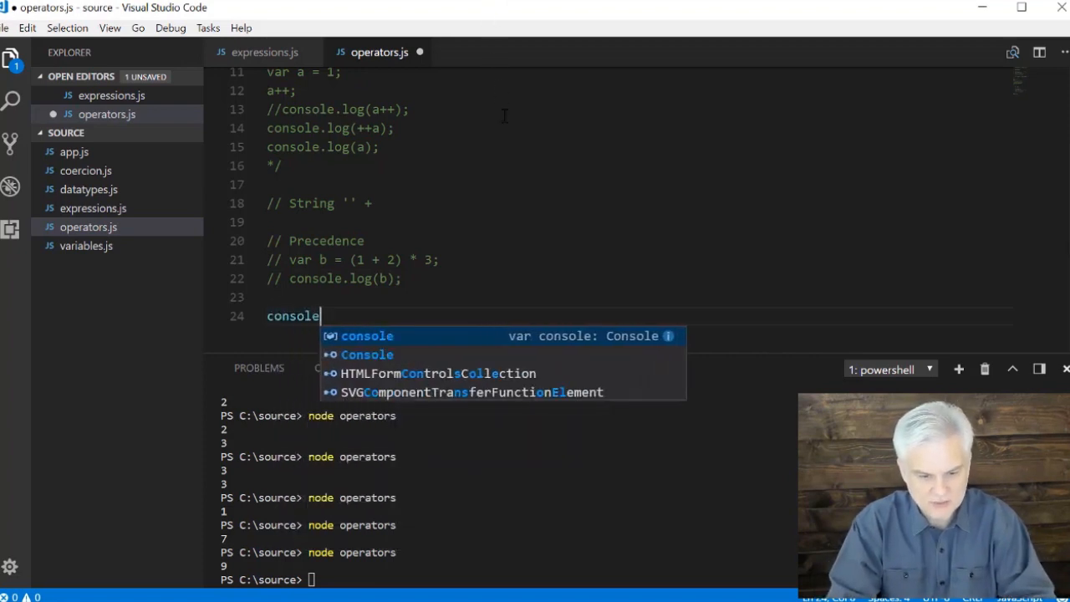
pyautogui.write('.log(')
pyautogui.write('//')
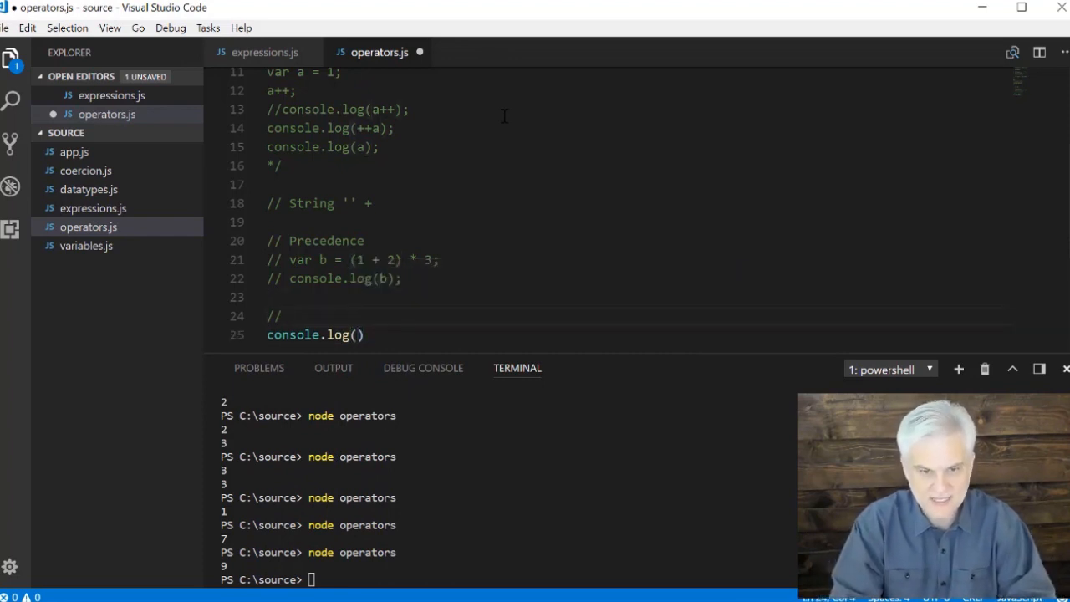
pyautogui.write('Func')
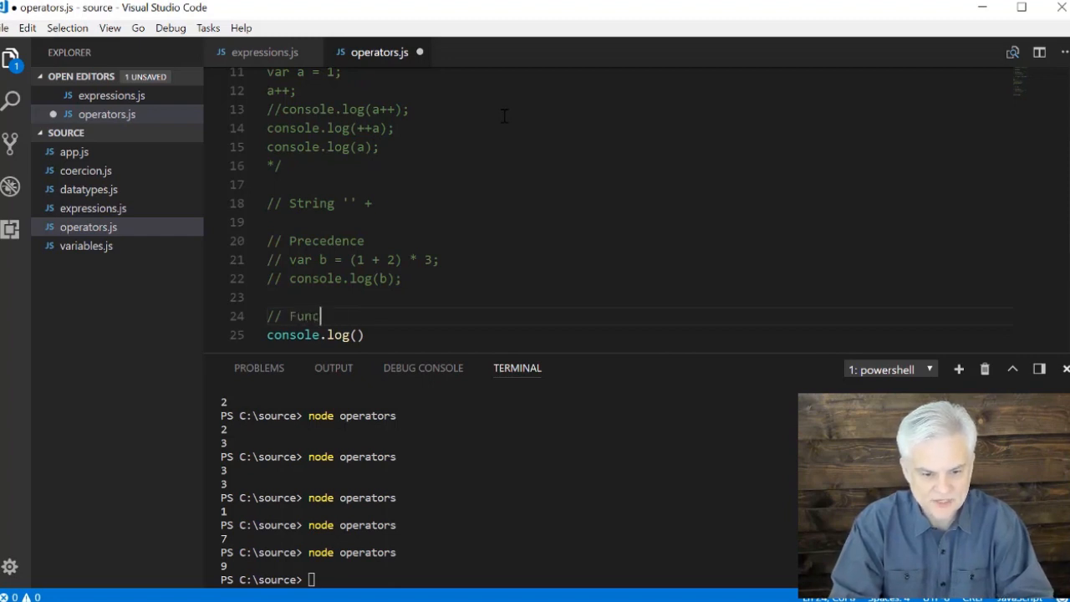
pyautogui.write('tion invocation operators')
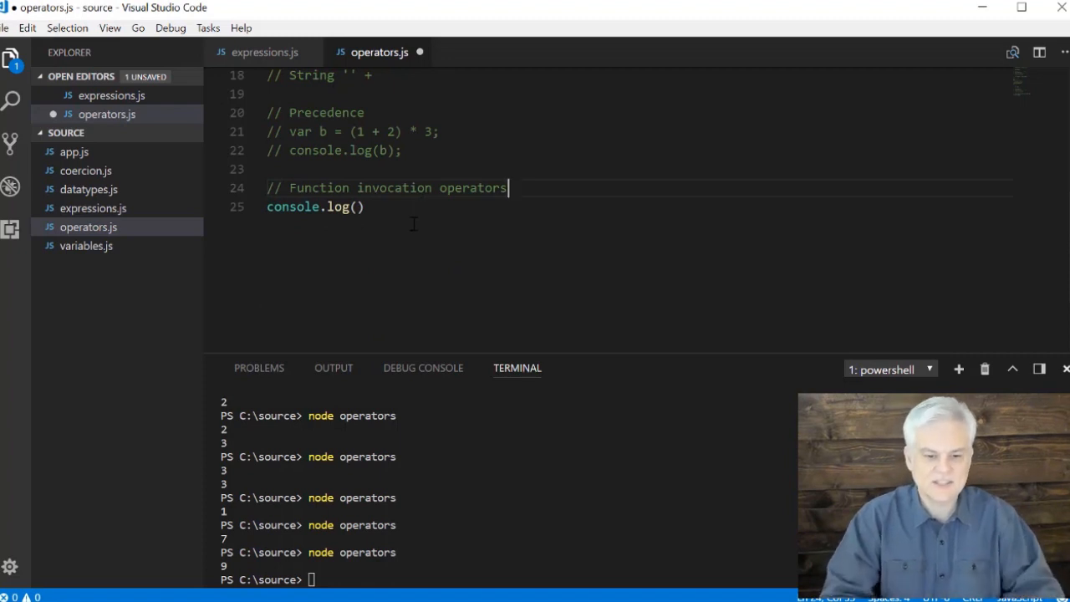
pyautogui.doubleClick(339, 206)
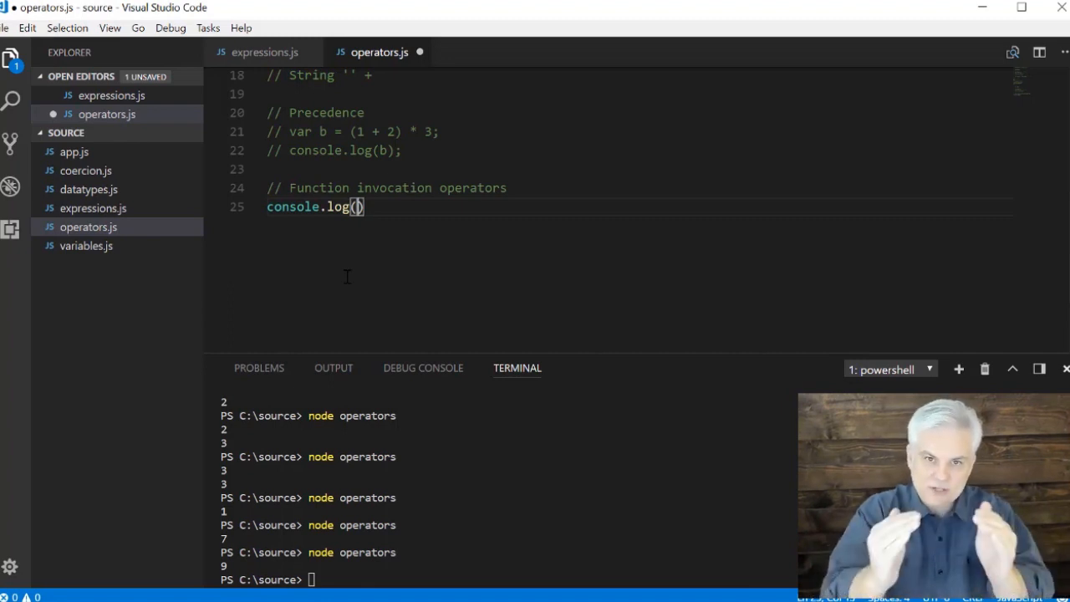
pyautogui.write("''")
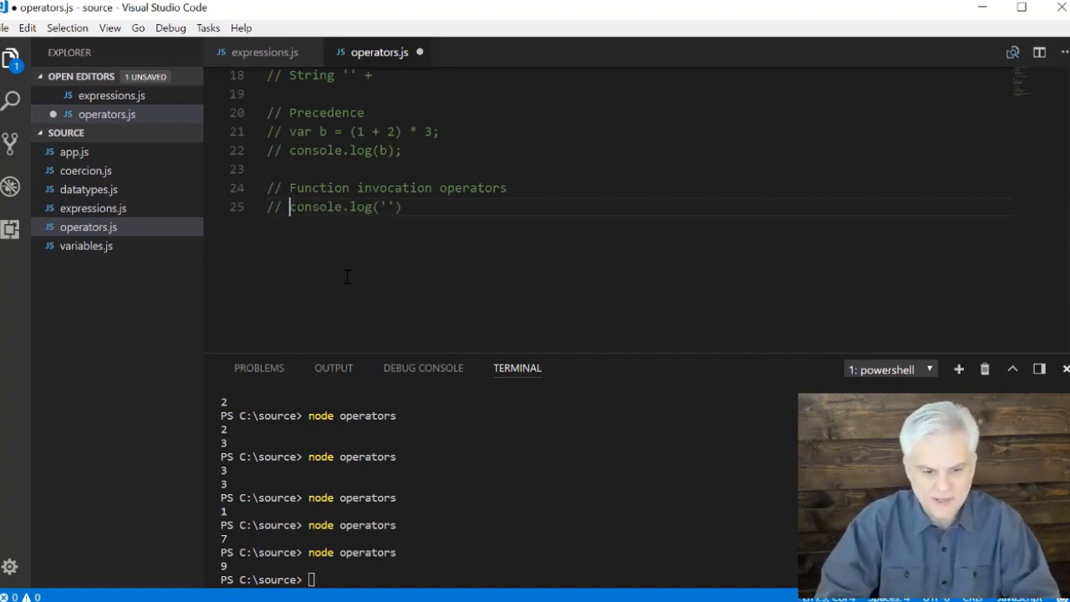
pyautogui.write('()')
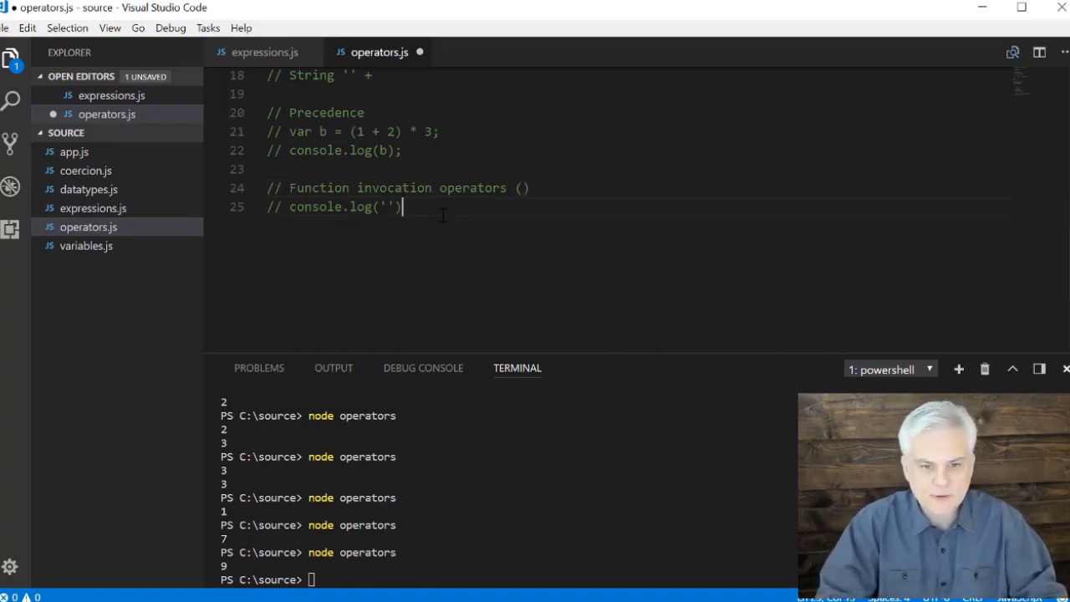
pyautogui.press('Enter')
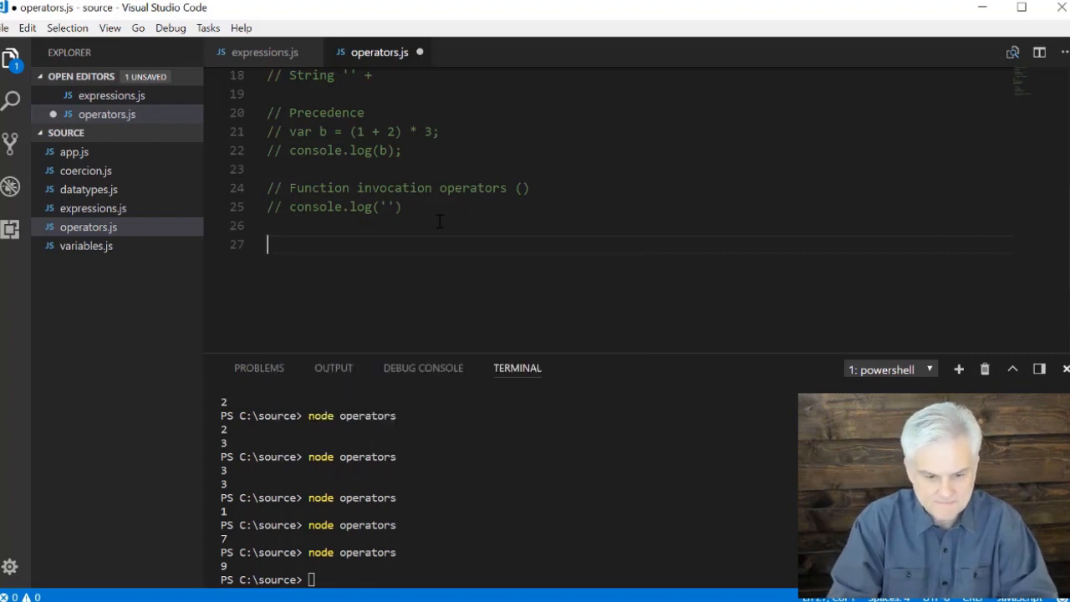
# Step: Write the '// Logical and: && or: ||' comment and start a new comment line
pyautogui.write('// Logical')
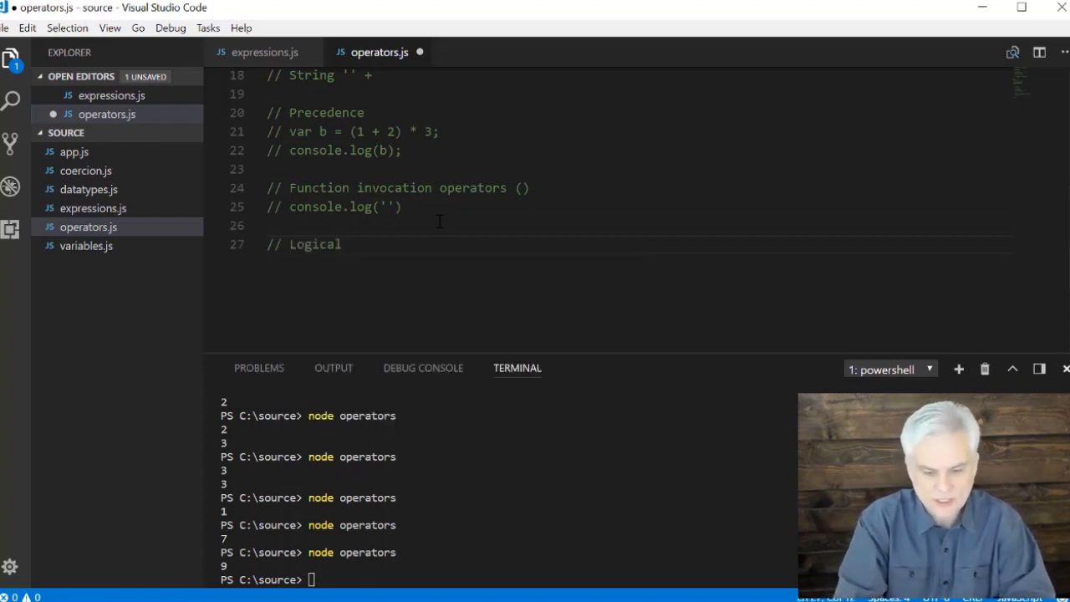
pyautogui.write('&& |||')
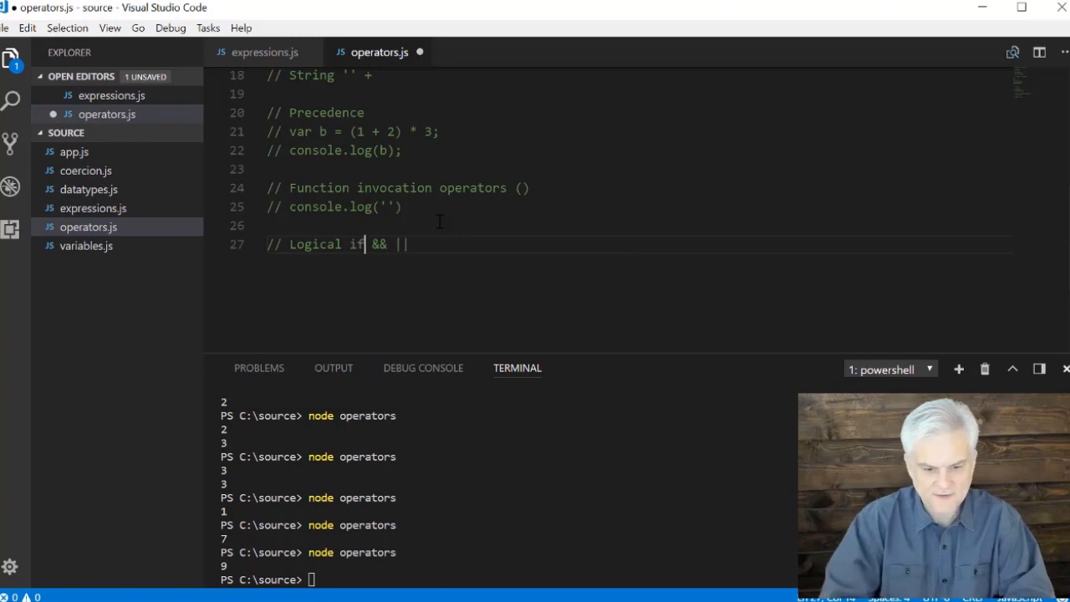
pyautogui.press('Backspace')
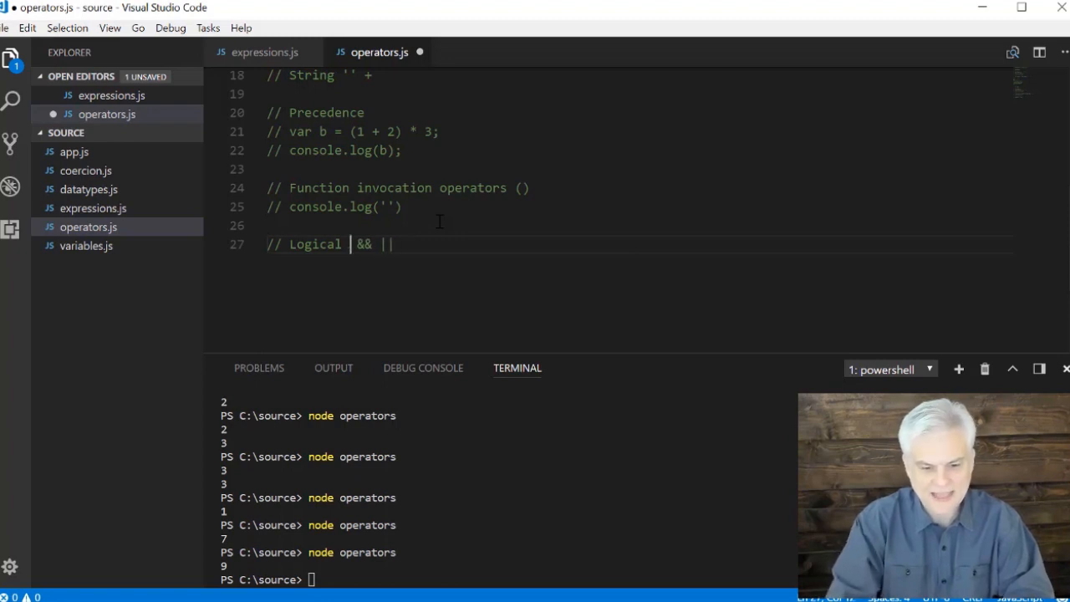
pyautogui.write('and')
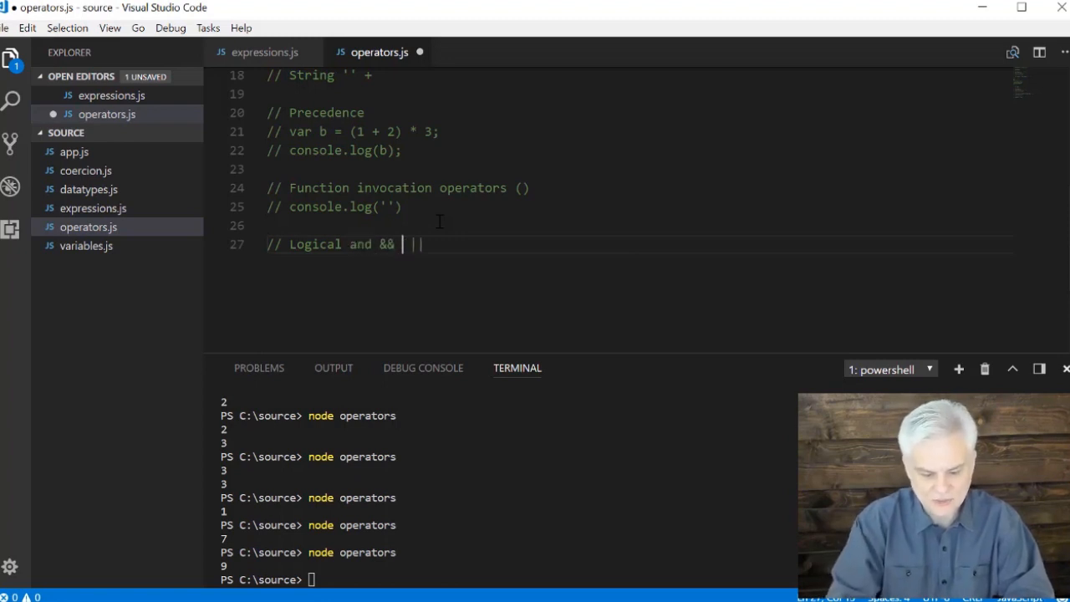
pyautogui.write('or:')
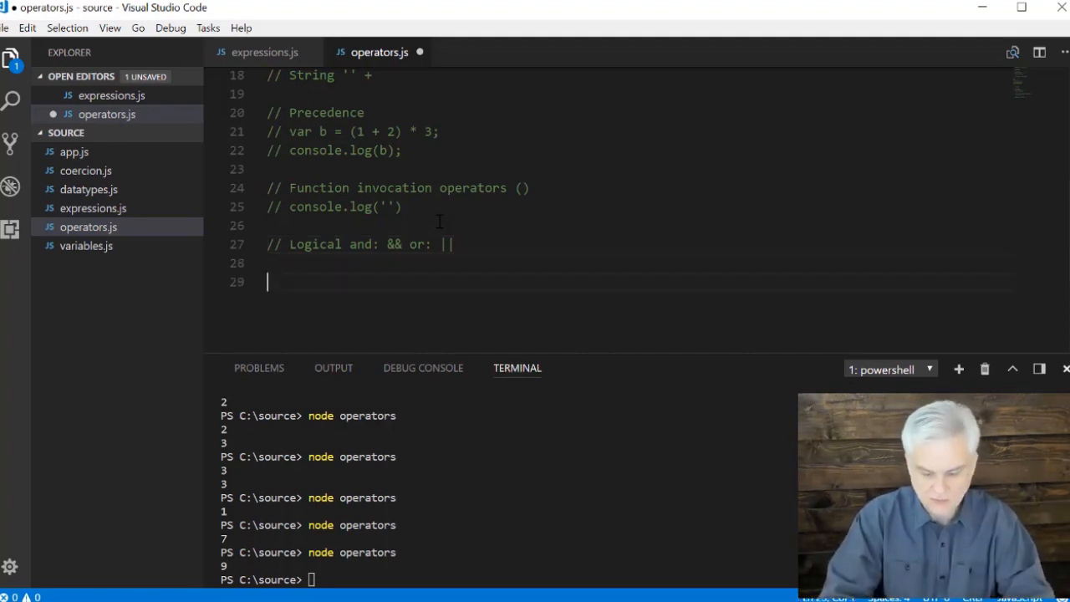
pyautogui.write('//')
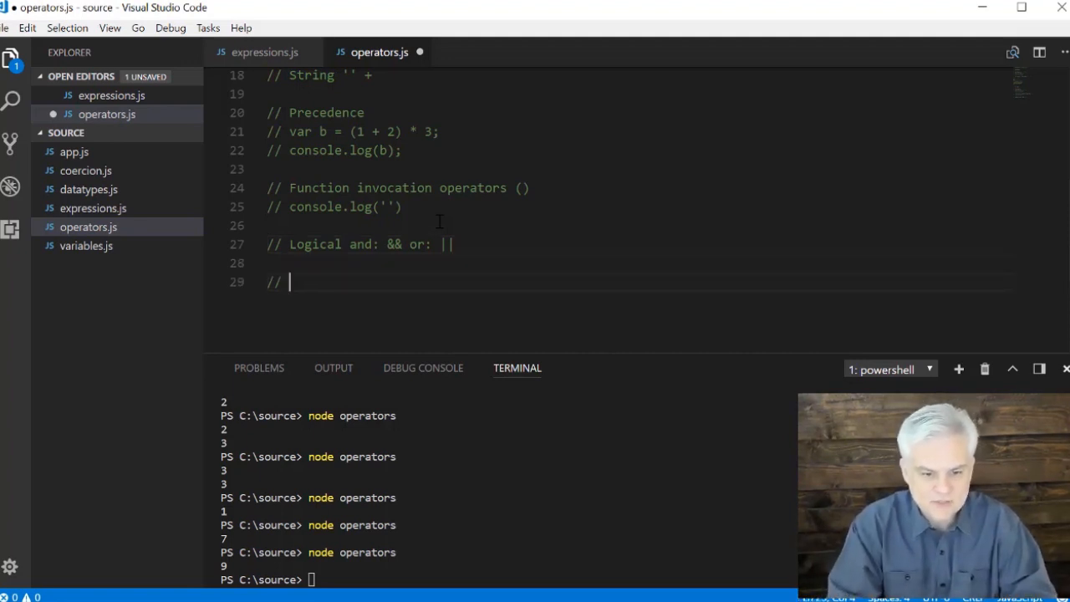
# Step: Add '// Member accessor operator .' above a commented-out console.log(), then begin '// Cod'
pyautogui.write('Member a')
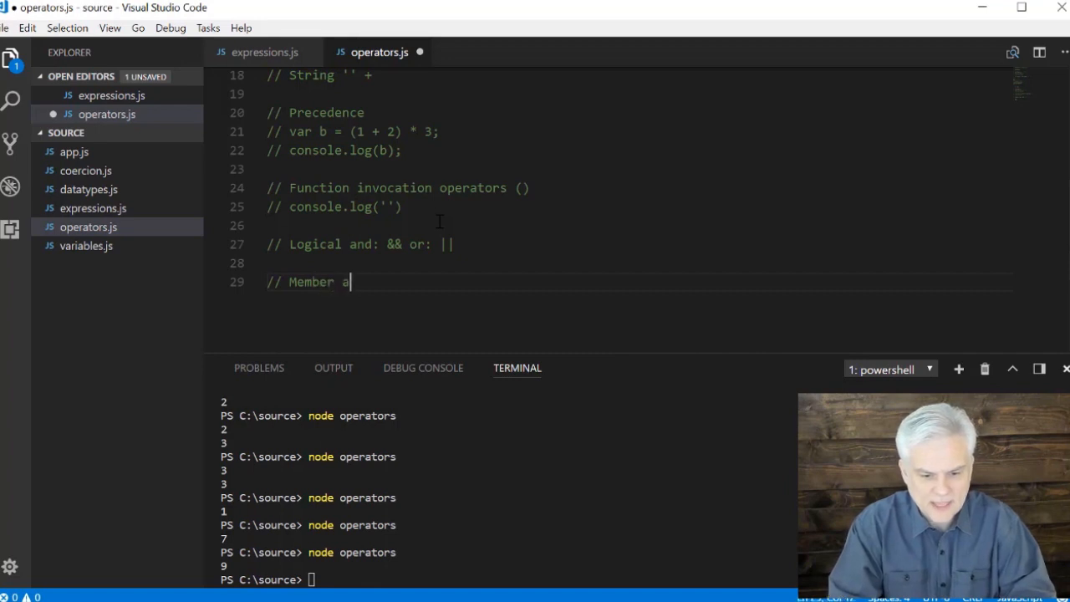
pyautogui.write('ccessor operator')
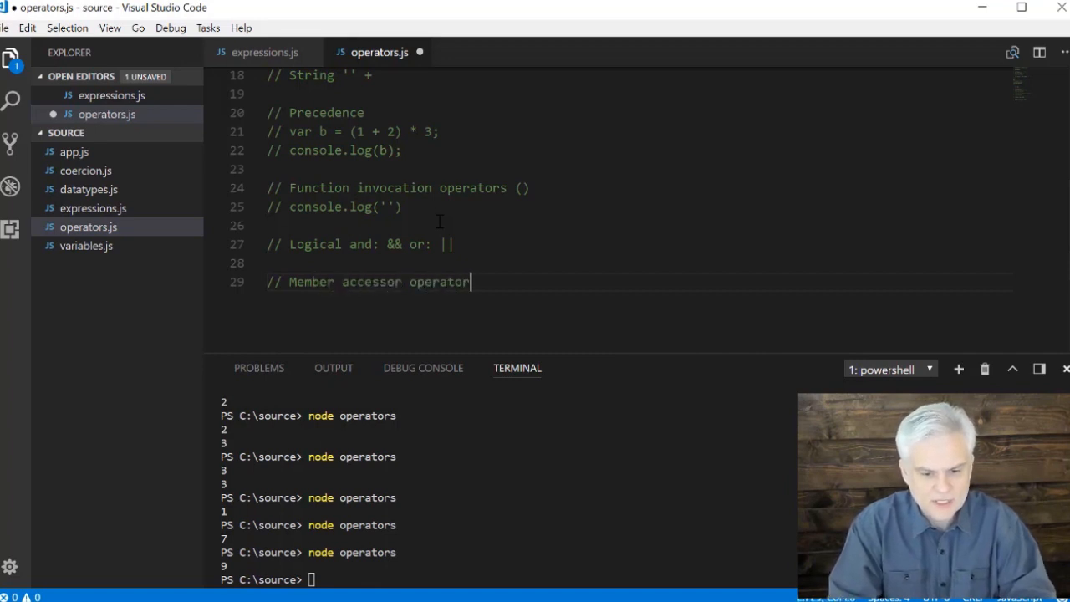
pyautogui.write('console.')
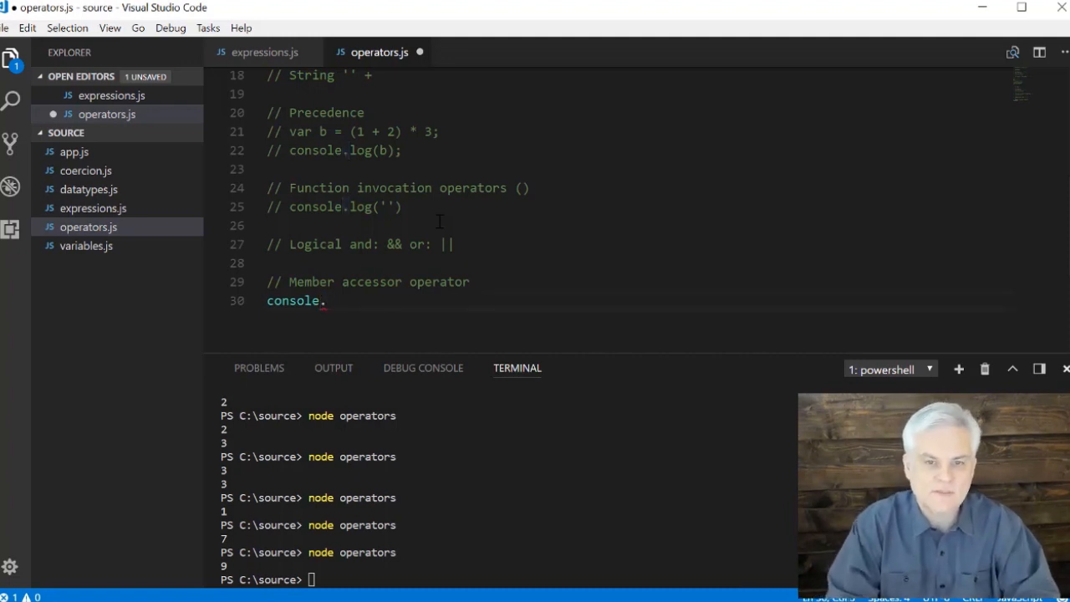
pyautogui.write('.')
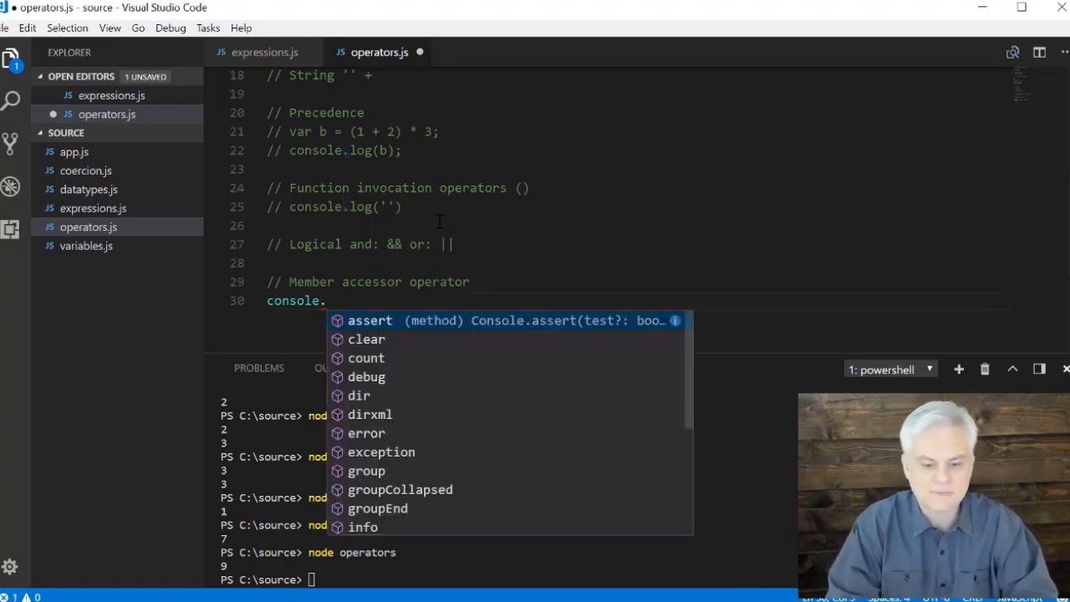
pyautogui.write('log')
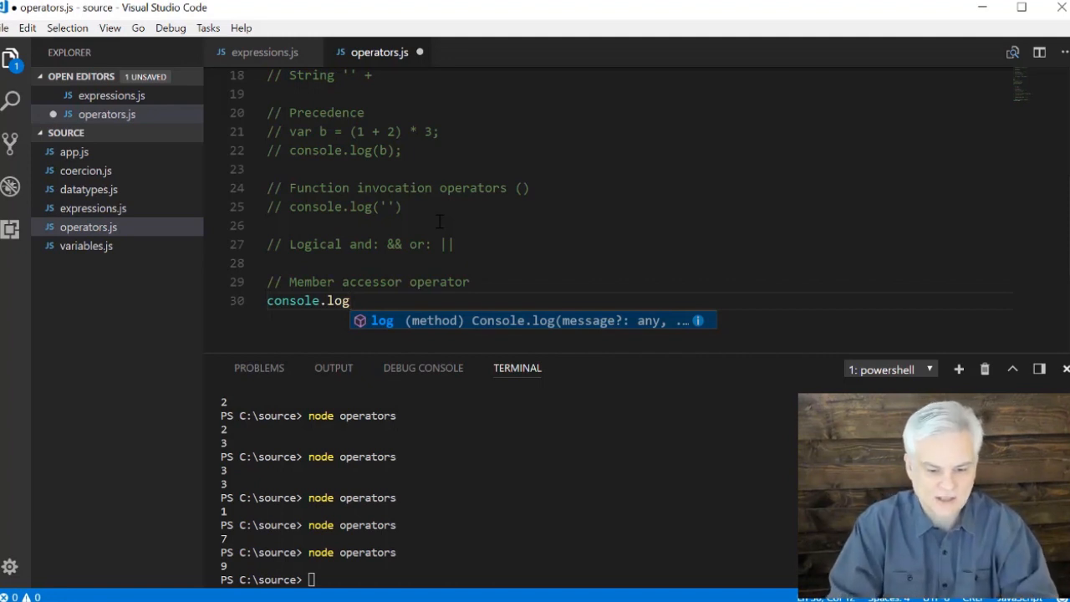
pyautogui.write('(')
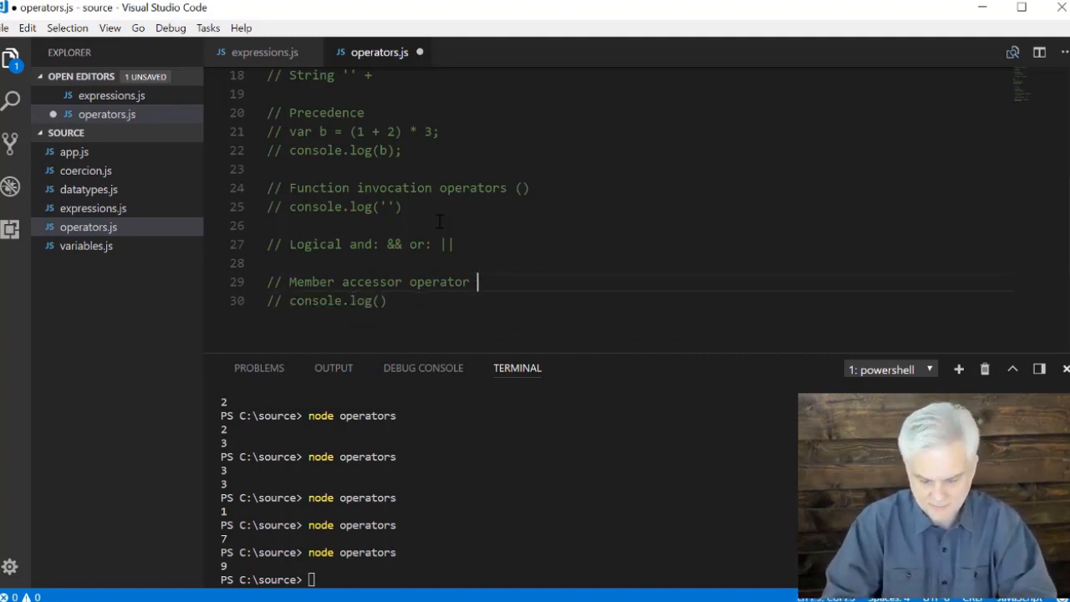
pyautogui.write('.')
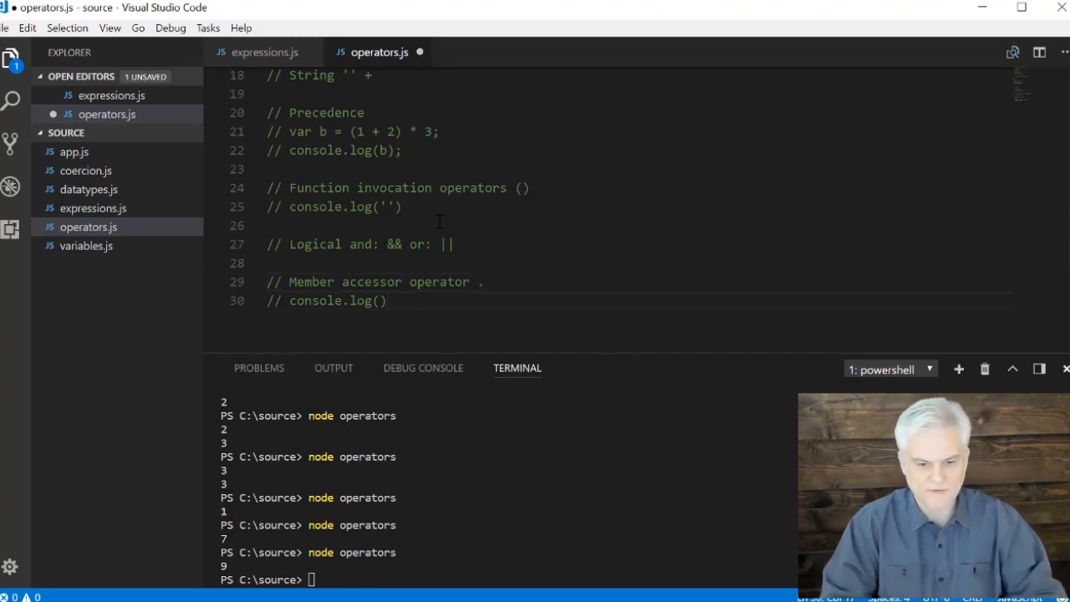
pyautogui.press('Enter')
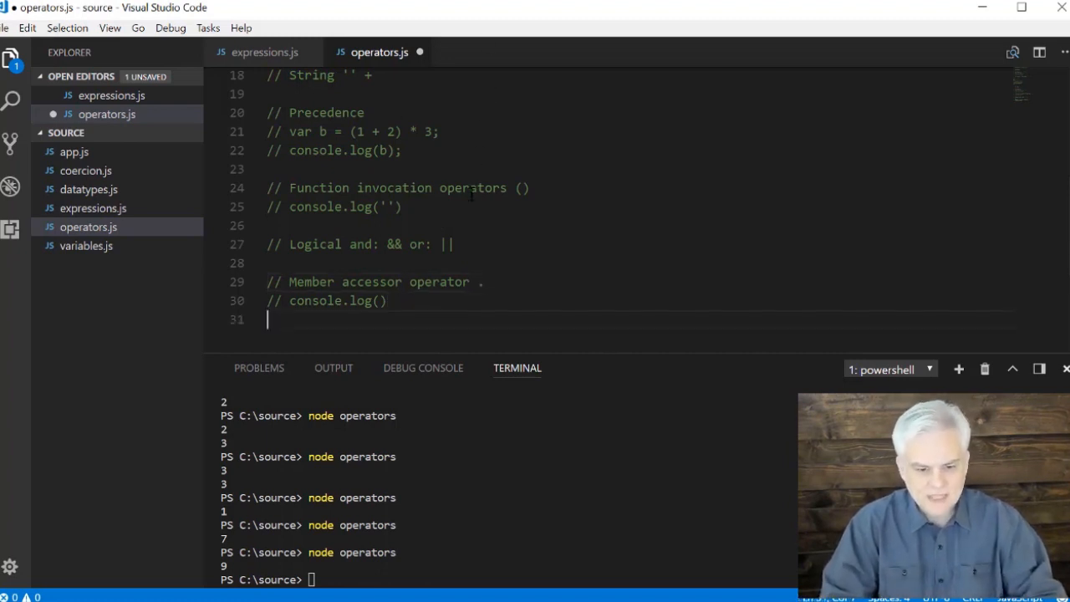
pyautogui.write('// Cod')
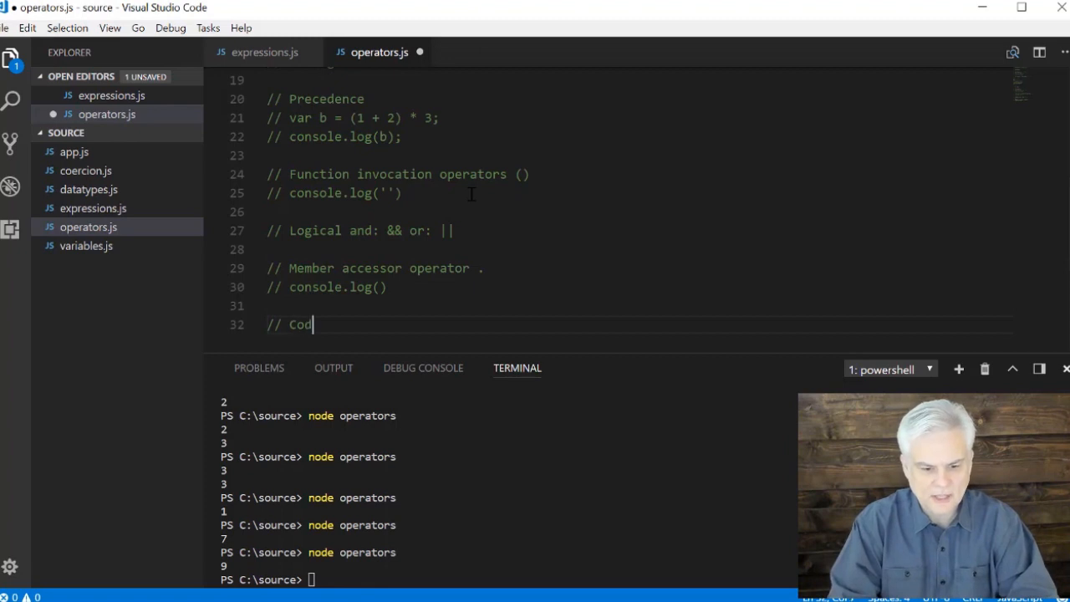
# Step: Finish the '// Code block operators { }' comment
pyautogui.write('e block')
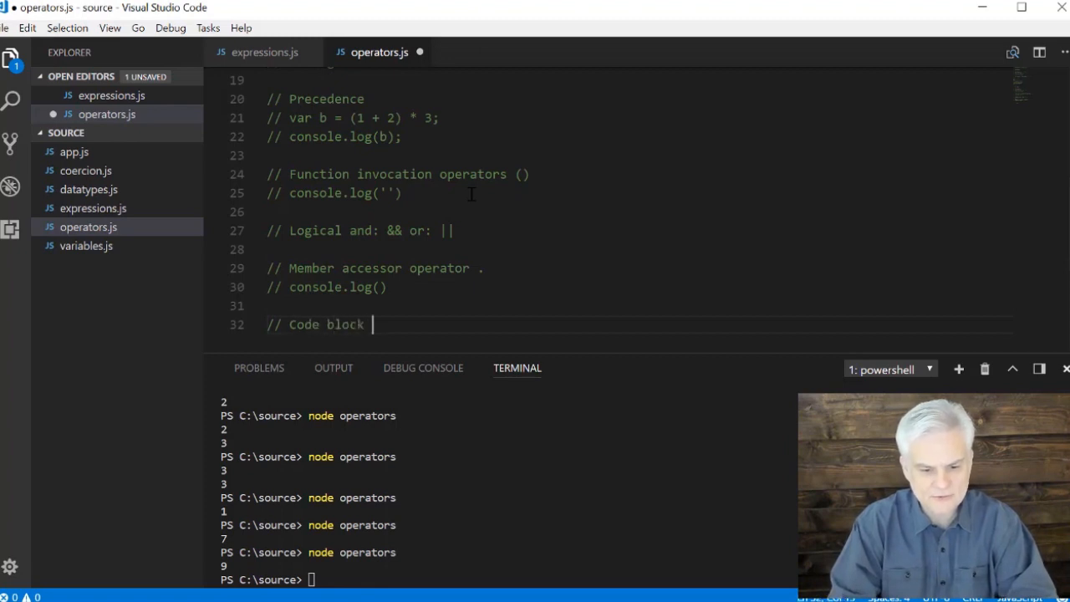
pyautogui.write('operators')
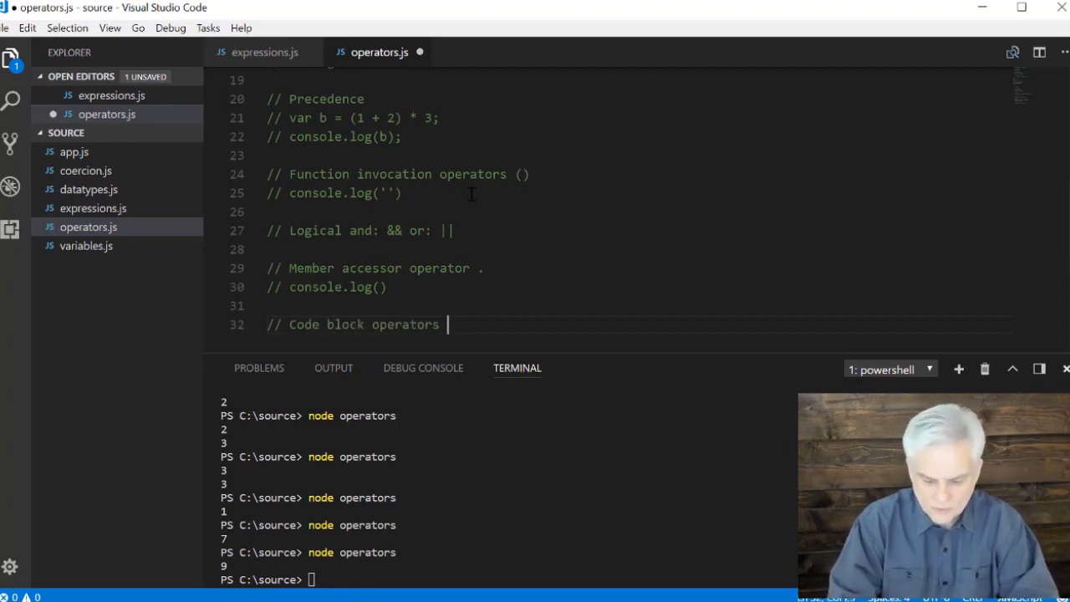
pyautogui.write('{ }')
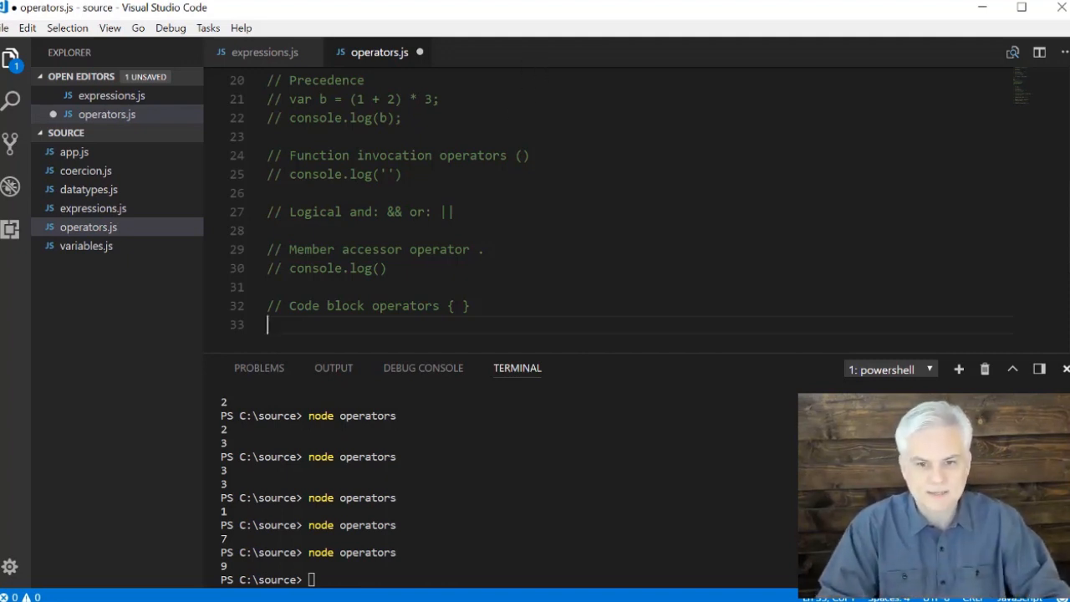
# Step: Add a '// Array element access operators []' comment below it
pyautogui.scroll(-3)
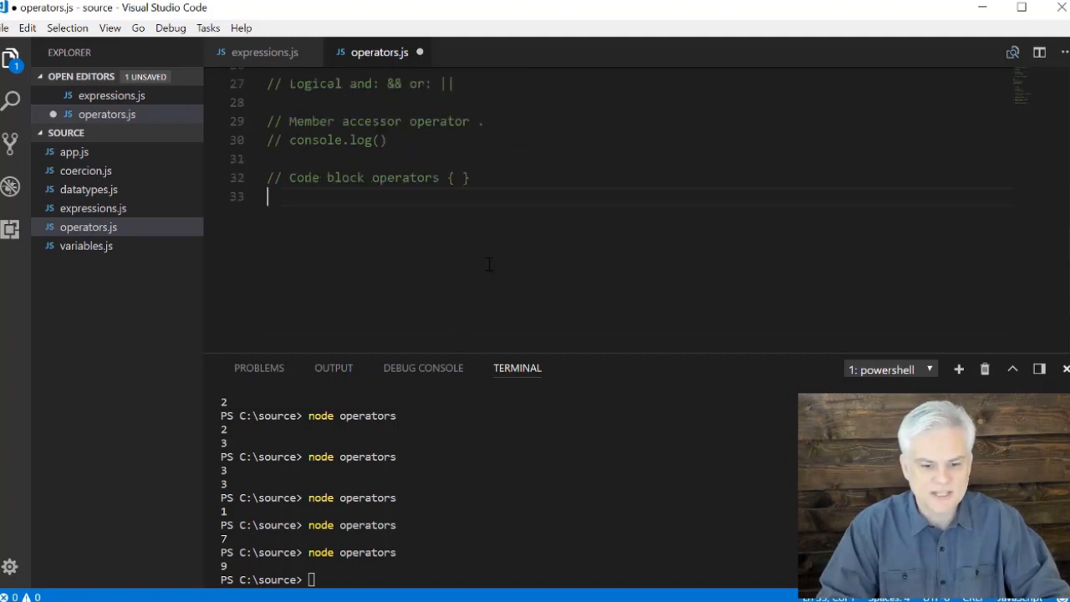
pyautogui.write('// Array element')
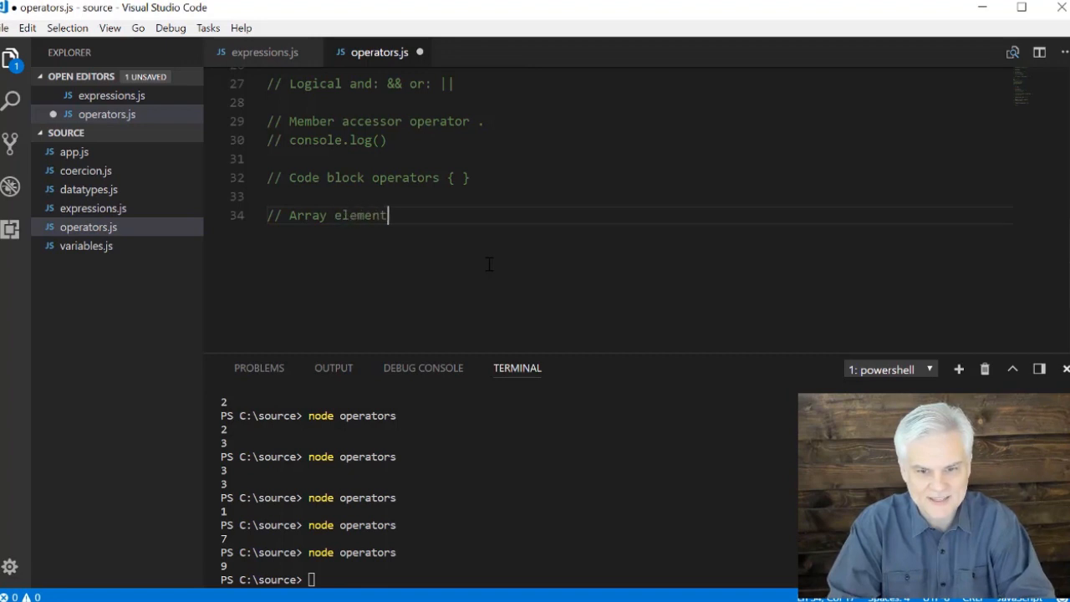
pyautogui.write('access ope')
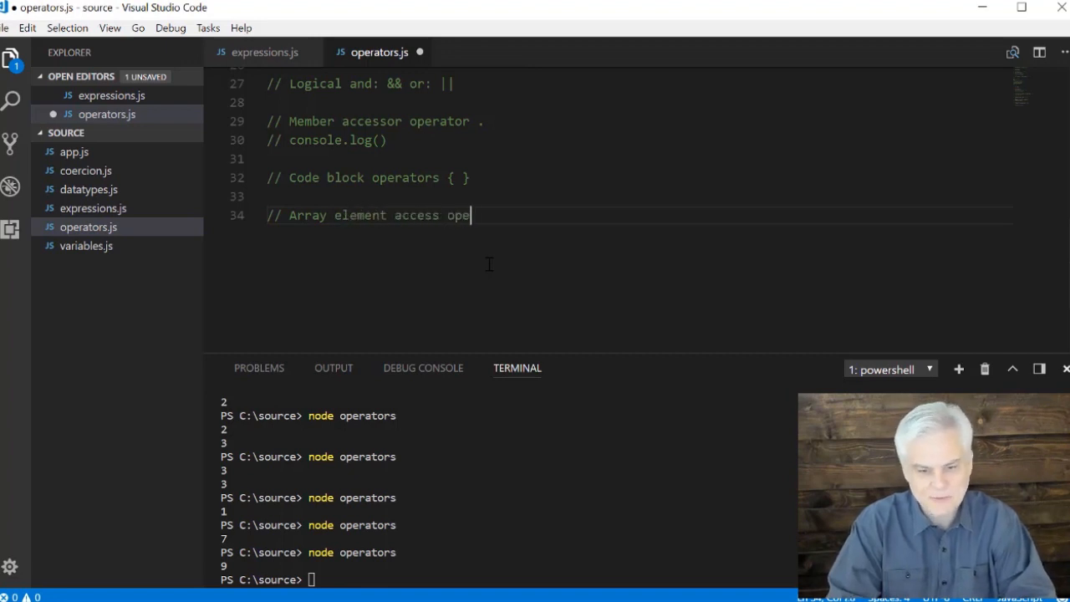
pyautogui.write('rators [')
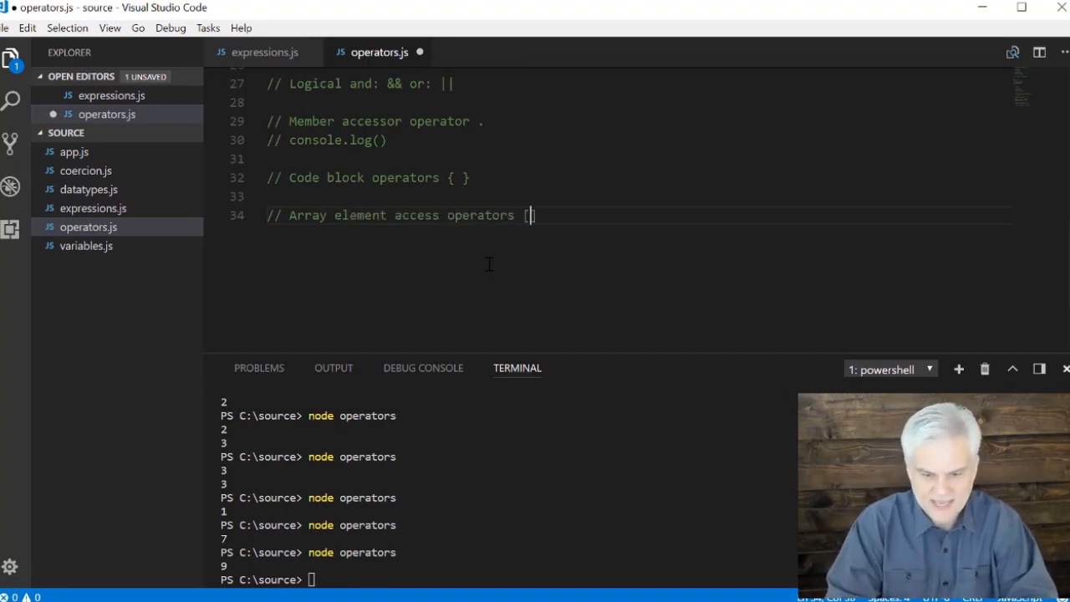
pyautogui.write(']')
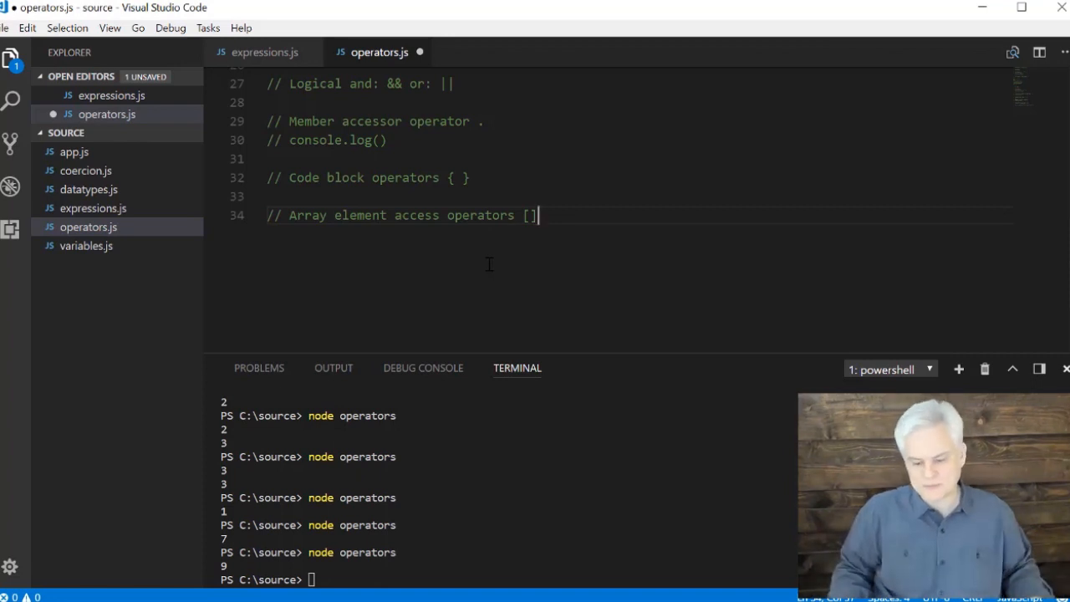